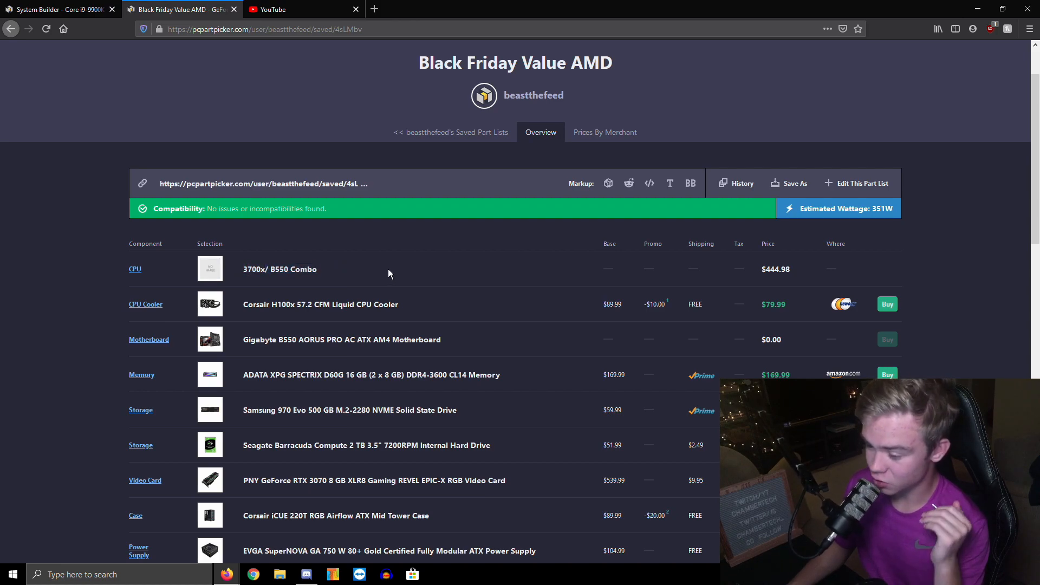
mouse_move(368, 269)
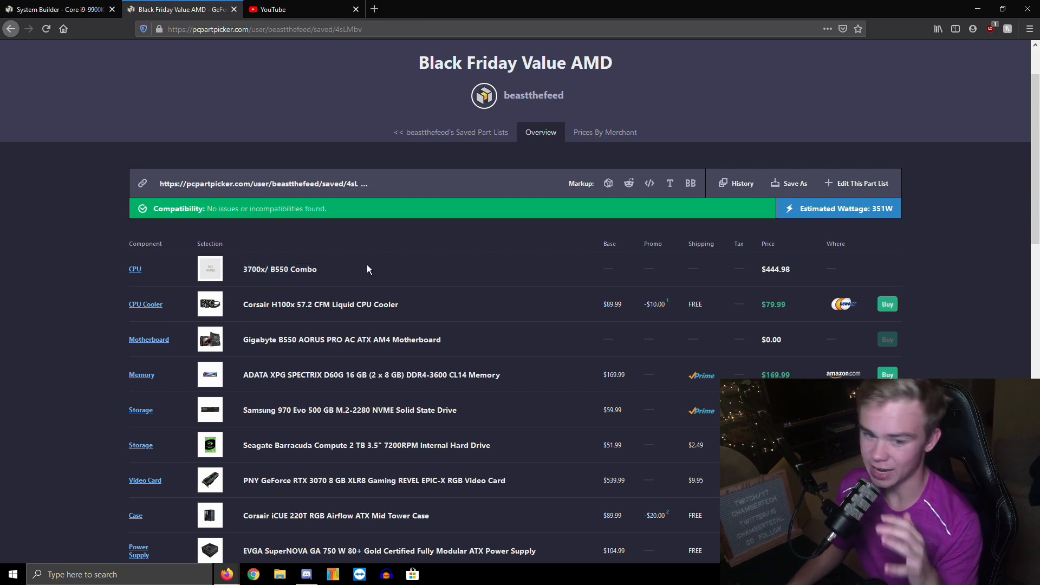
mouse_move(383, 286)
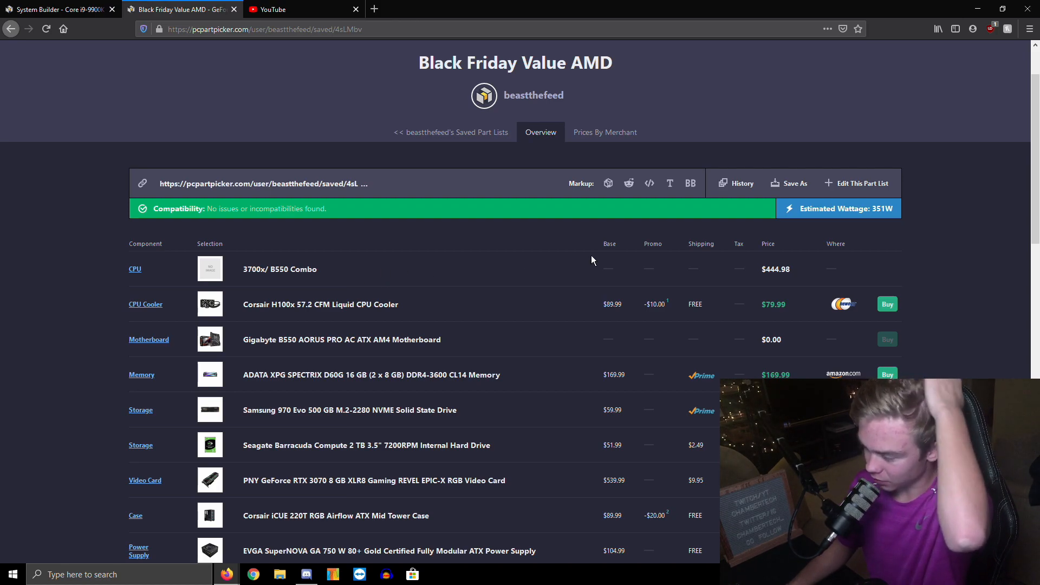
mouse_move(781, 314)
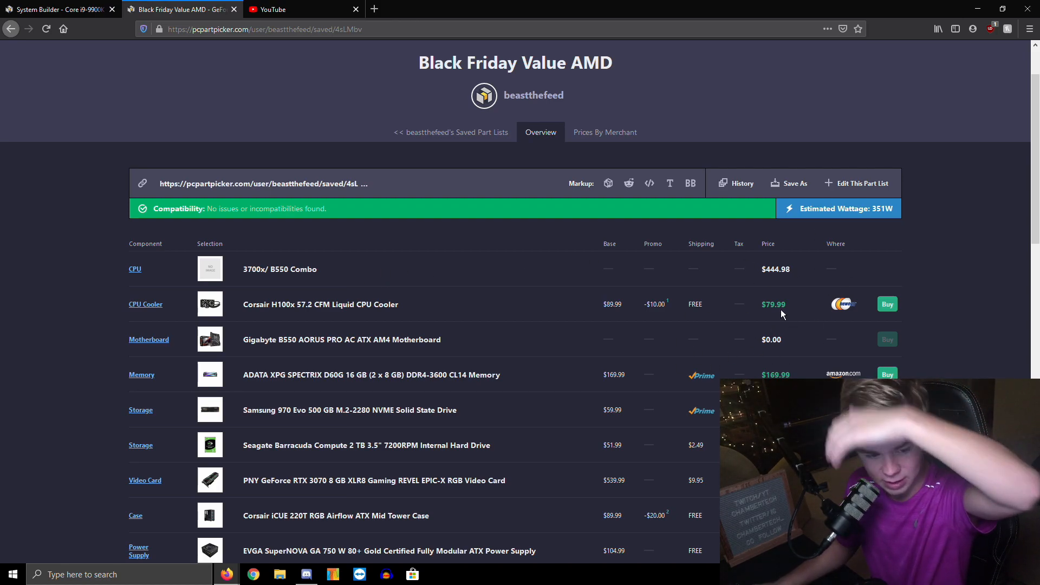
mouse_move(509, 336)
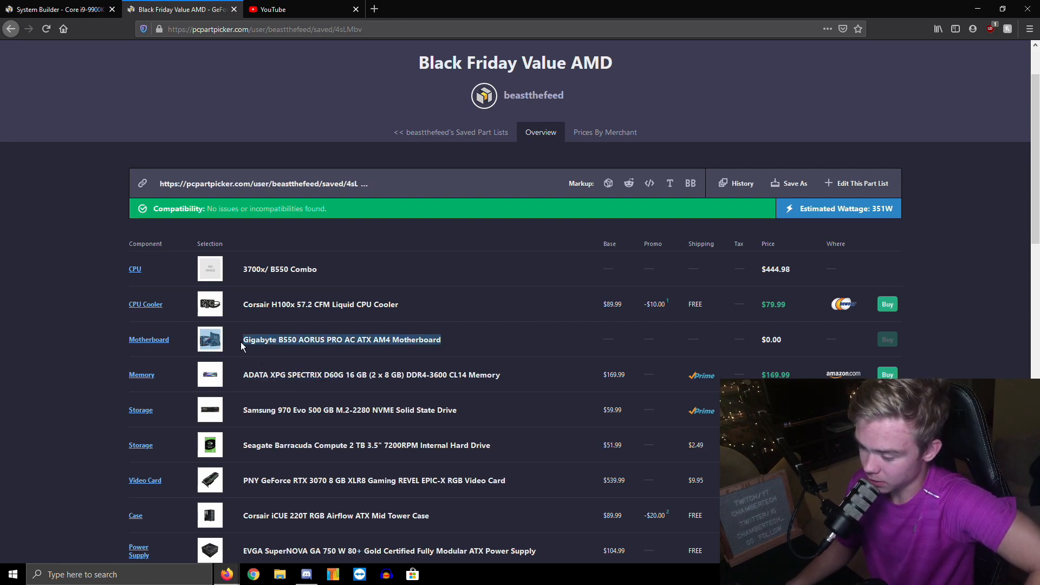
View the Gigabyte B550 AORUS PRO AC product page and its enlarged product photo.
click(341, 339)
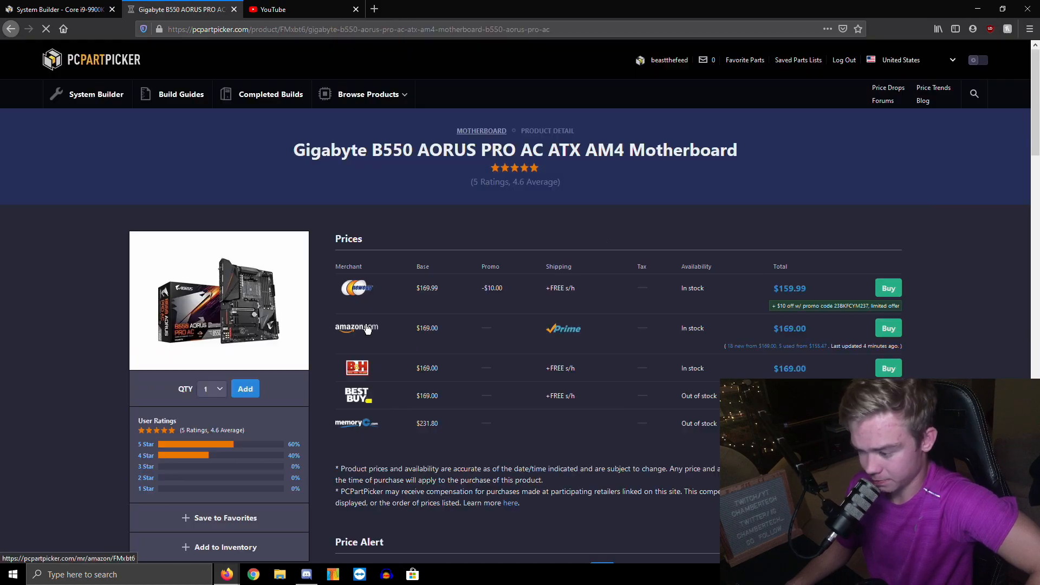
click(219, 300)
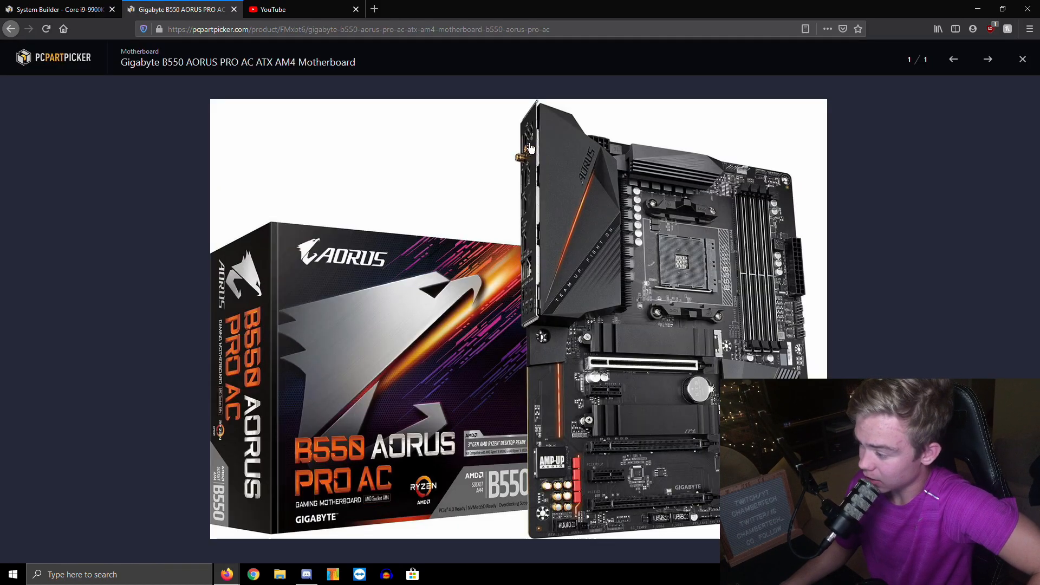
mouse_move(572, 171)
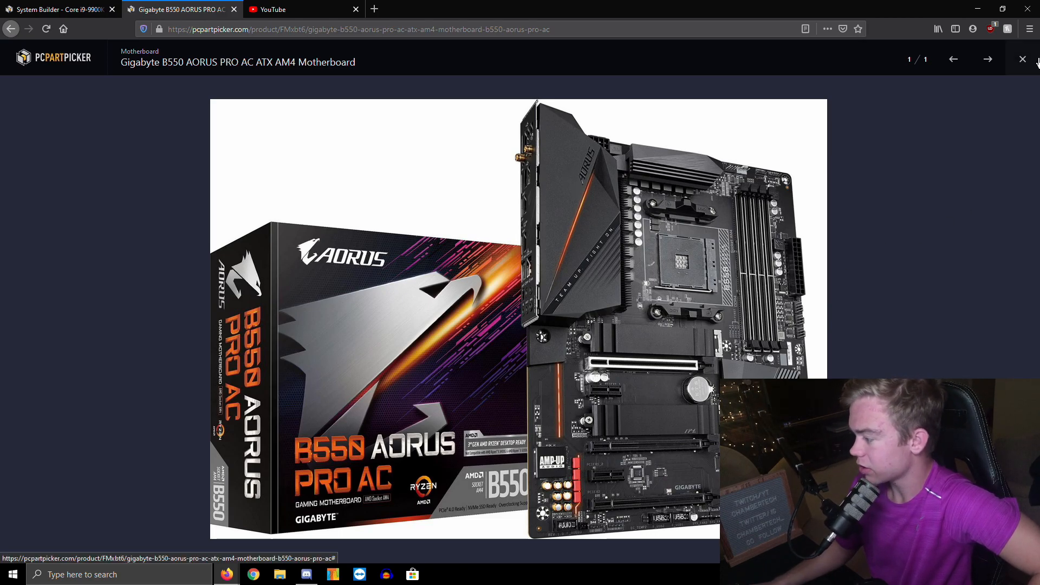
click(1022, 58)
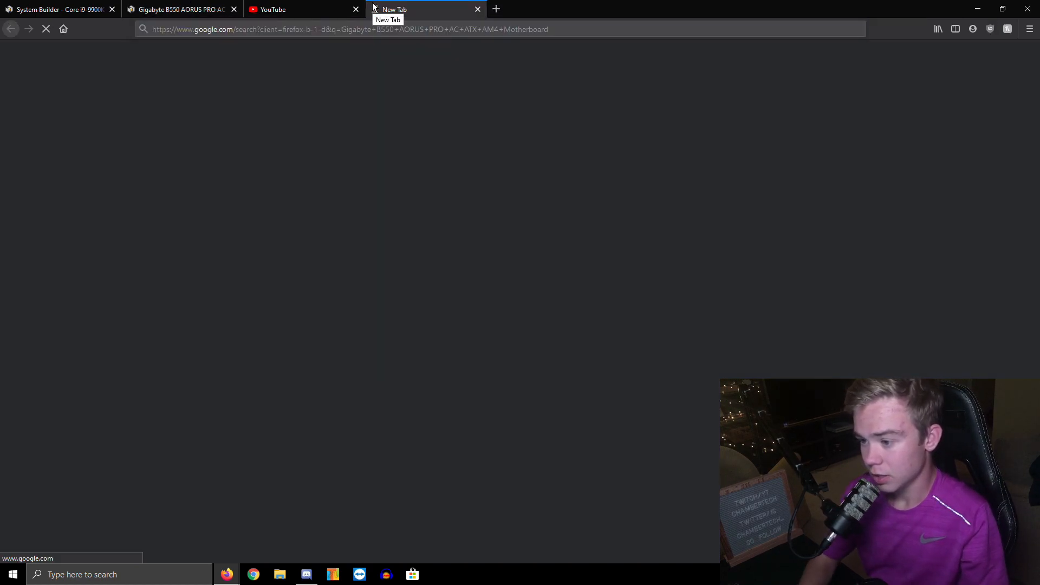
Go to Gigabyte's official B550 AORUS PRO AC page and enlarge the rear I/O ports photo.
click(250, 153)
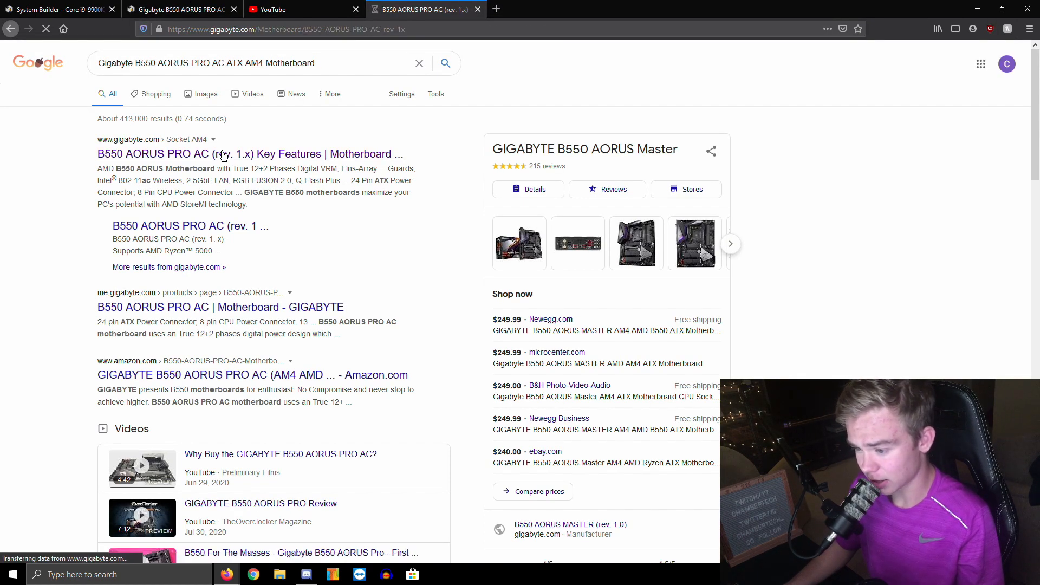
click(250, 153)
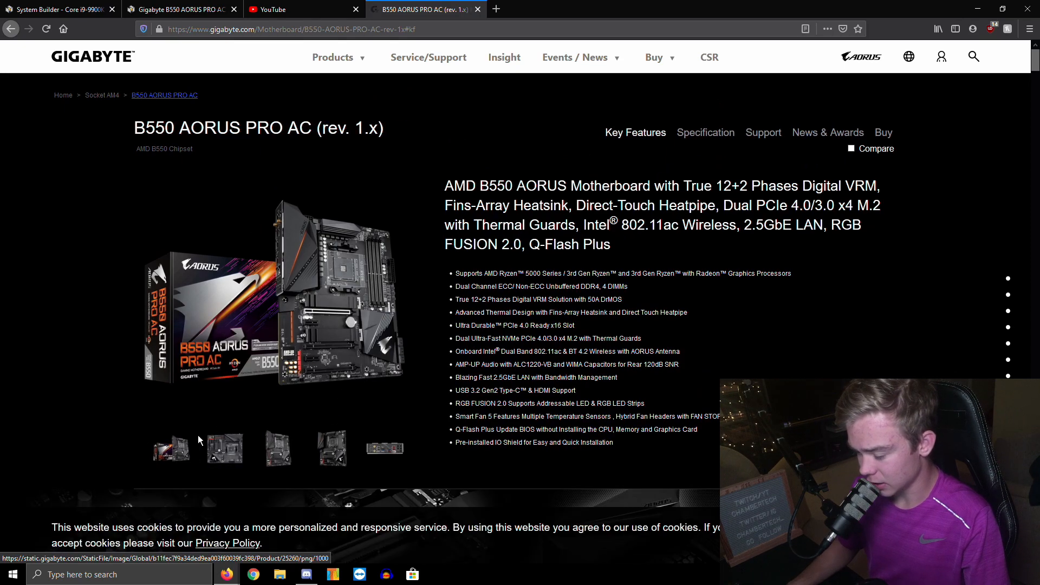
click(383, 447)
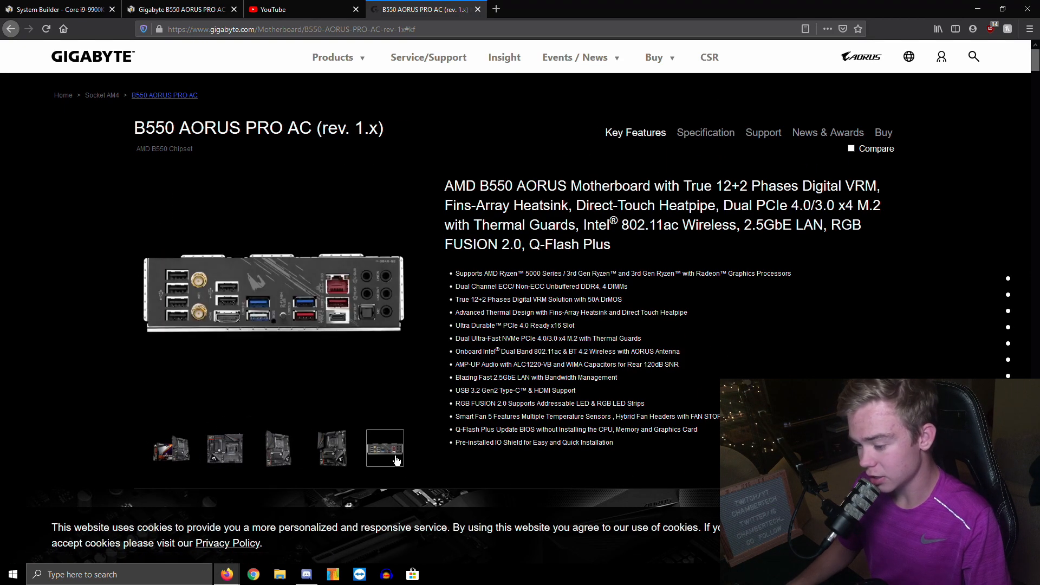
mouse_move(385, 448)
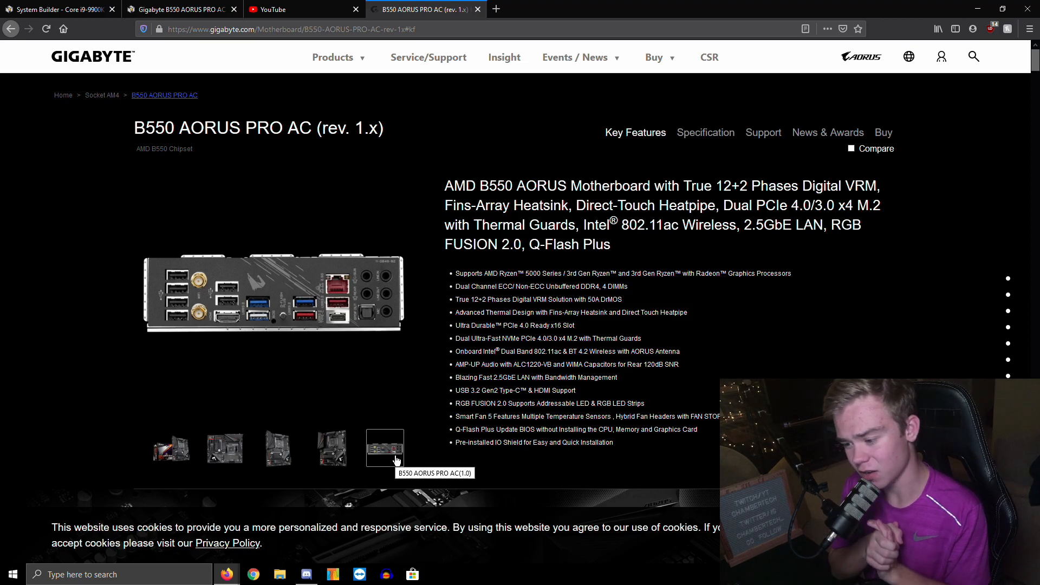
click(385, 448)
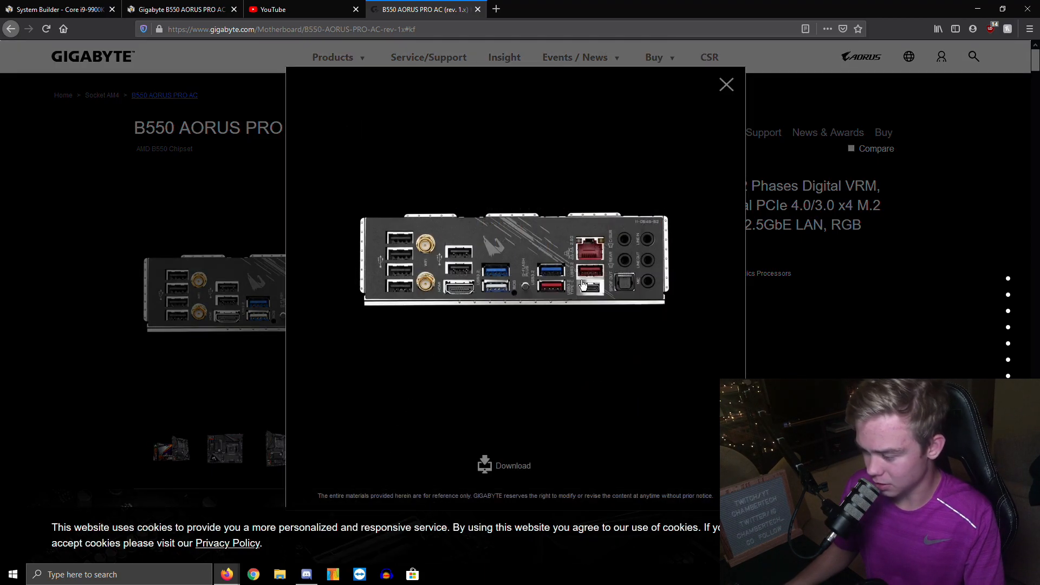
mouse_move(477, 345)
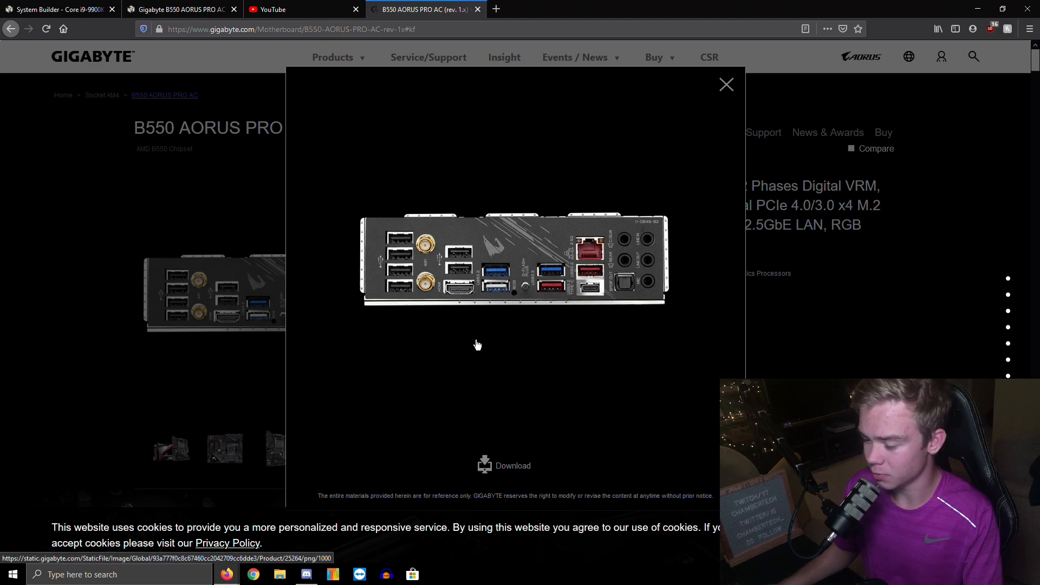
mouse_move(394, 223)
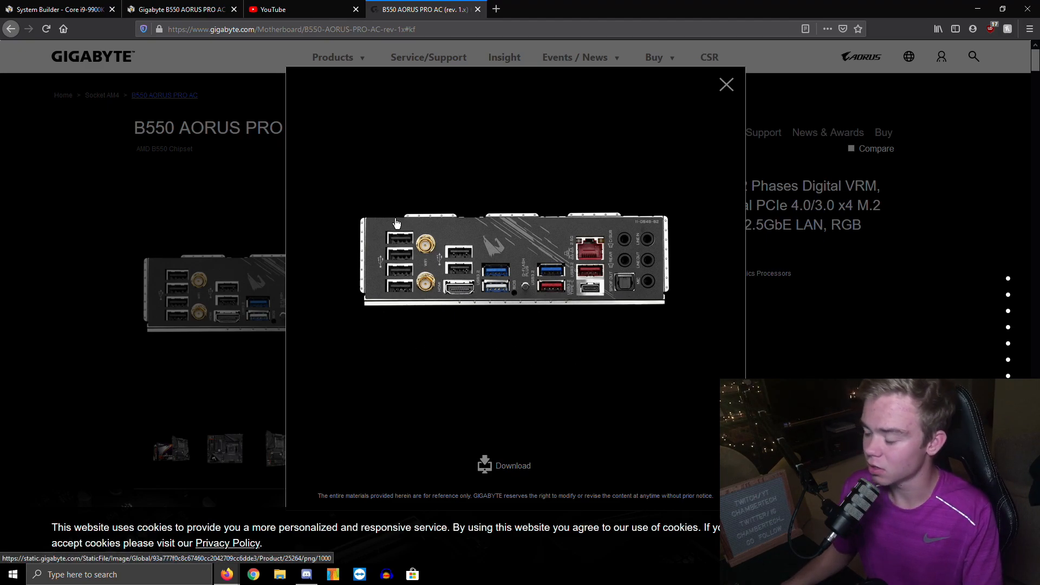
mouse_move(451, 282)
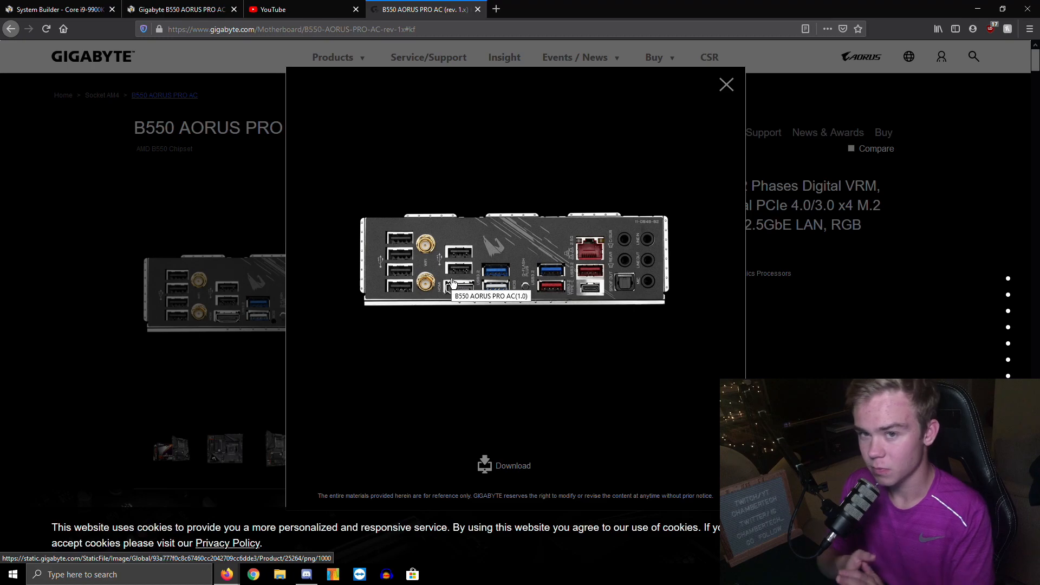
mouse_move(474, 282)
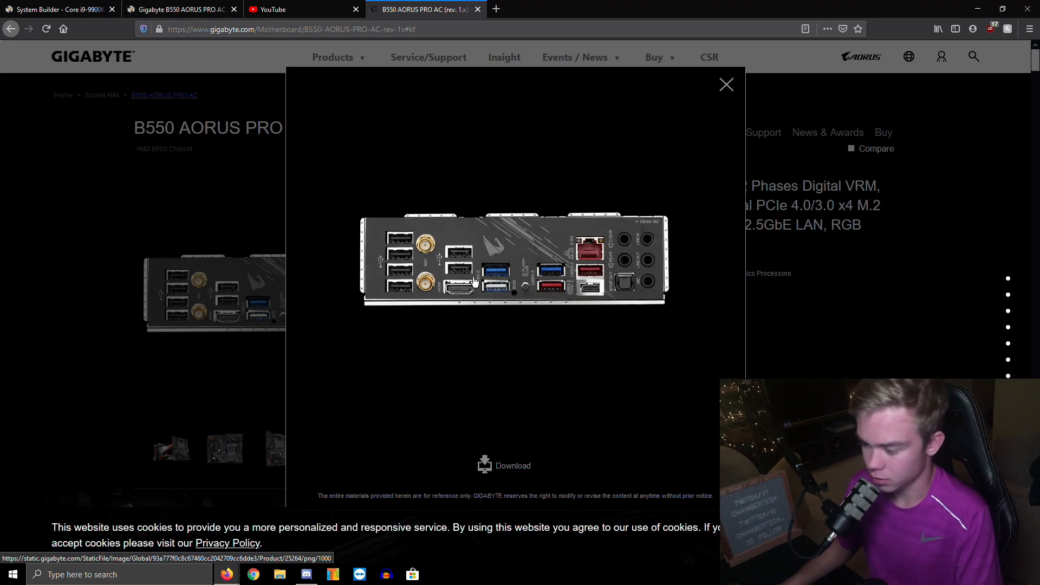
mouse_move(653, 238)
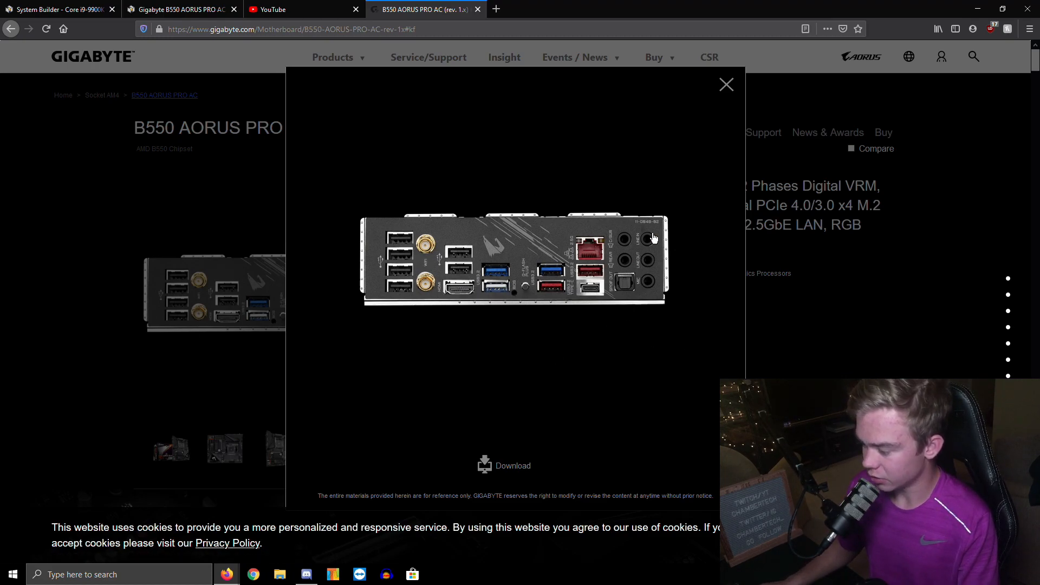
Dismiss the enlarged rear I/O photo and return to the build list.
click(725, 84)
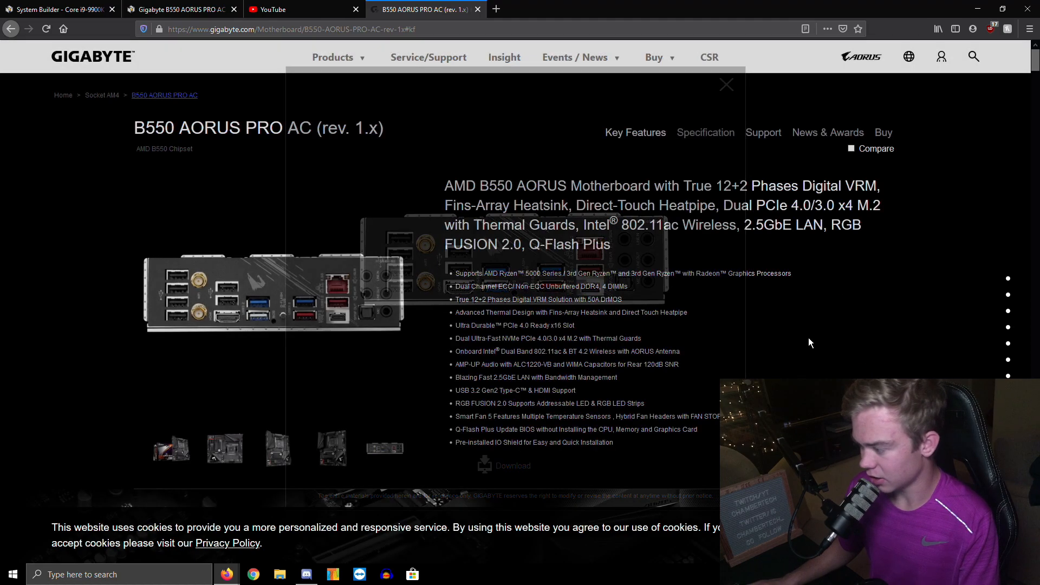
click(725, 85)
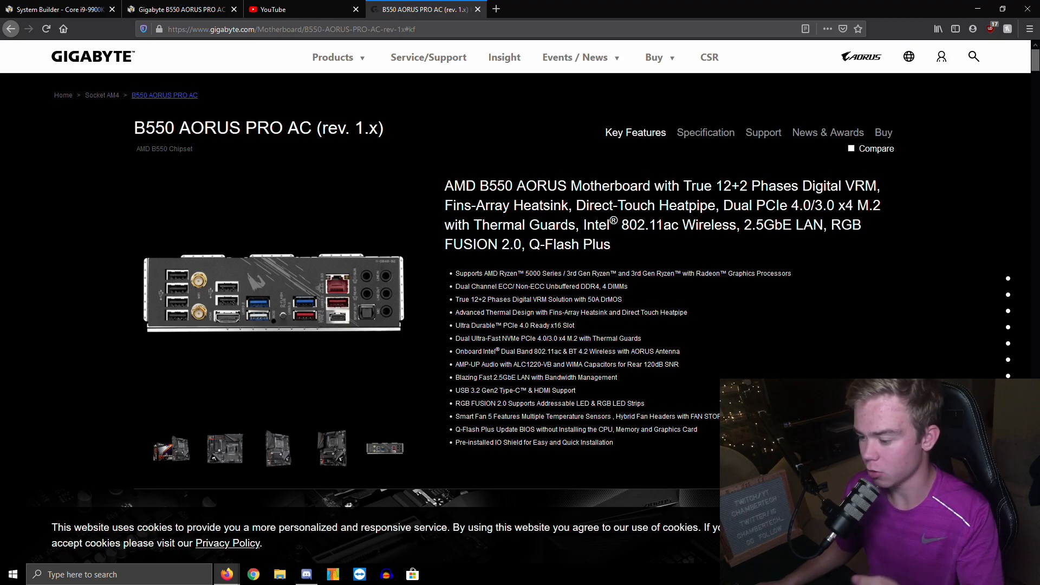
mouse_move(305, 327)
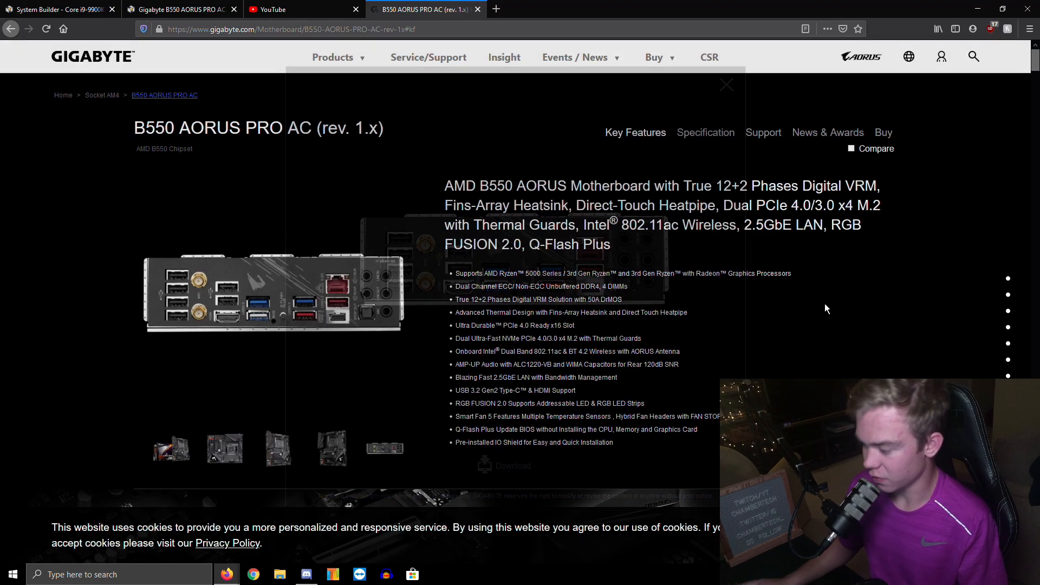
click(726, 84)
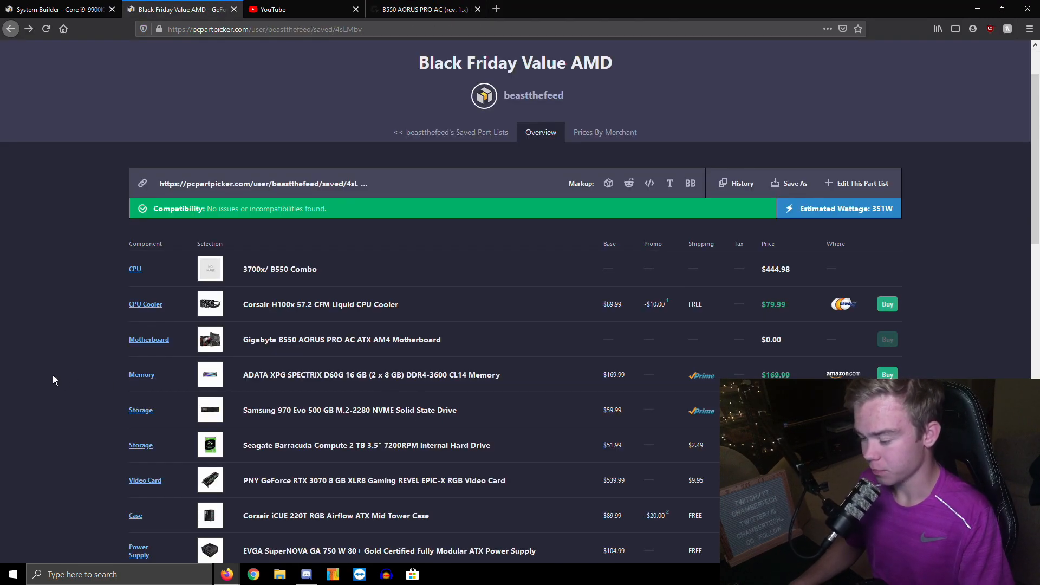
Review the ADATA XPG SPECTRIX D60G memory's merchant prices and price history.
click(372, 375)
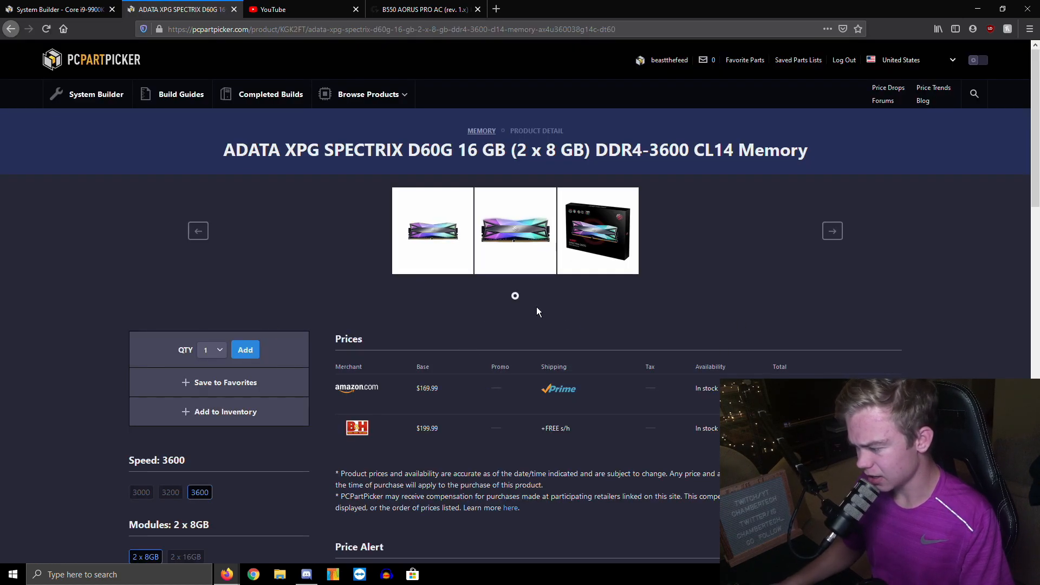
scroll(down, 3)
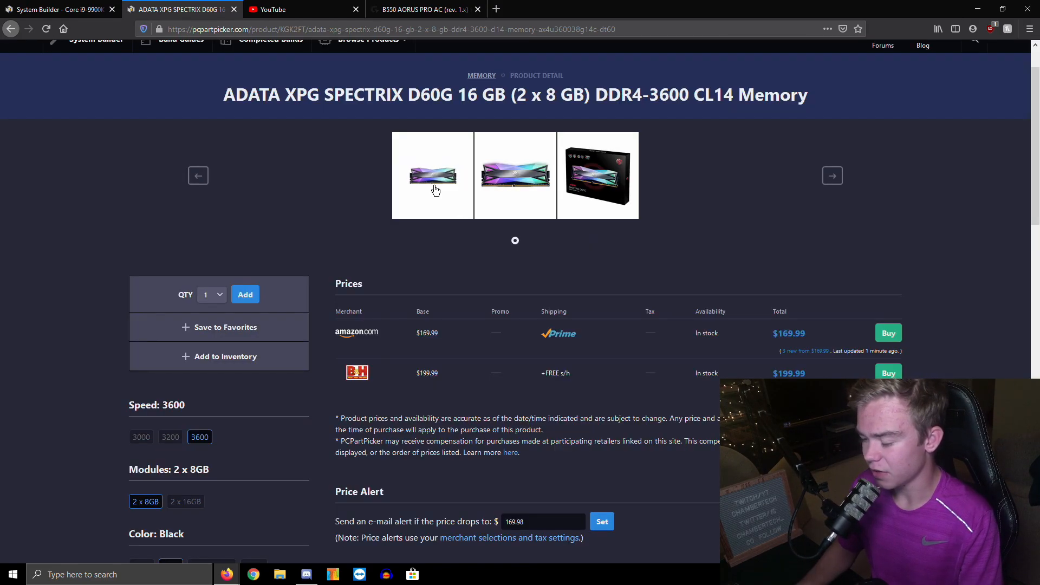
scroll(down, 3)
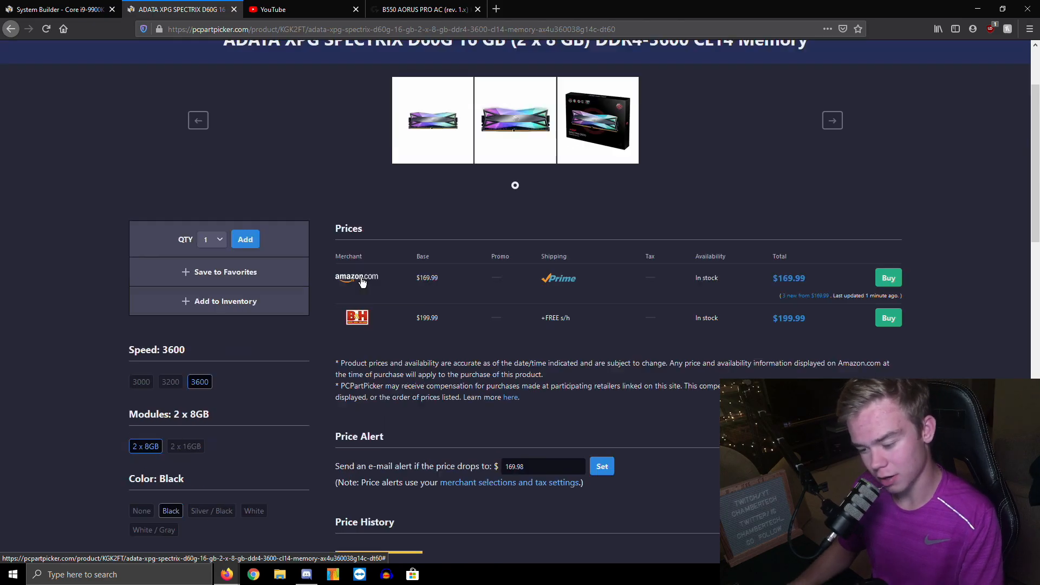
scroll(down, 3)
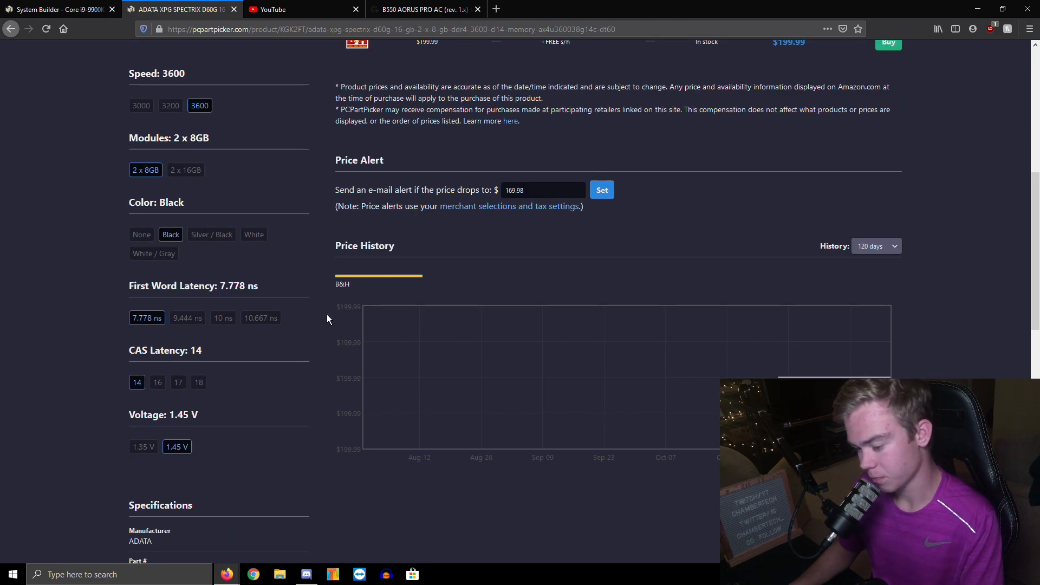
scroll(up, 3)
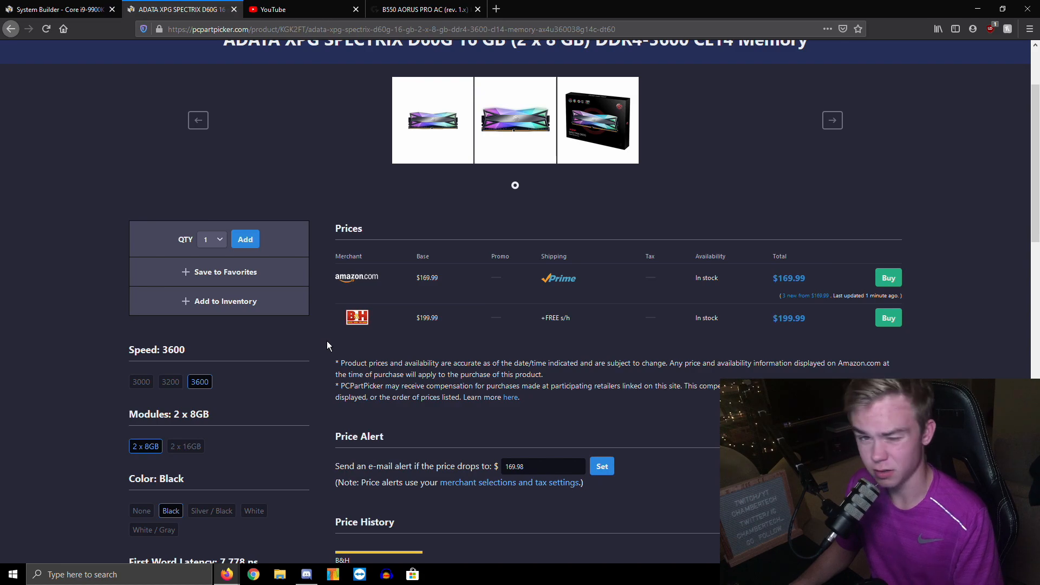
scroll(up, 3)
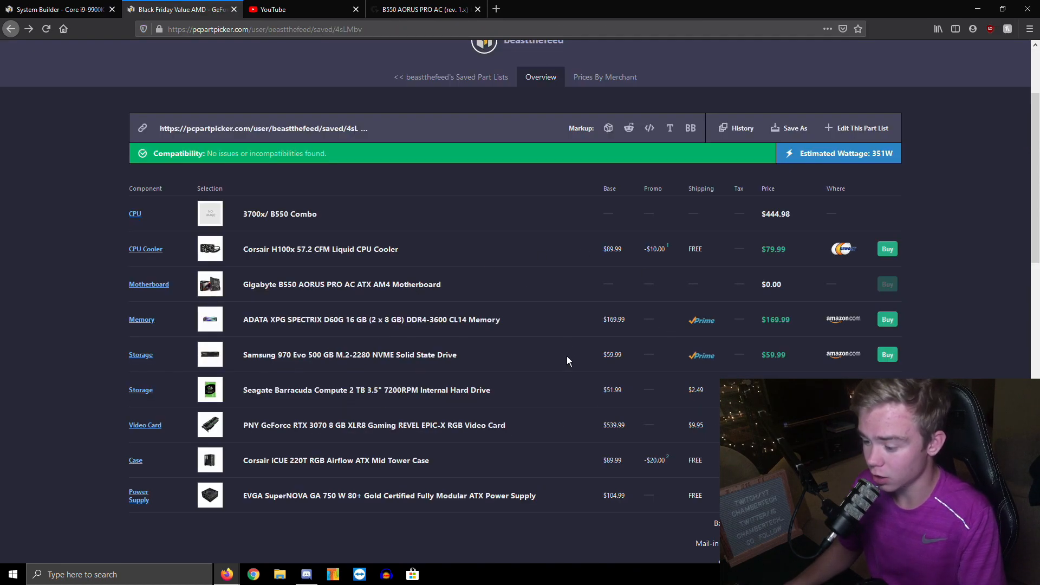
mouse_move(546, 344)
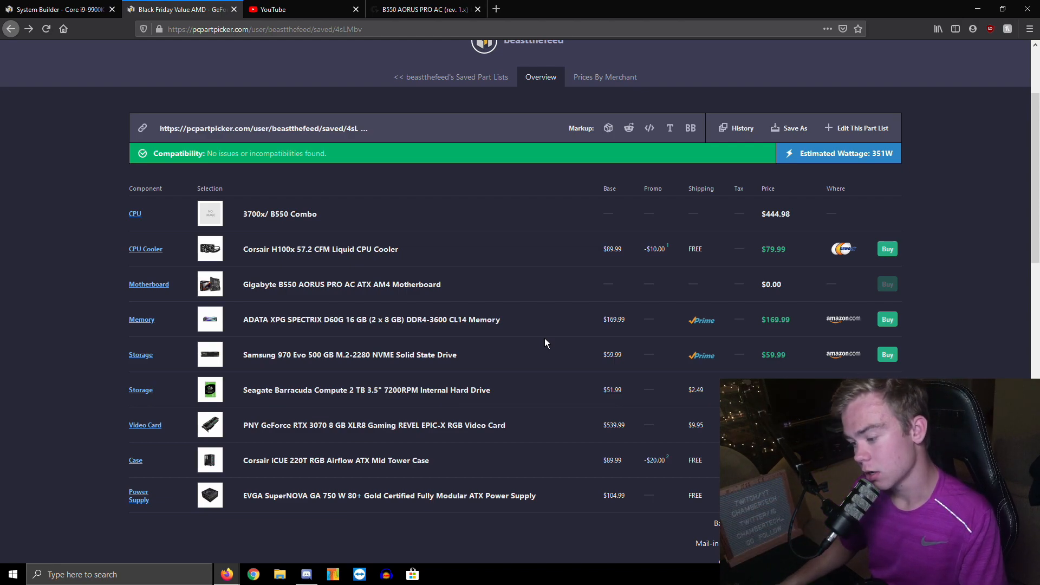
mouse_move(554, 363)
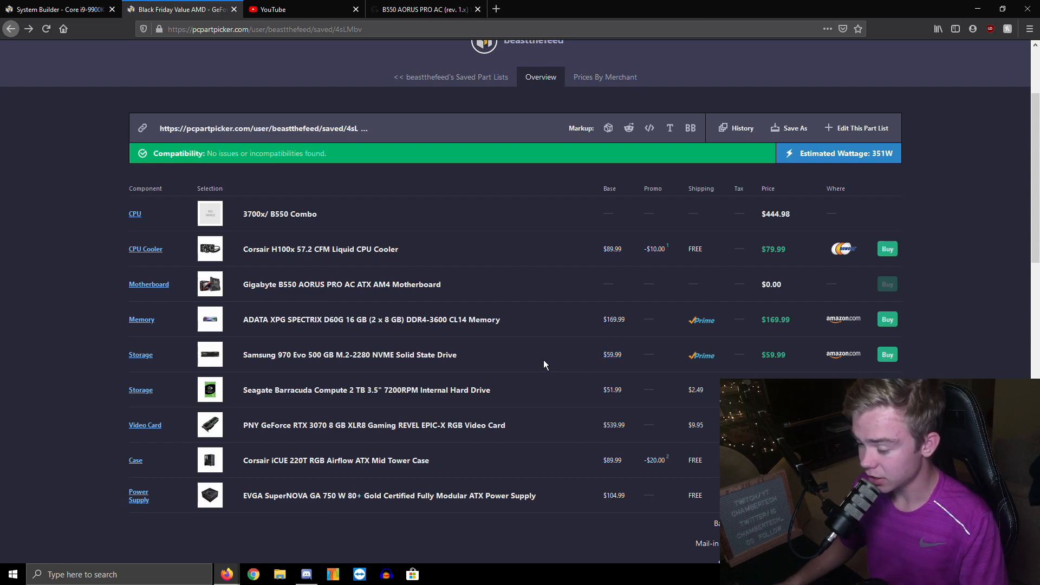
mouse_move(562, 360)
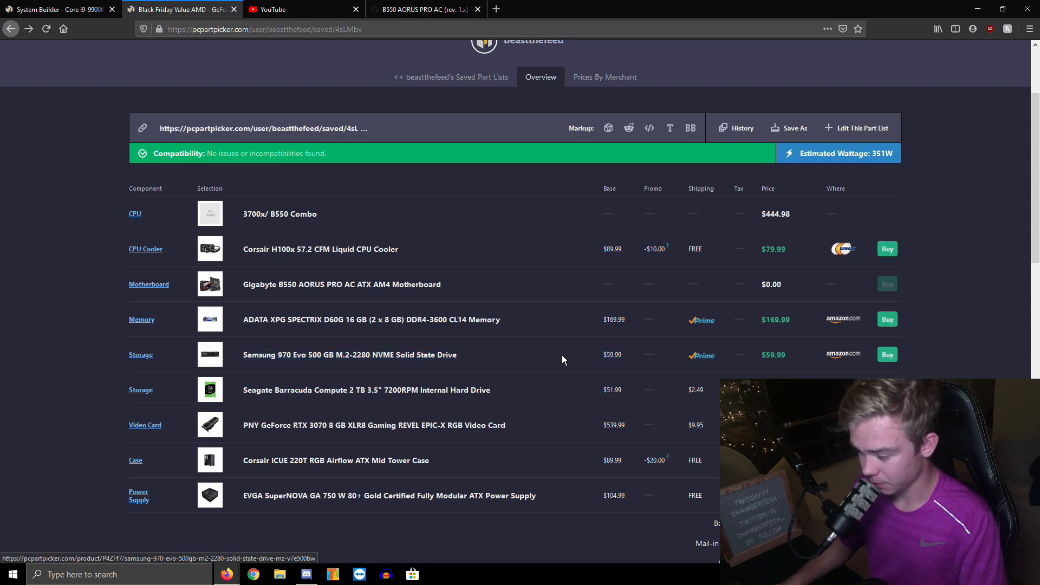
mouse_move(550, 365)
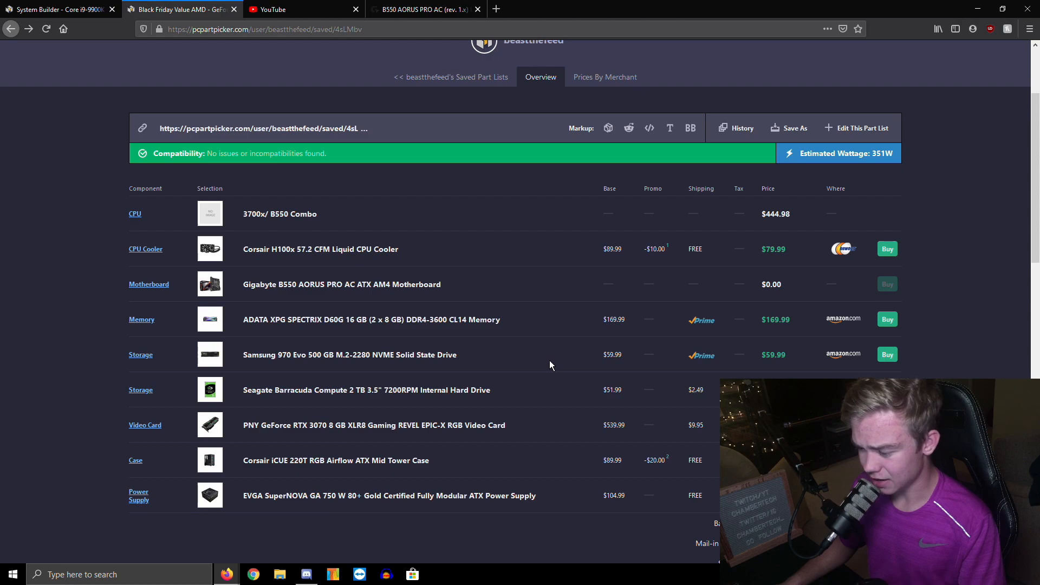
mouse_move(611, 354)
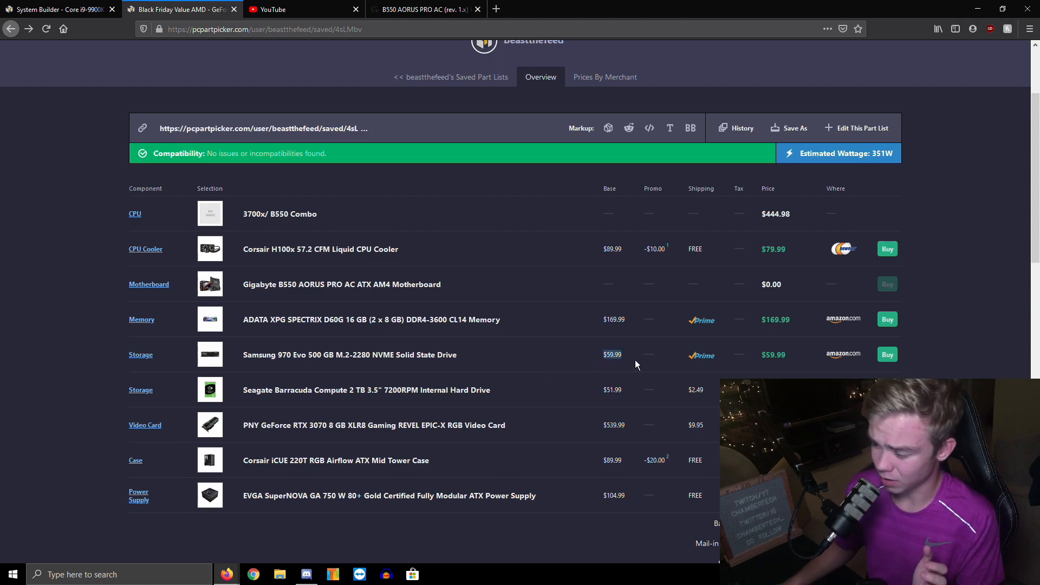
mouse_move(632, 365)
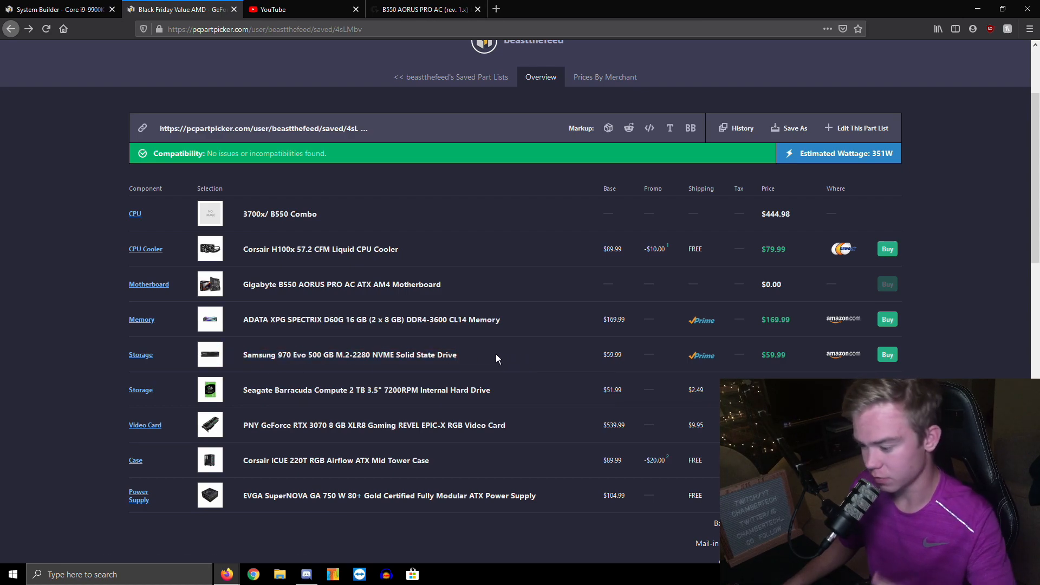
mouse_move(498, 347)
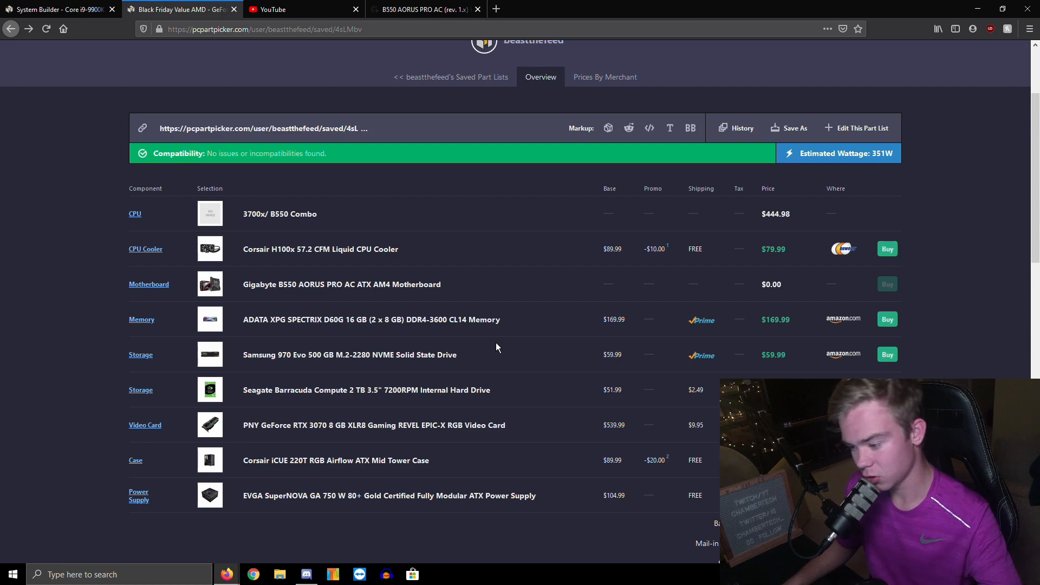
mouse_move(490, 343)
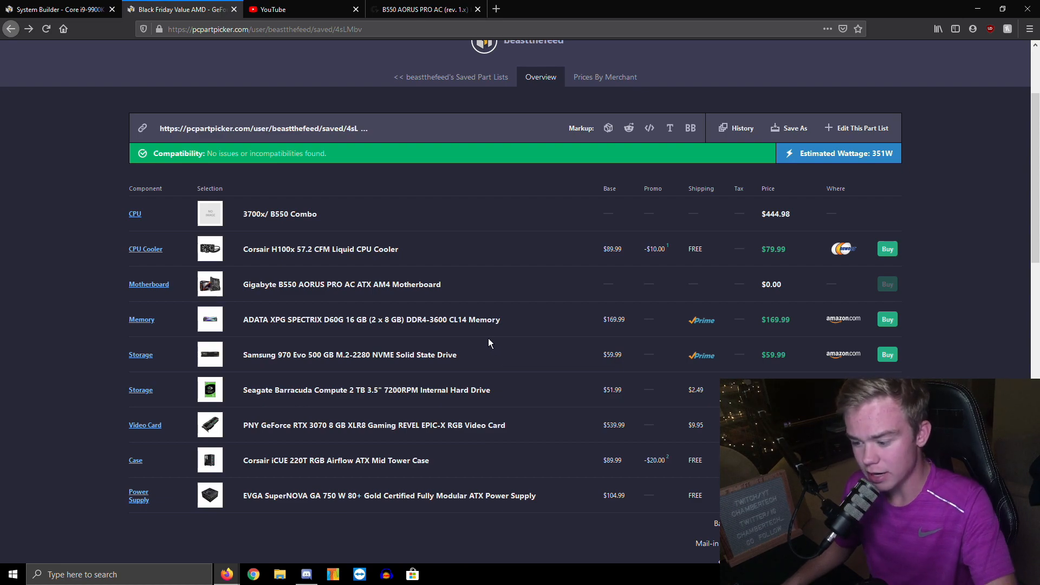
mouse_move(483, 370)
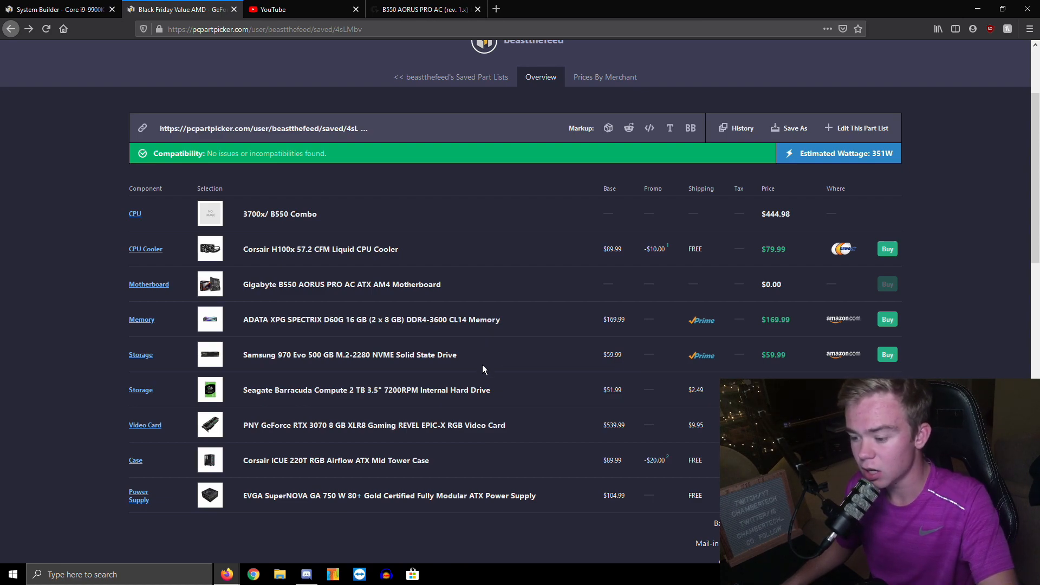
mouse_move(344, 380)
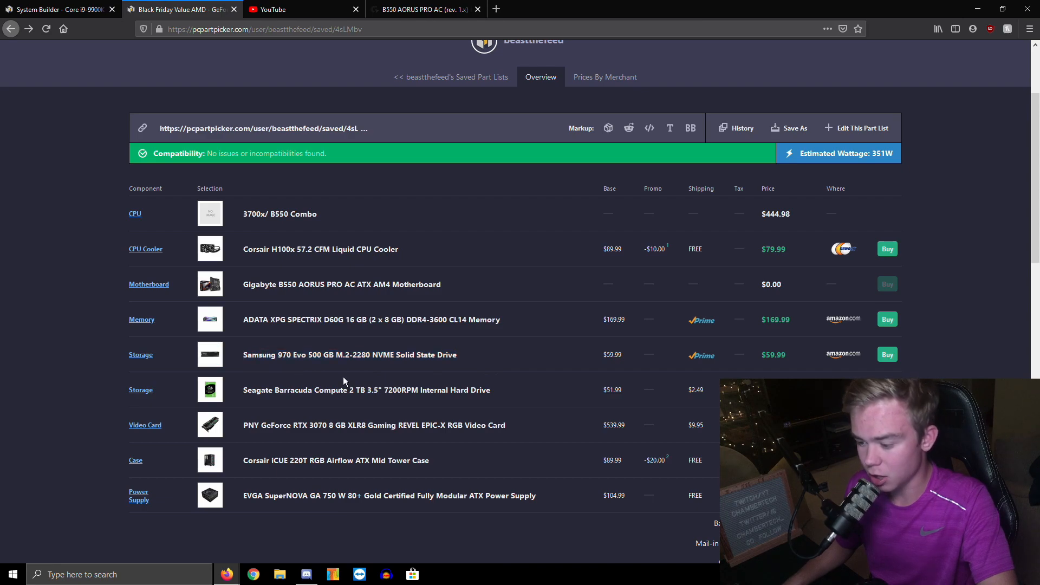
mouse_move(340, 389)
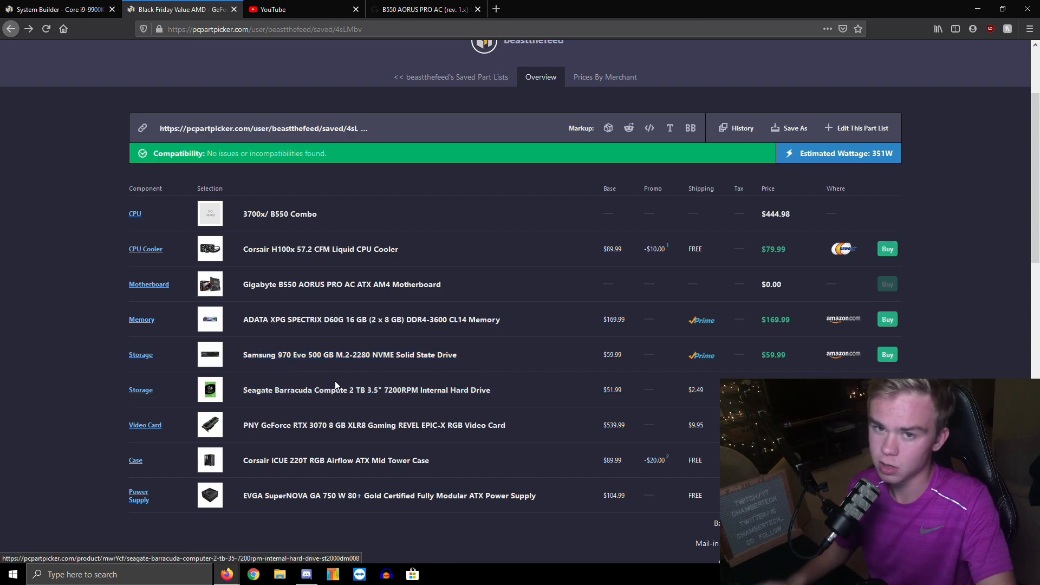
mouse_move(364, 334)
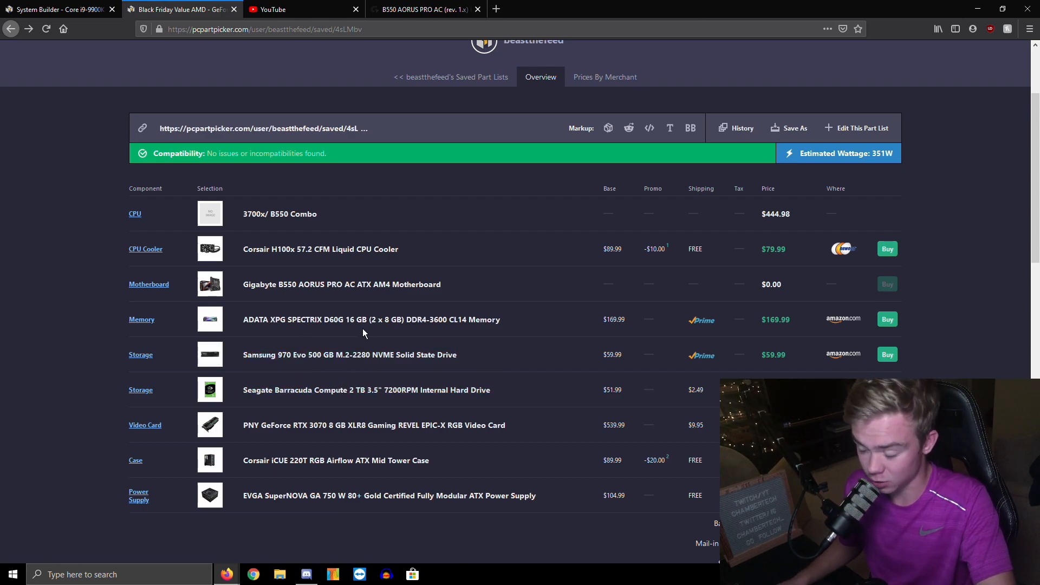
mouse_move(491, 356)
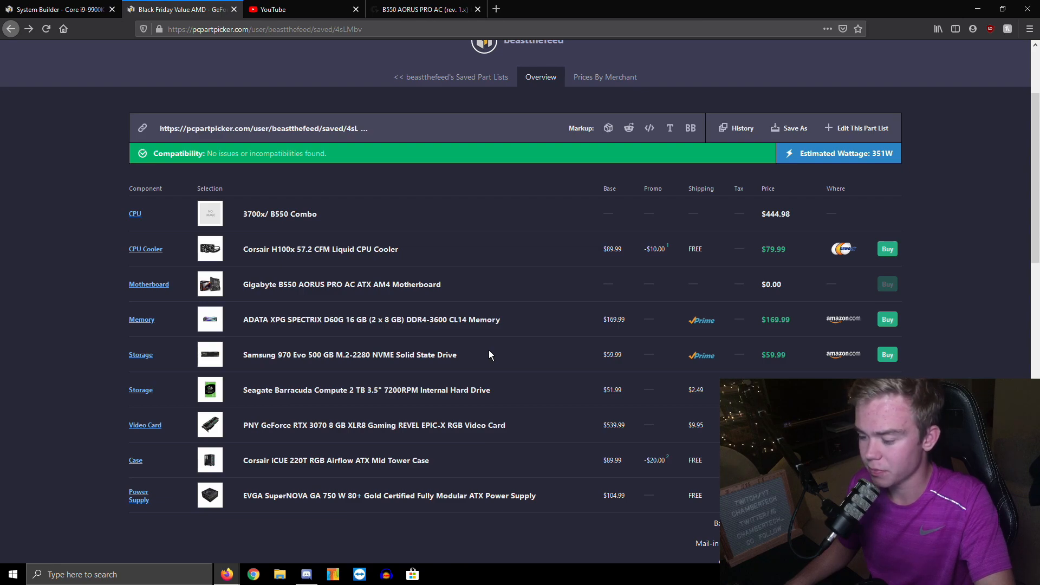
mouse_move(673, 416)
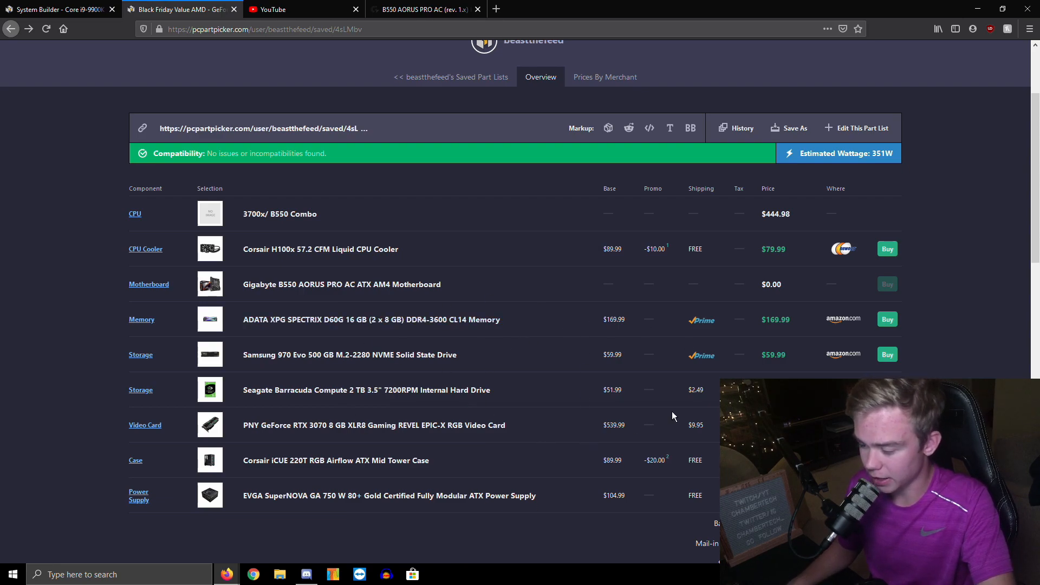
mouse_move(521, 444)
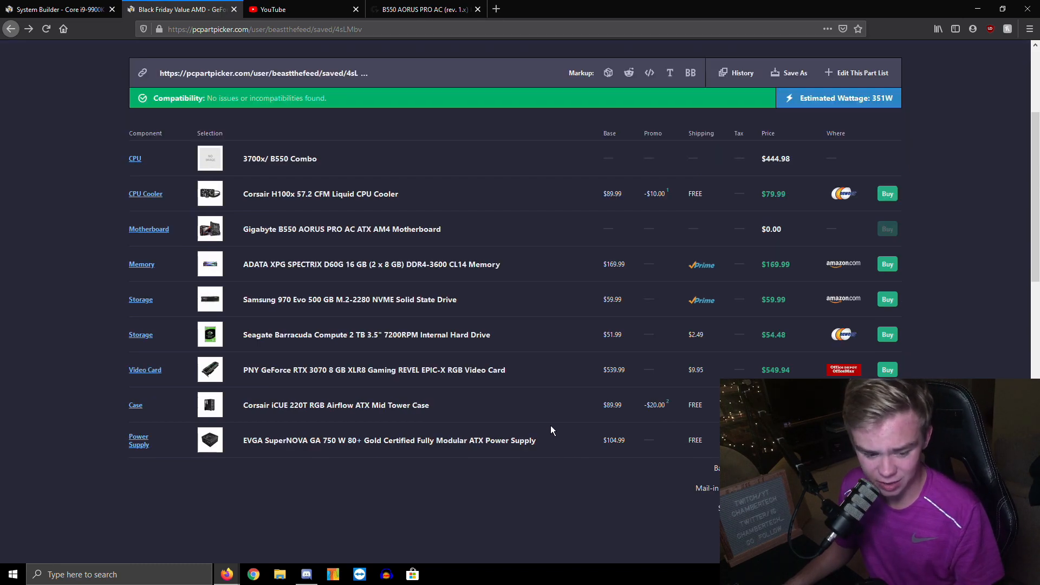
Bring the $1,551.91 base total and Part List Promos / Discounts into view.
scroll(down, 3)
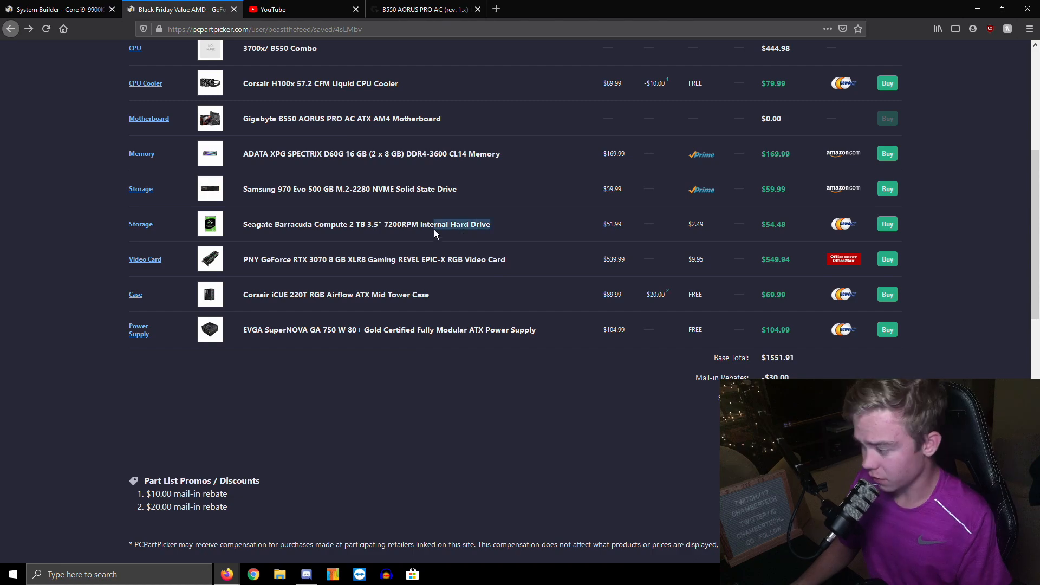
mouse_move(542, 270)
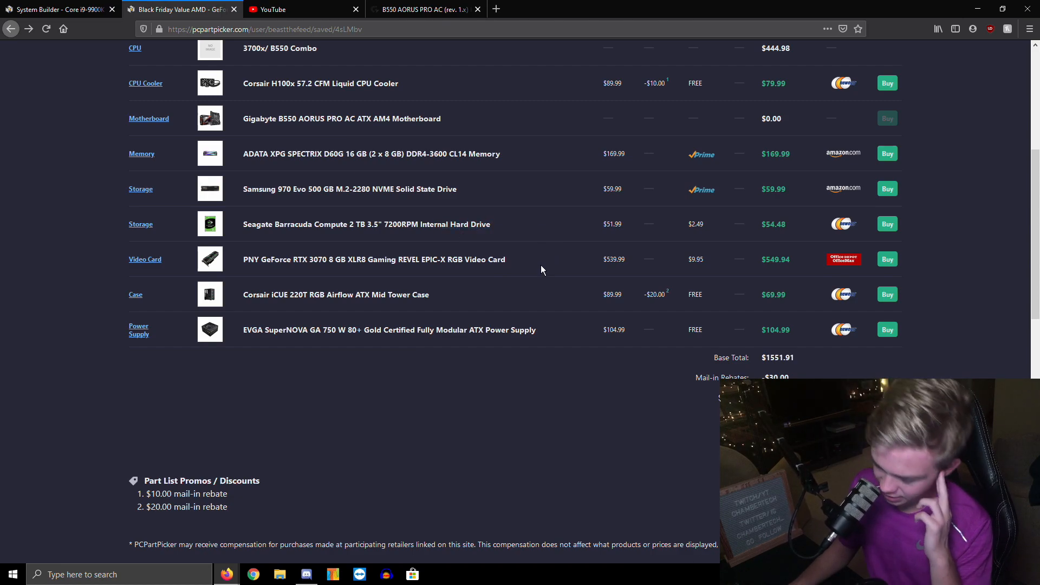
mouse_move(529, 267)
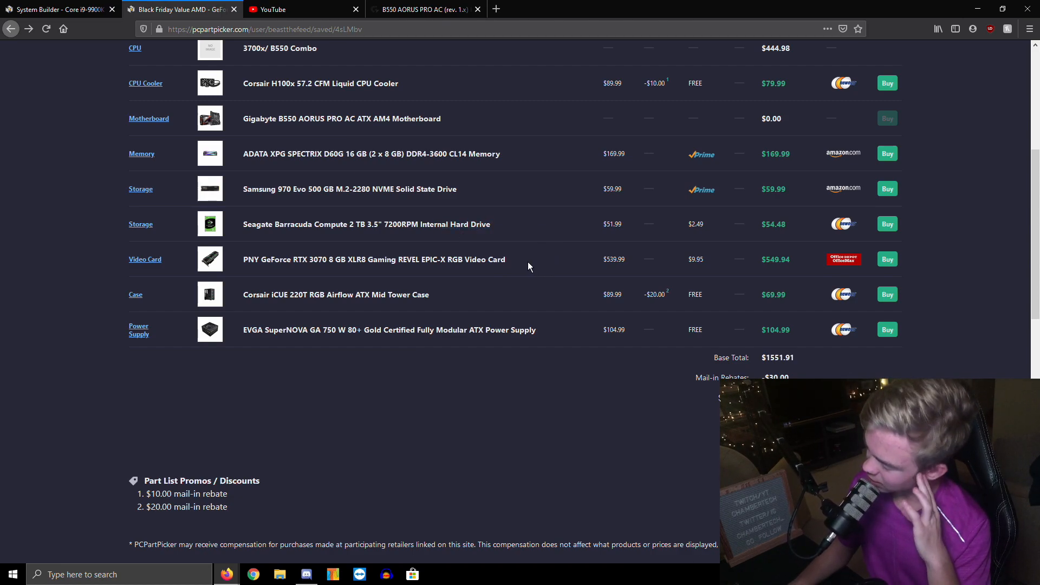
mouse_move(522, 274)
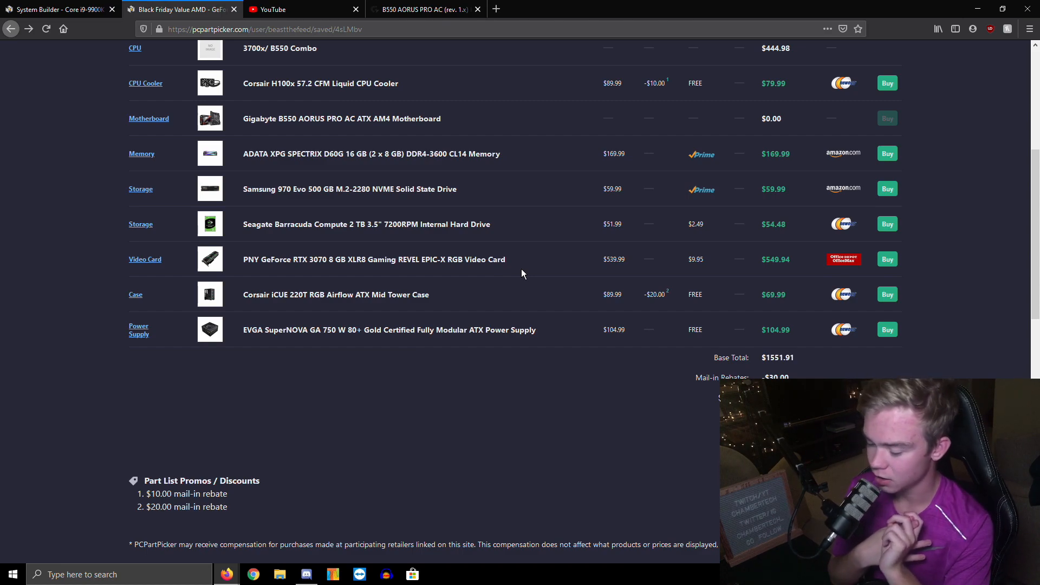
click(306, 574)
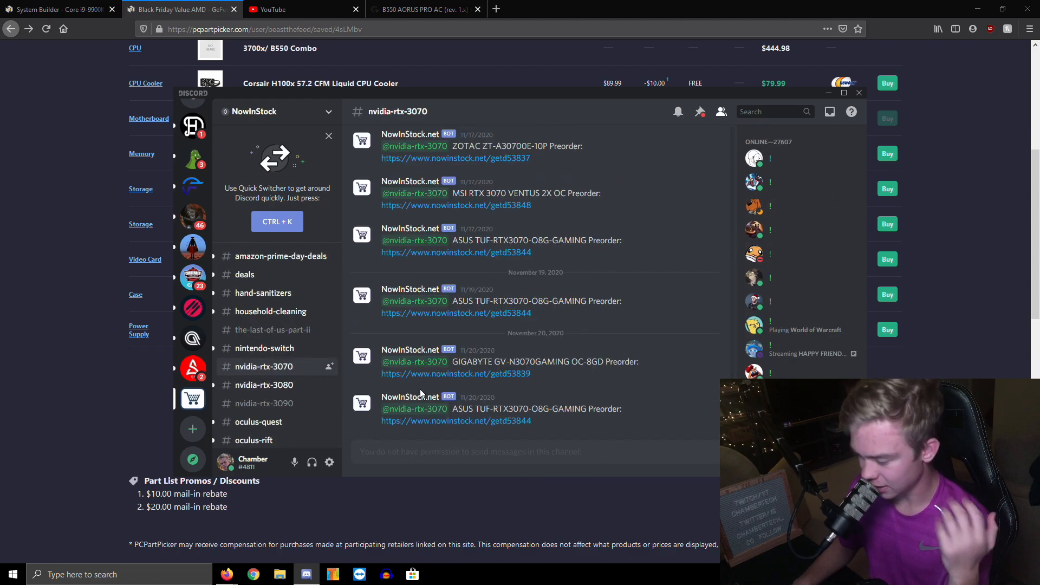
click(264, 385)
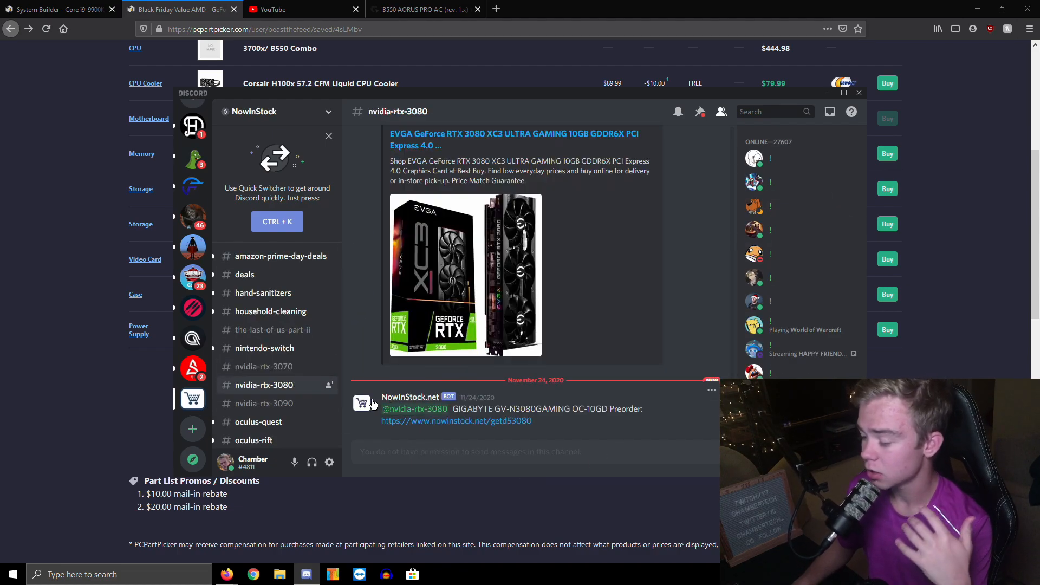
mouse_move(428, 439)
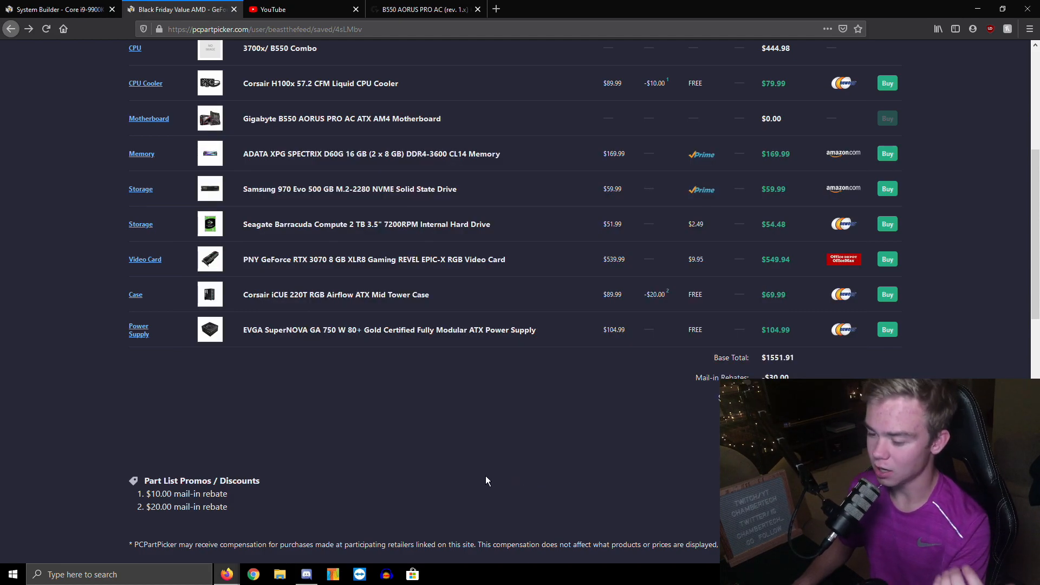
mouse_move(464, 476)
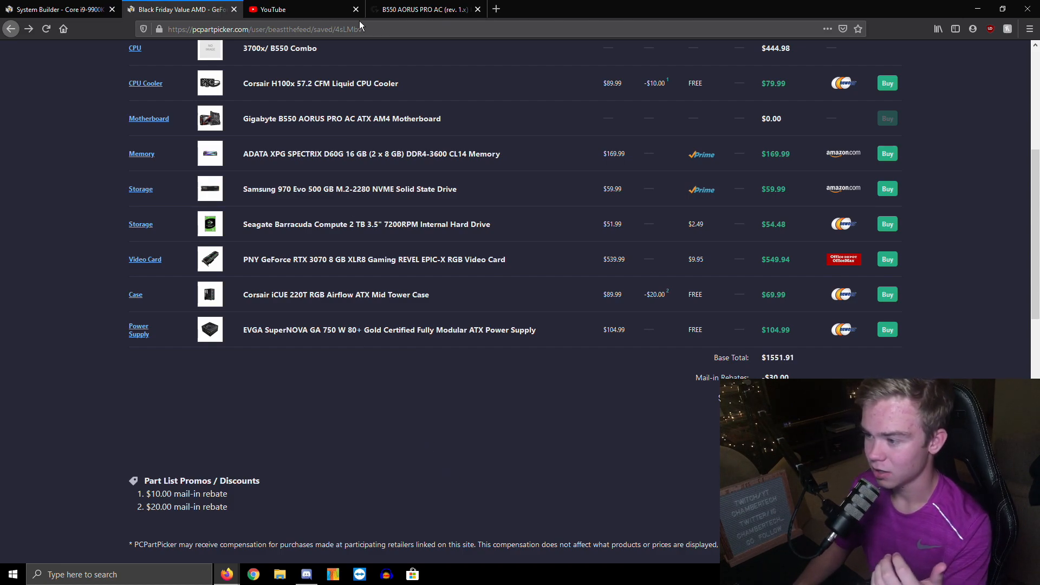
Close the YouTube browser tab, keeping the saved build list visible.
click(355, 9)
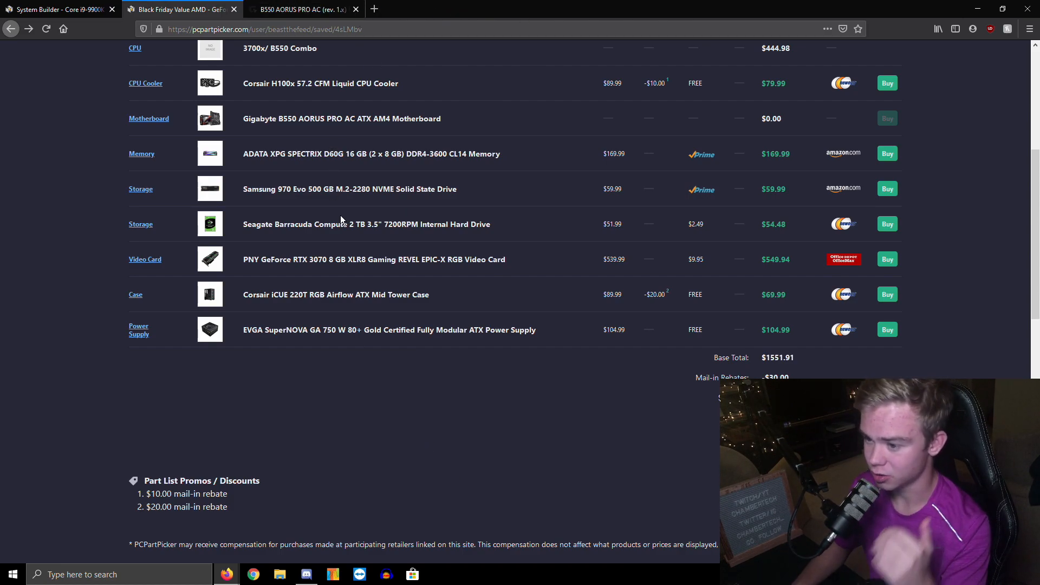
mouse_move(321, 207)
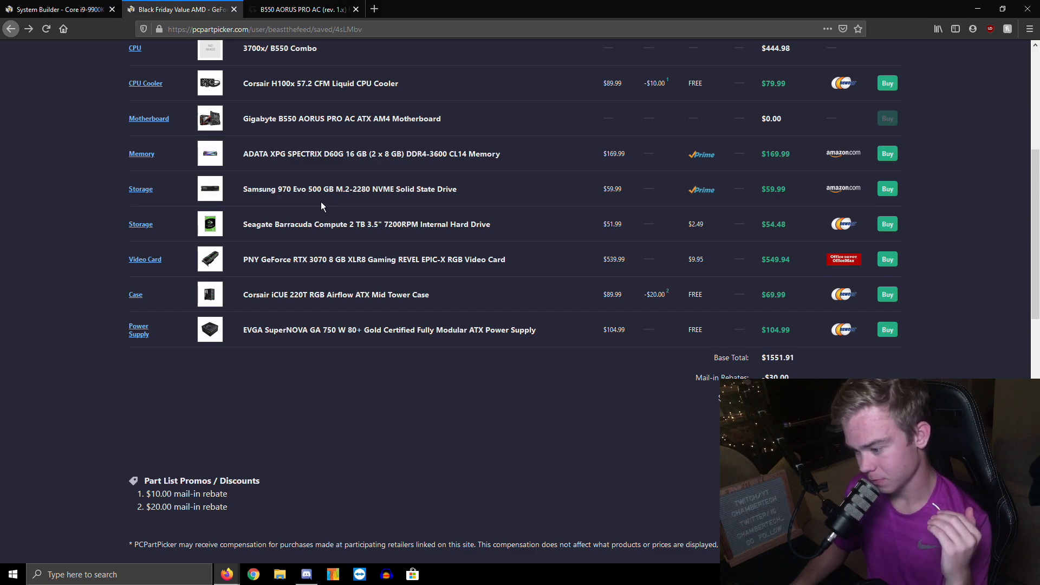
mouse_move(305, 183)
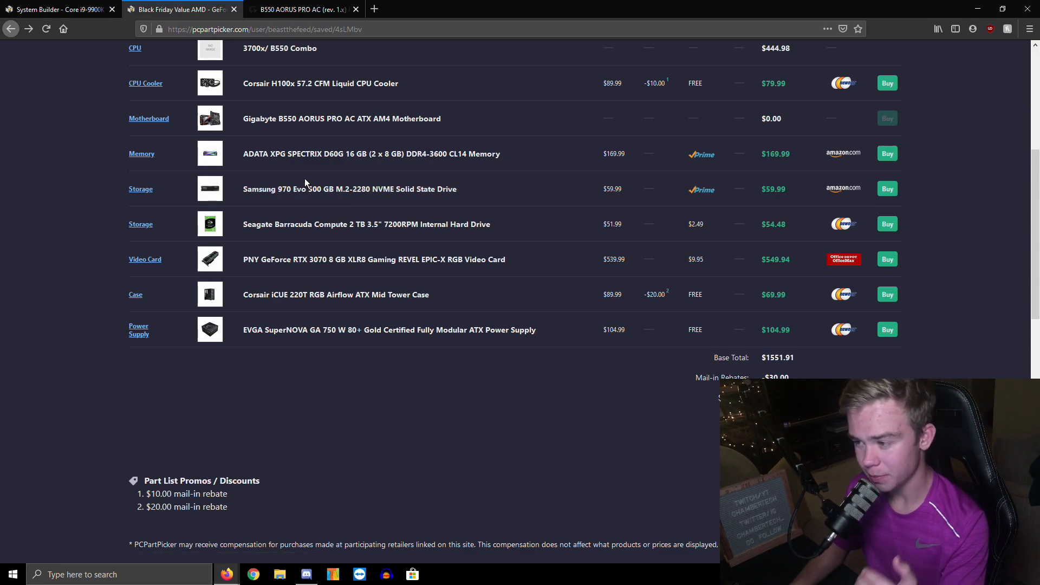
mouse_move(291, 178)
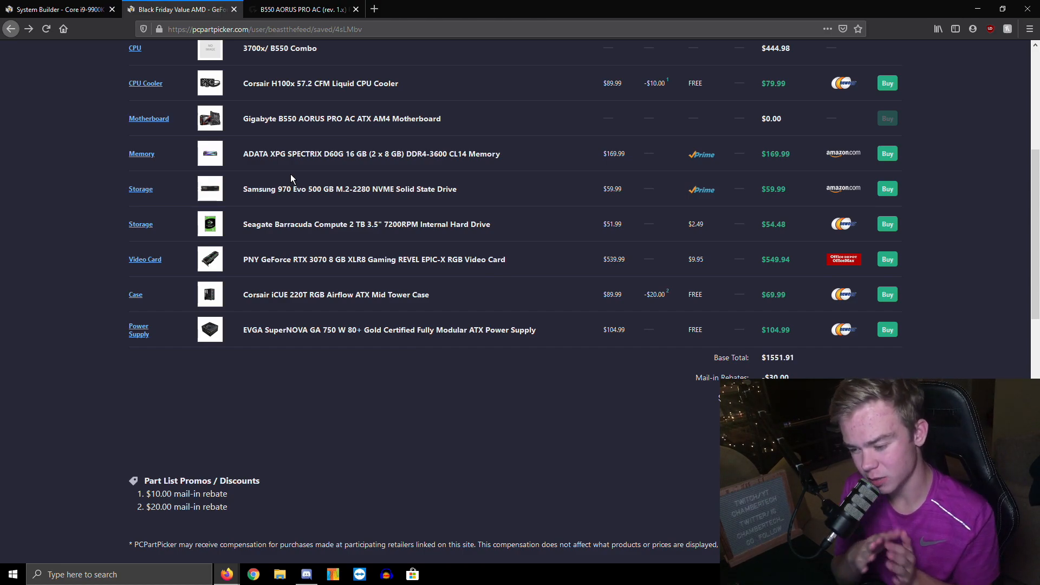
mouse_move(326, 241)
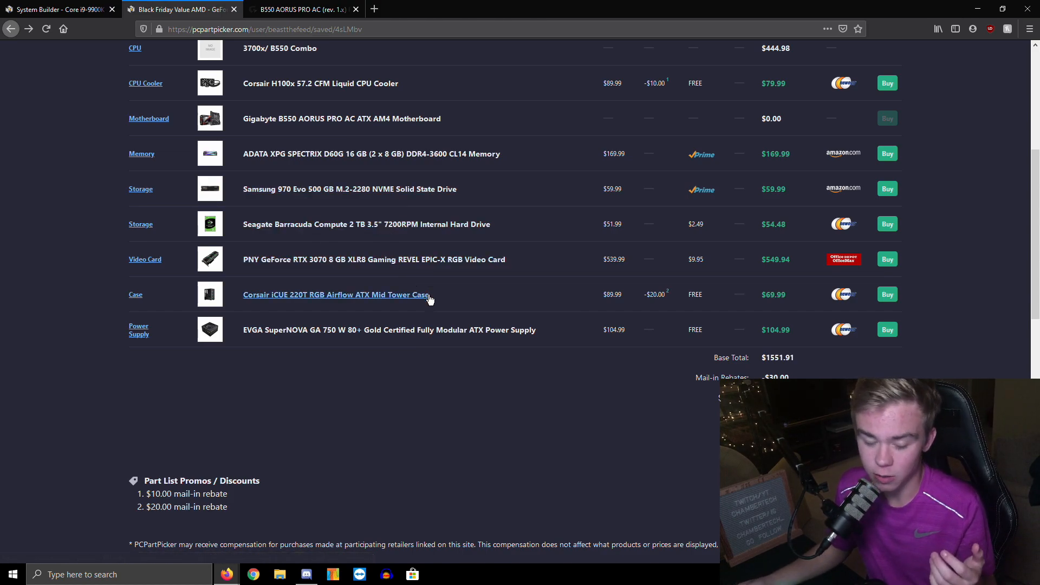
mouse_move(518, 424)
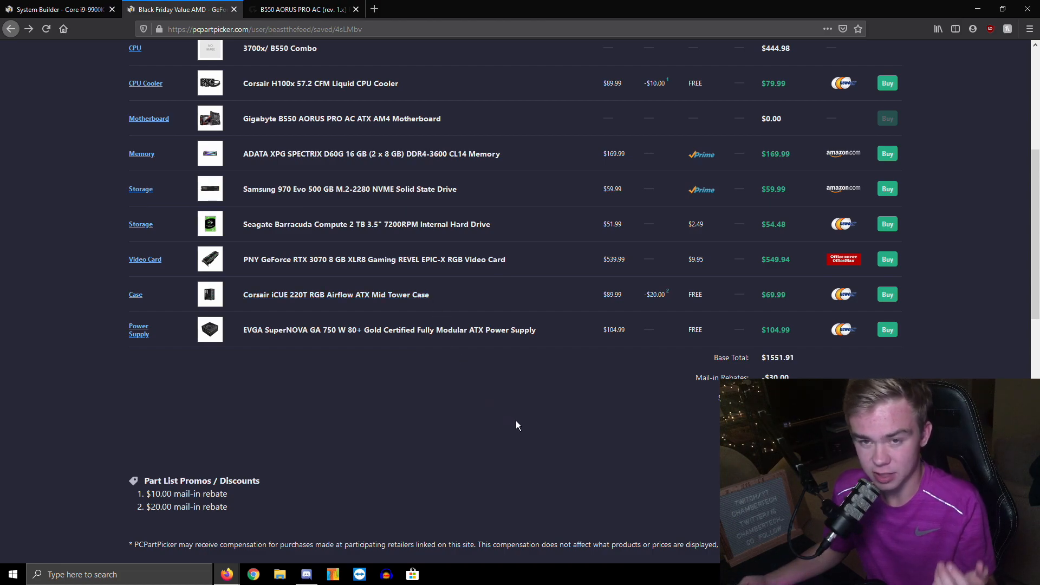
mouse_move(519, 437)
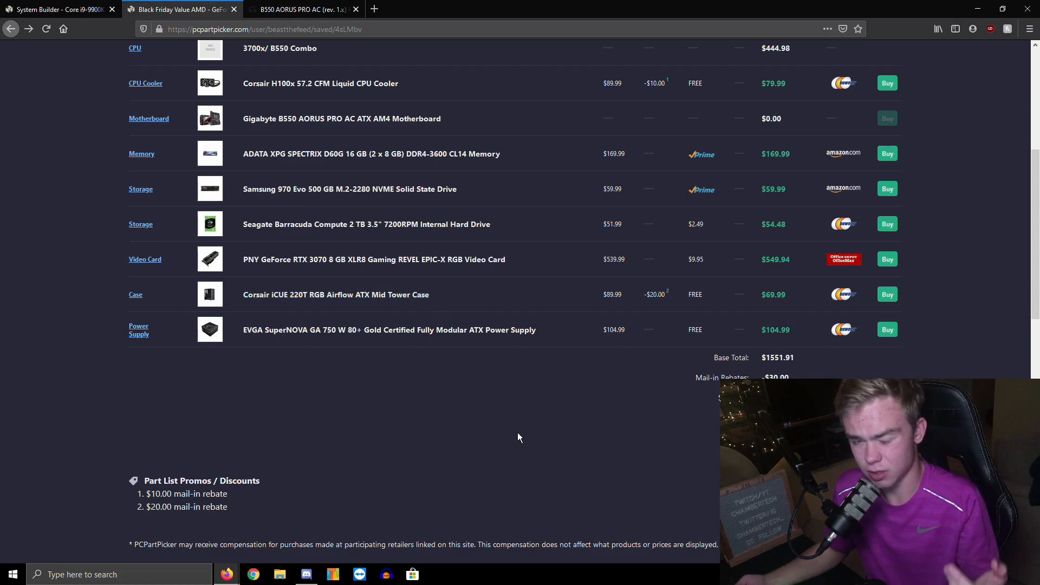
mouse_move(492, 448)
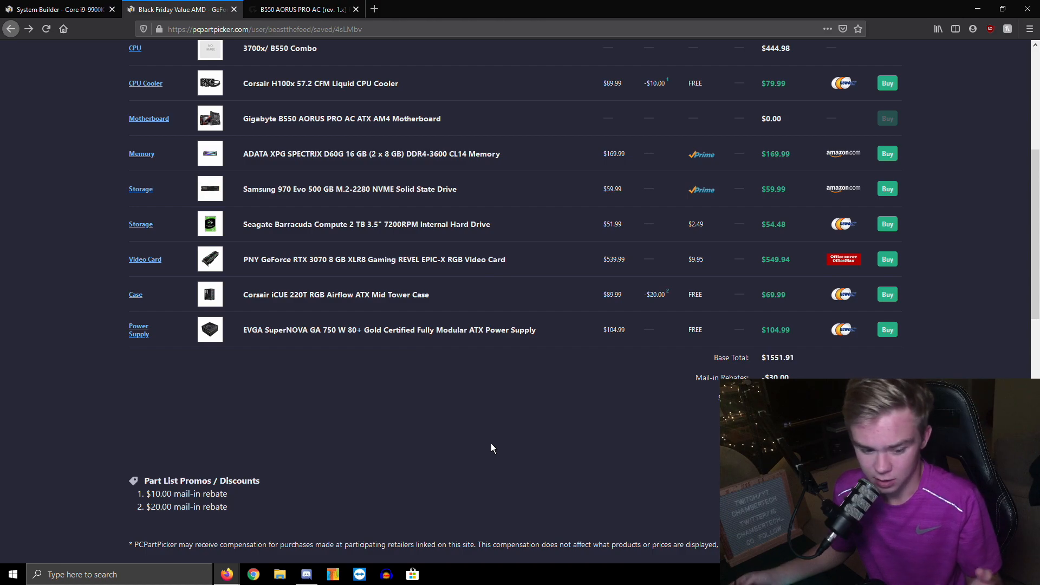
mouse_move(576, 376)
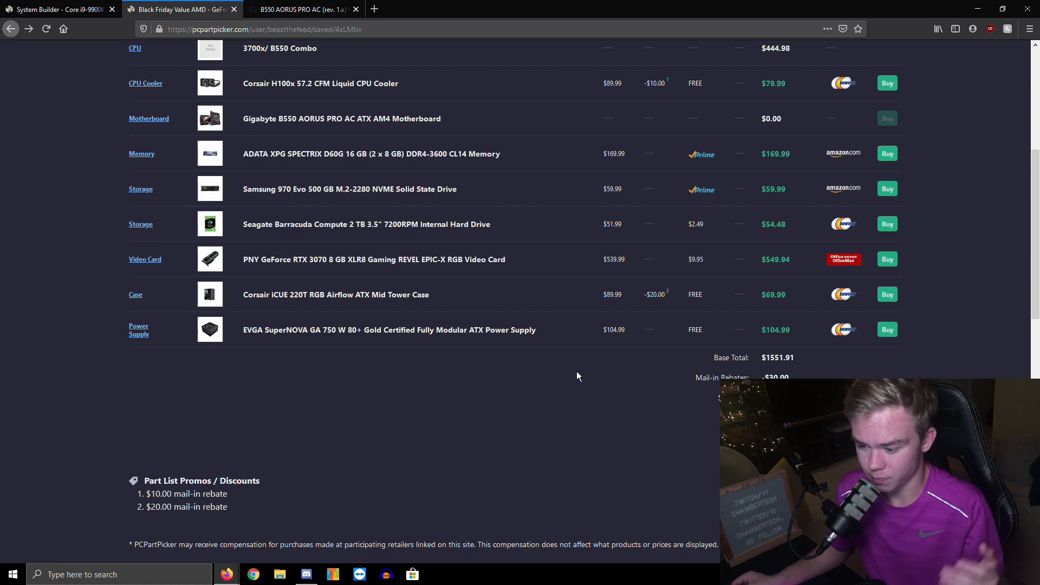
mouse_move(226, 312)
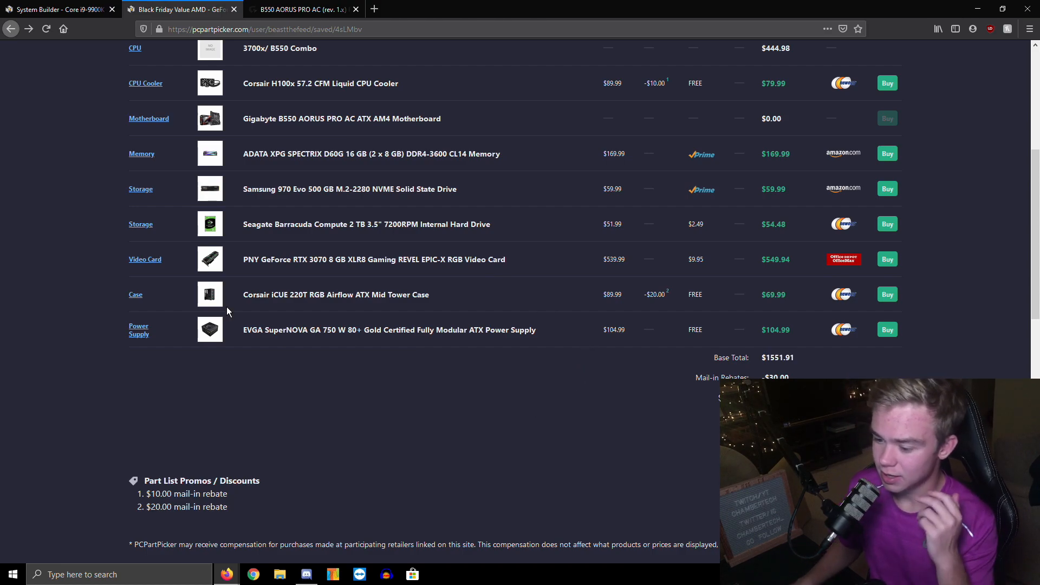
View the Corsair iCUE 220T RGB Airflow case photos, then return to the saved AMD build list.
click(209, 294)
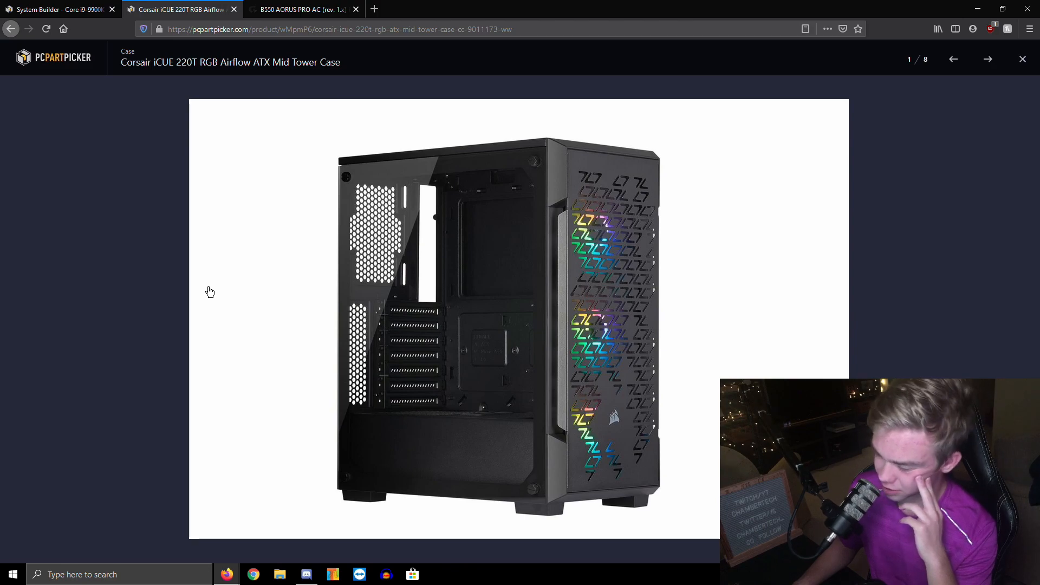
mouse_move(201, 286)
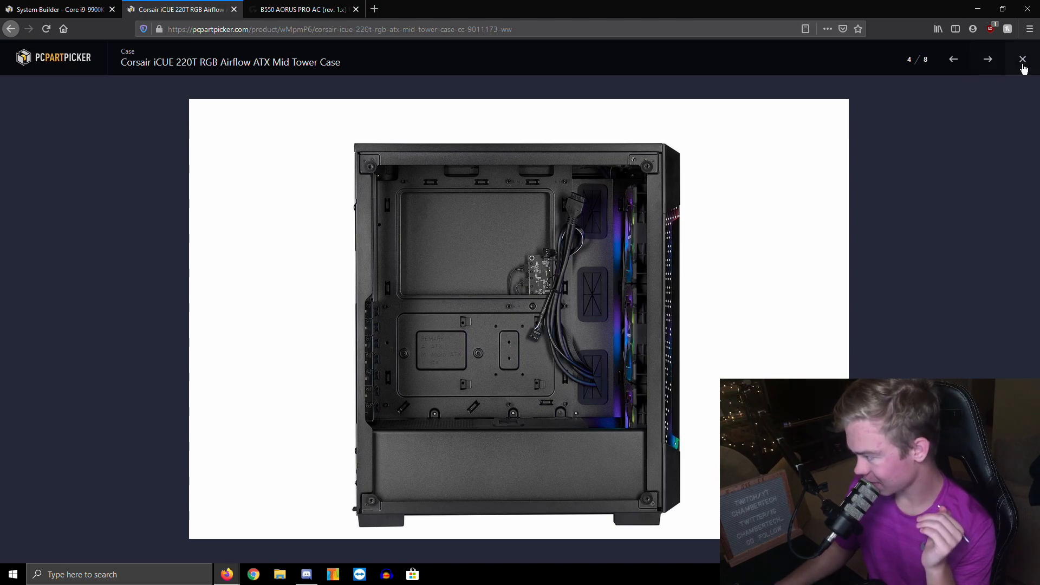
click(1022, 60)
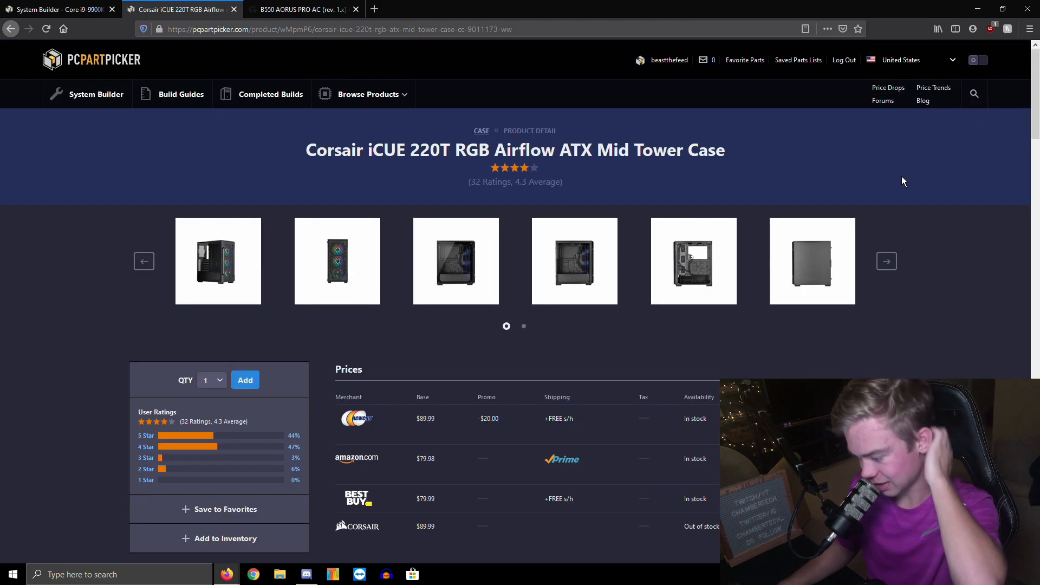
scroll(down, 3)
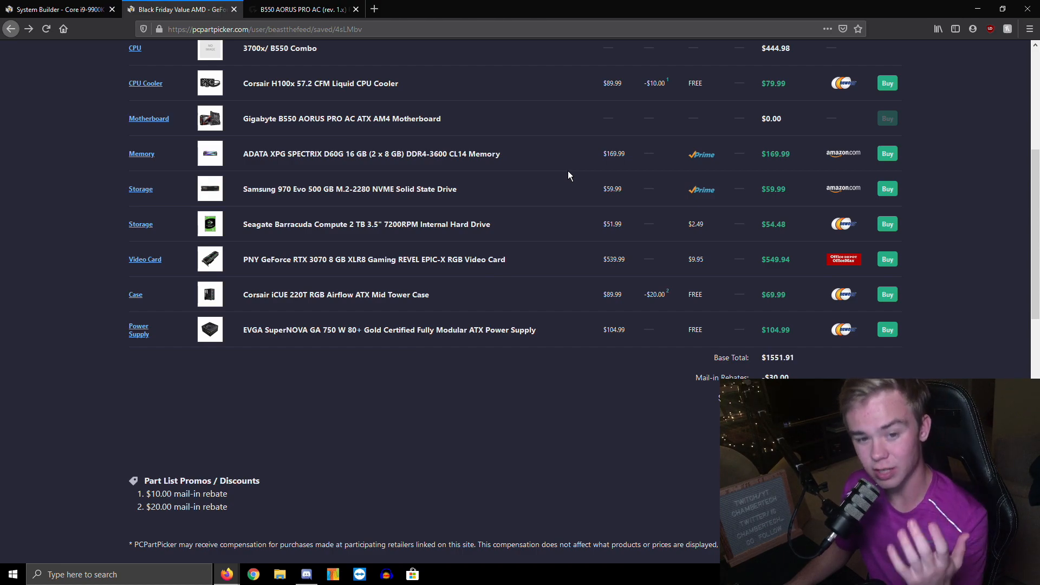
mouse_move(540, 206)
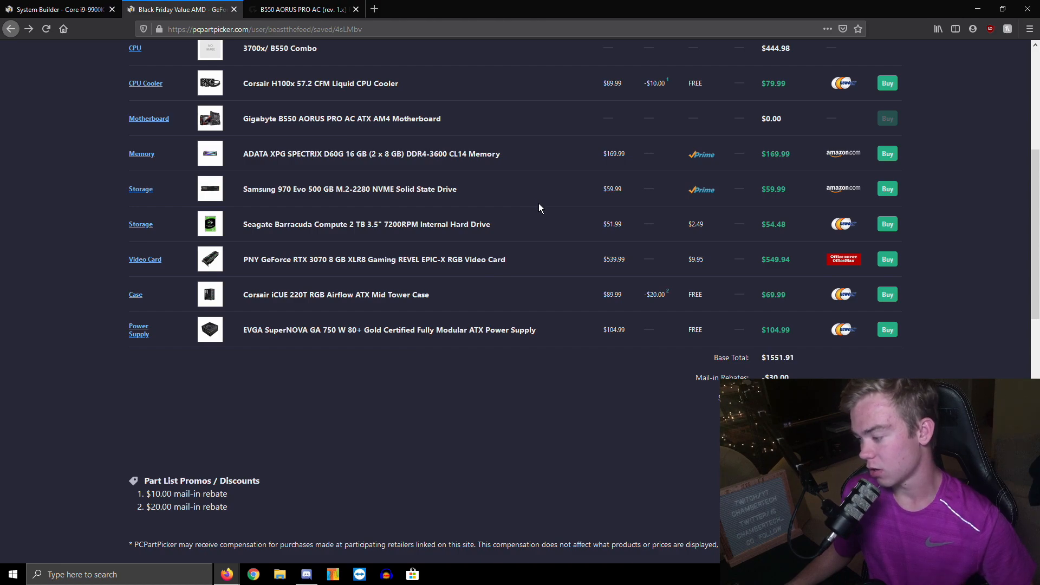
mouse_move(618, 396)
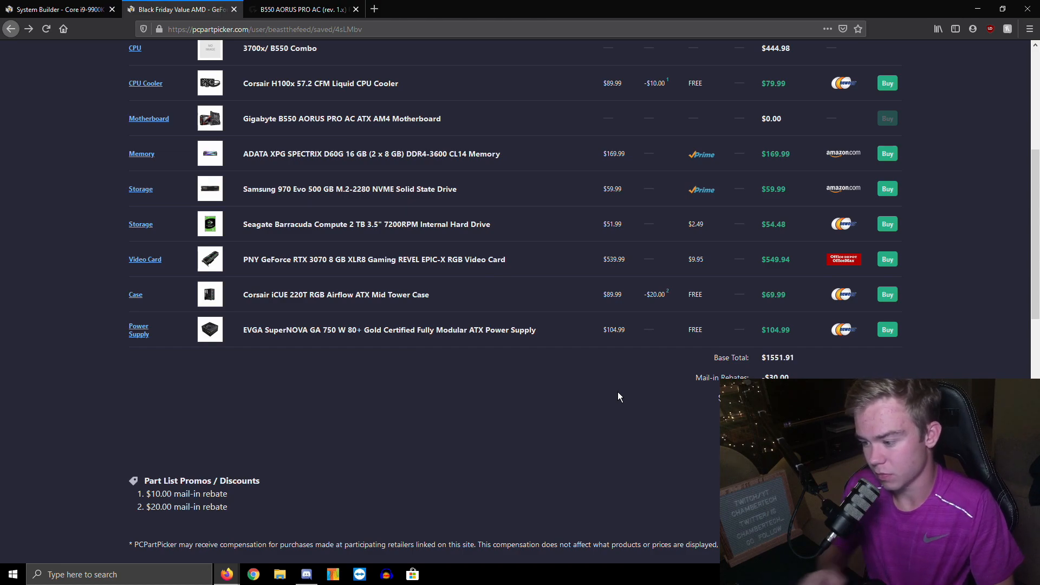
mouse_move(650, 408)
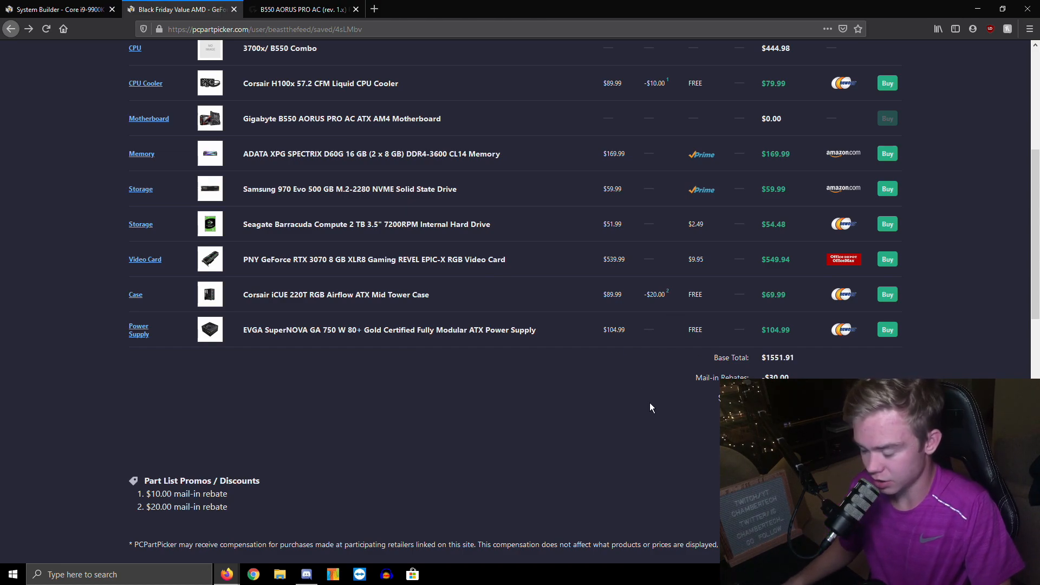
click(336, 295)
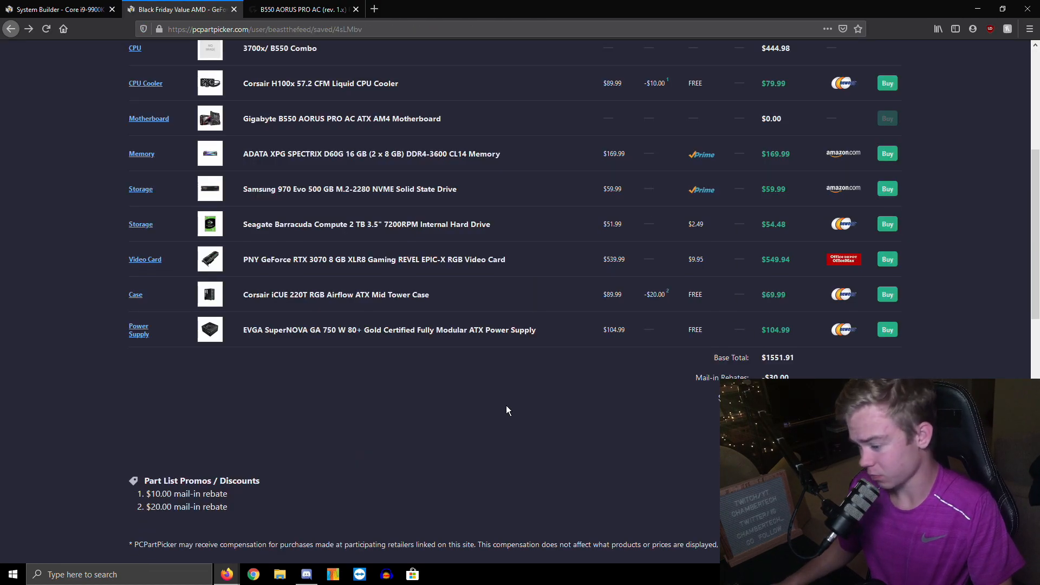
scroll(up, 3)
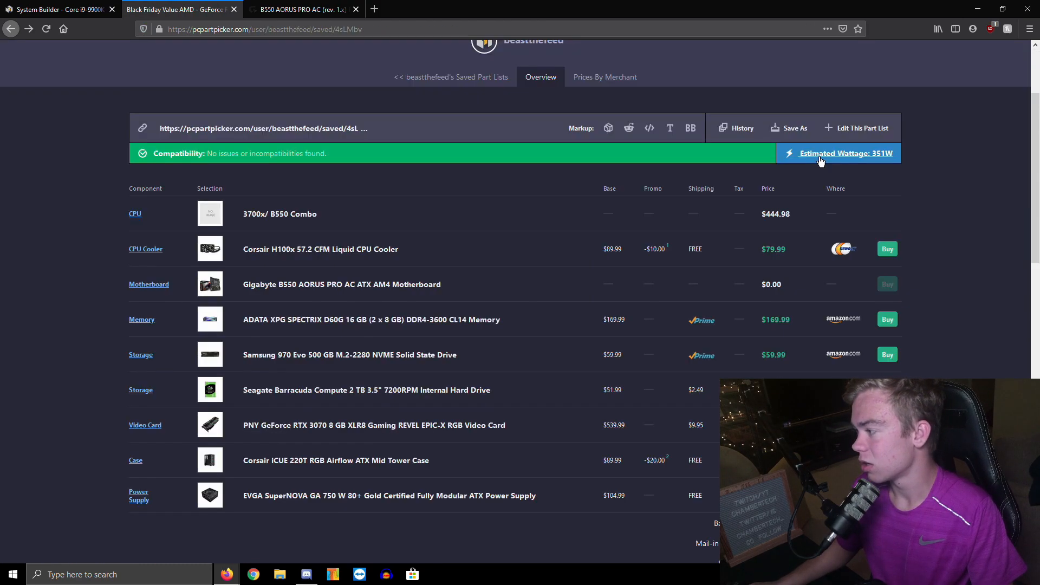
scroll(down, 3)
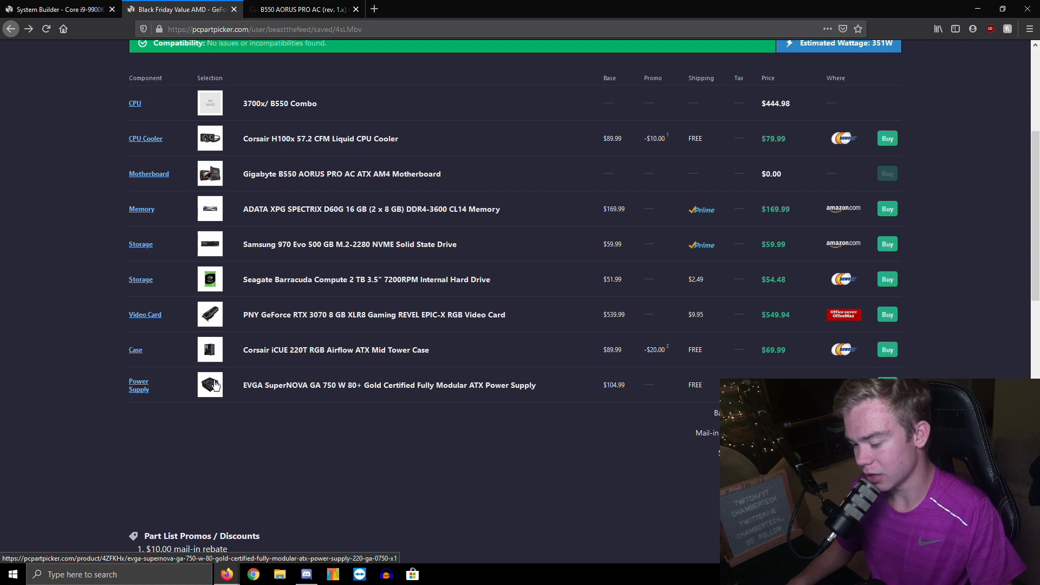
click(209, 350)
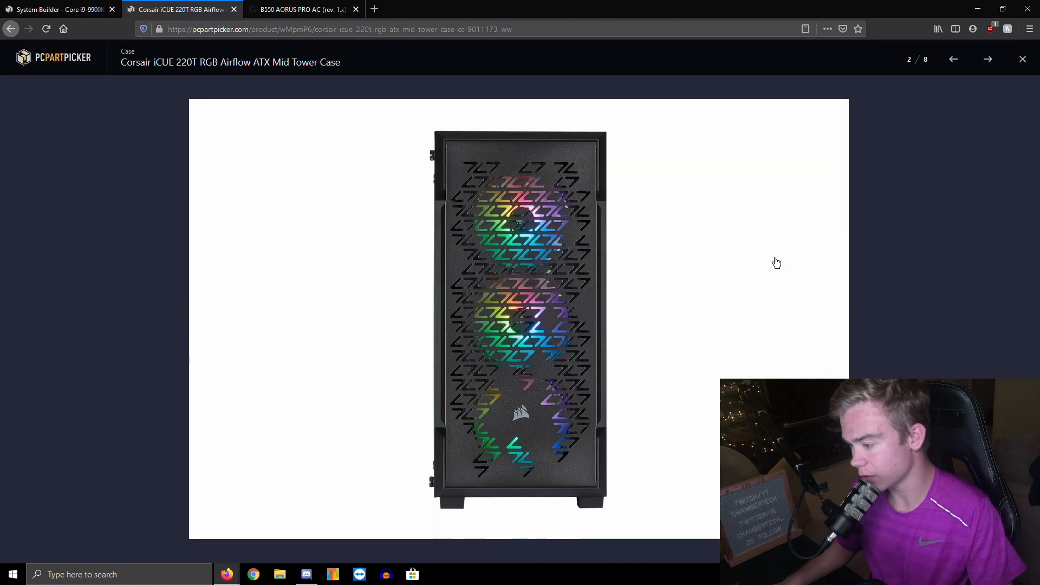
click(988, 59)
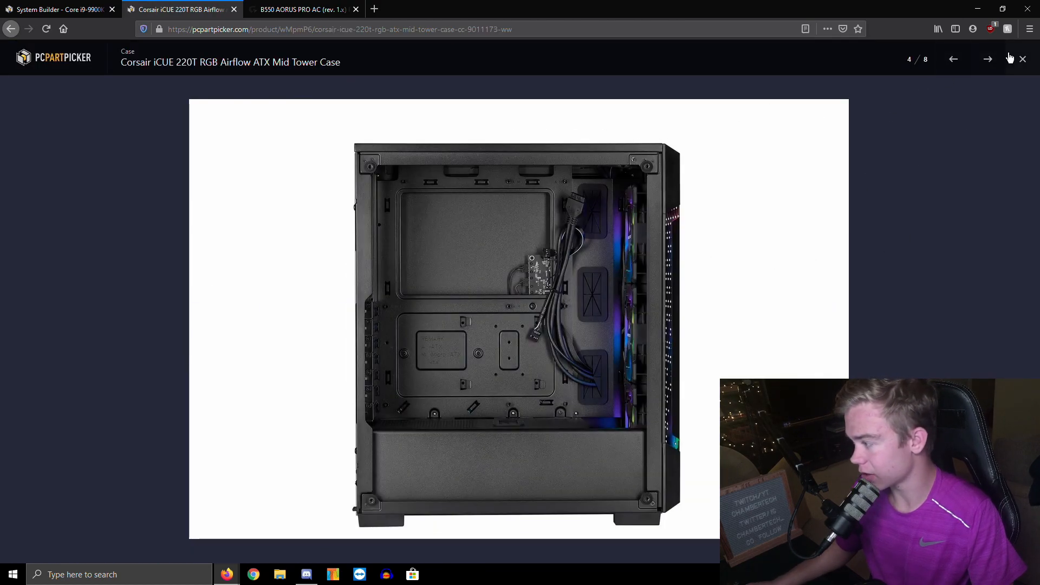
click(989, 58)
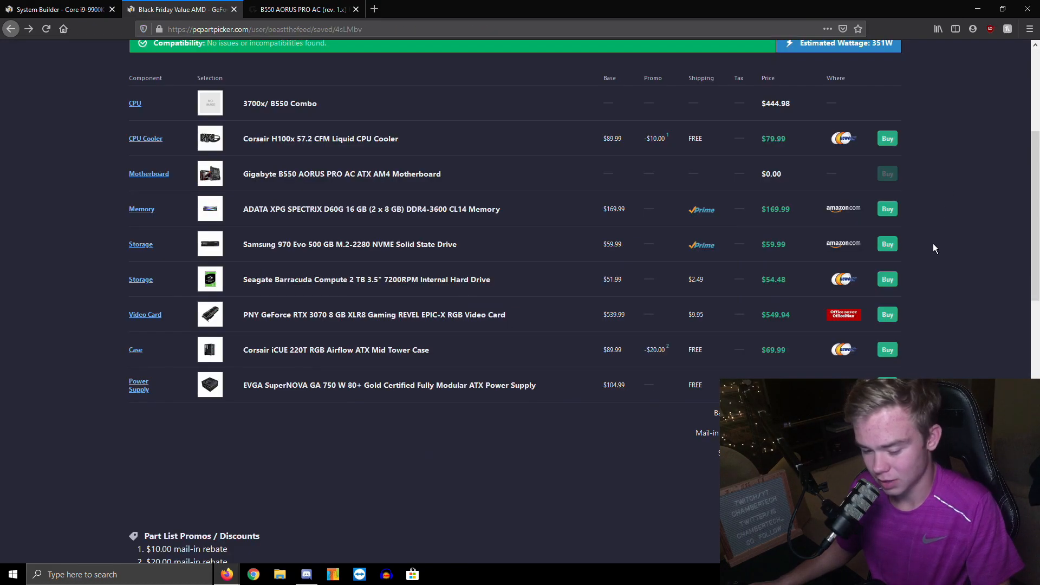
mouse_move(364, 430)
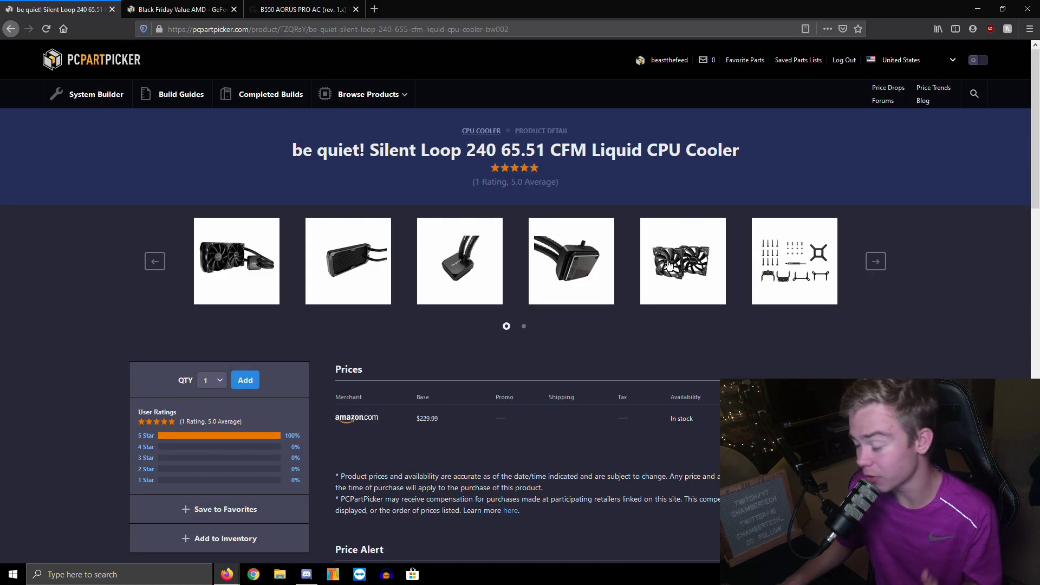
Browse the be quiet! cooler's photo gallery and close it.
click(794, 261)
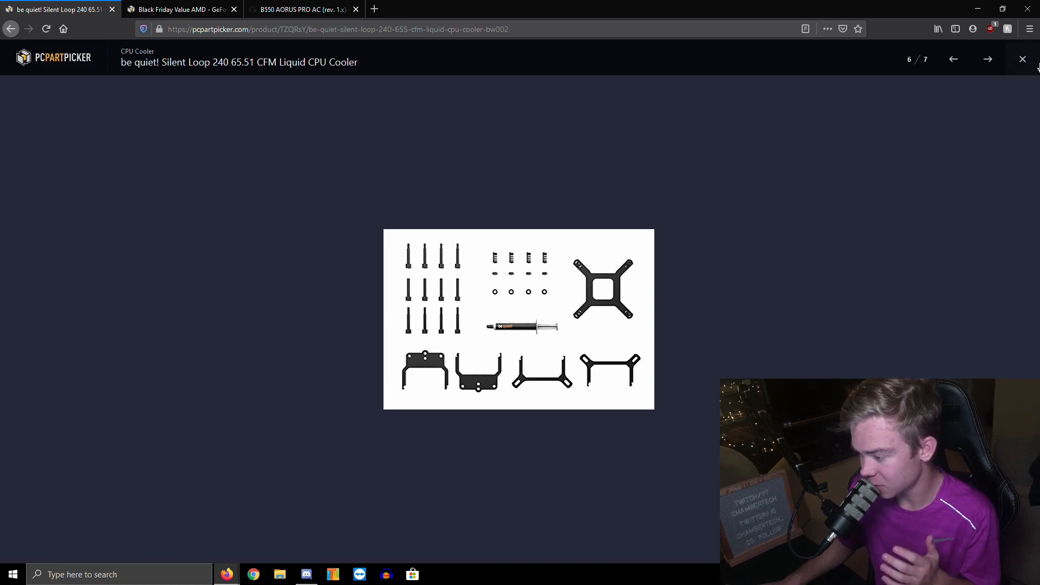
click(954, 59)
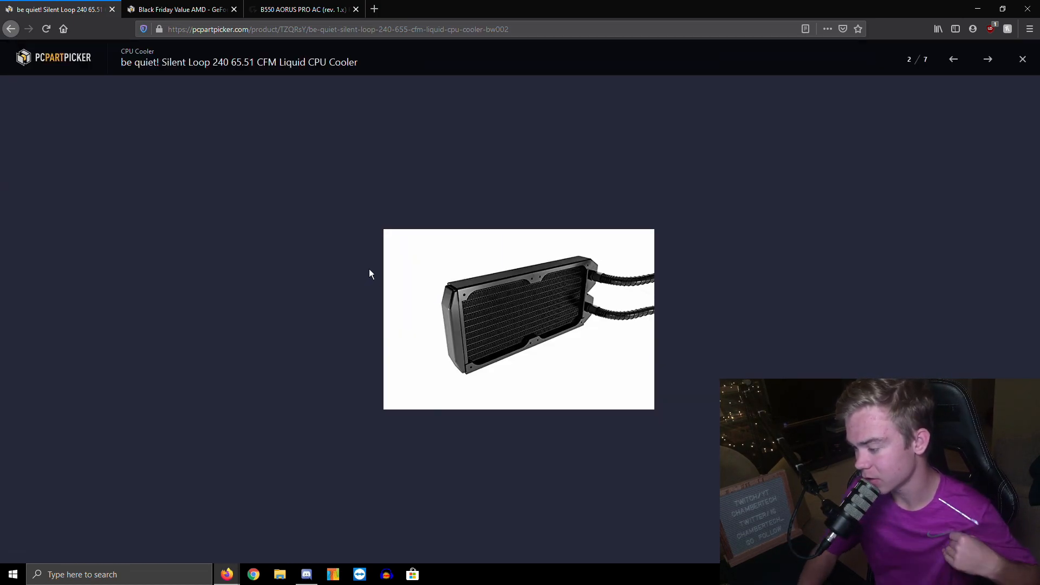
click(988, 58)
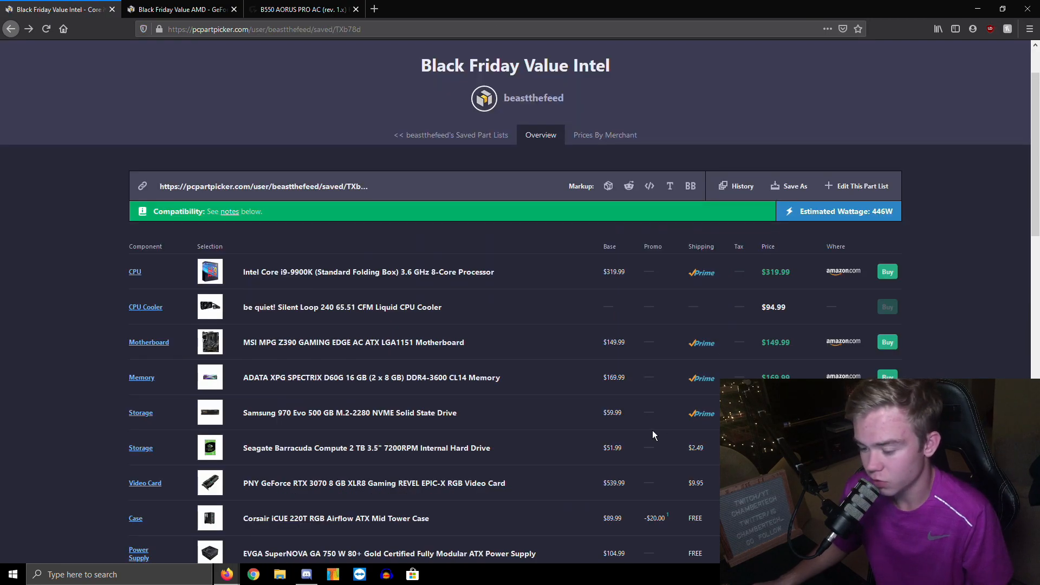
scroll(down, 3)
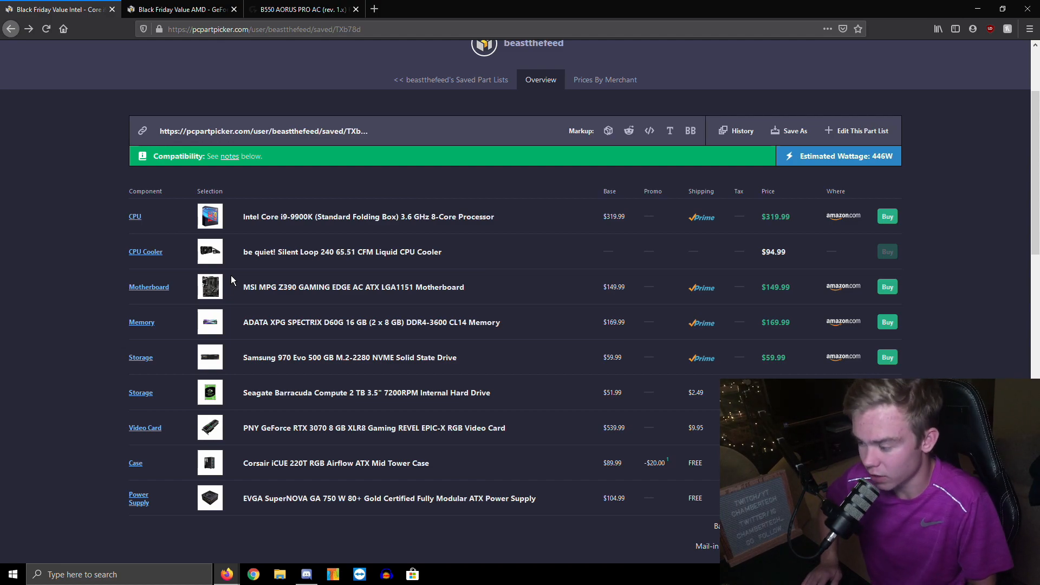
mouse_move(507, 382)
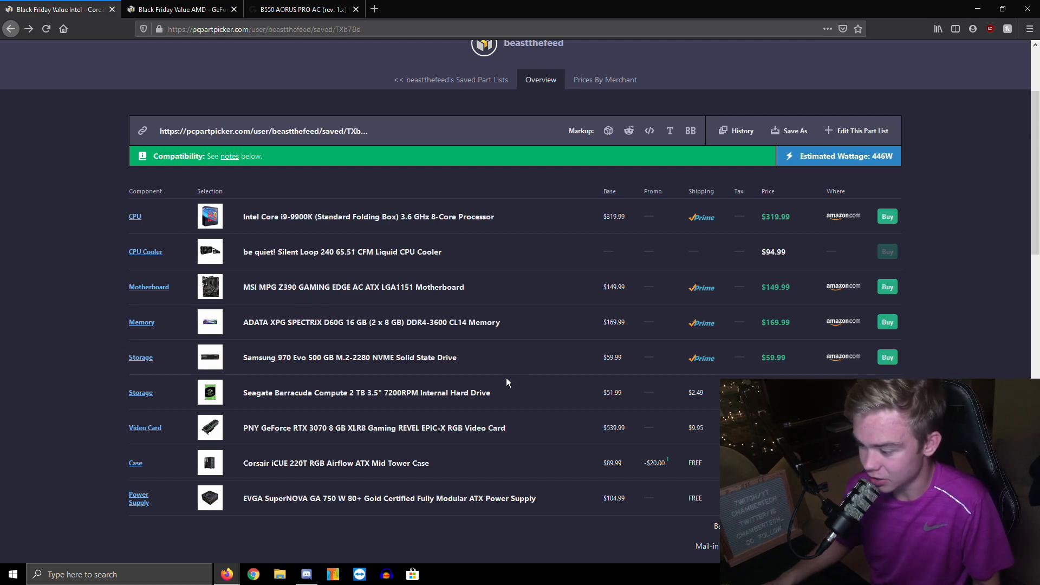
mouse_move(520, 348)
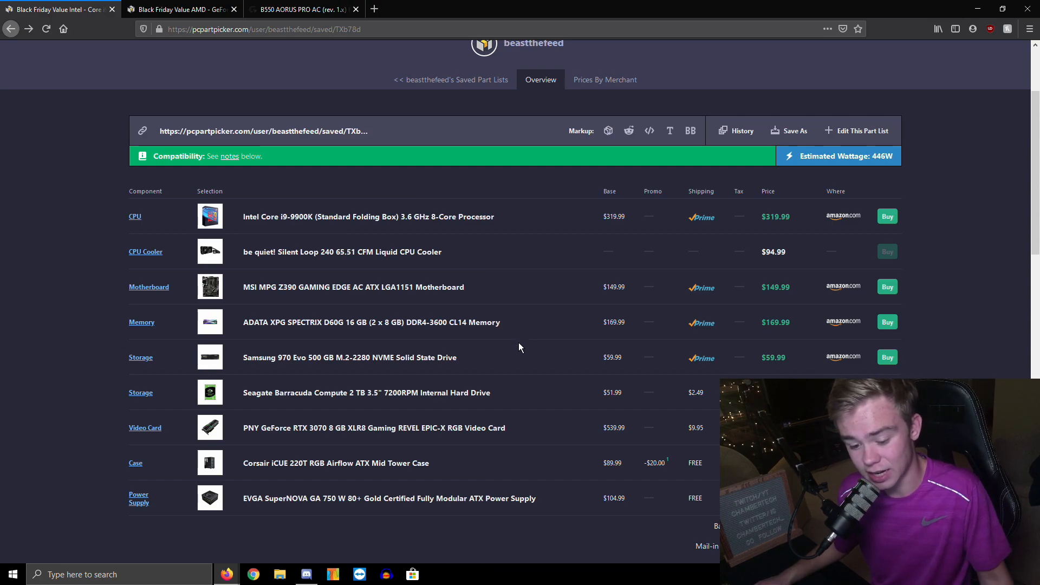
mouse_move(465, 441)
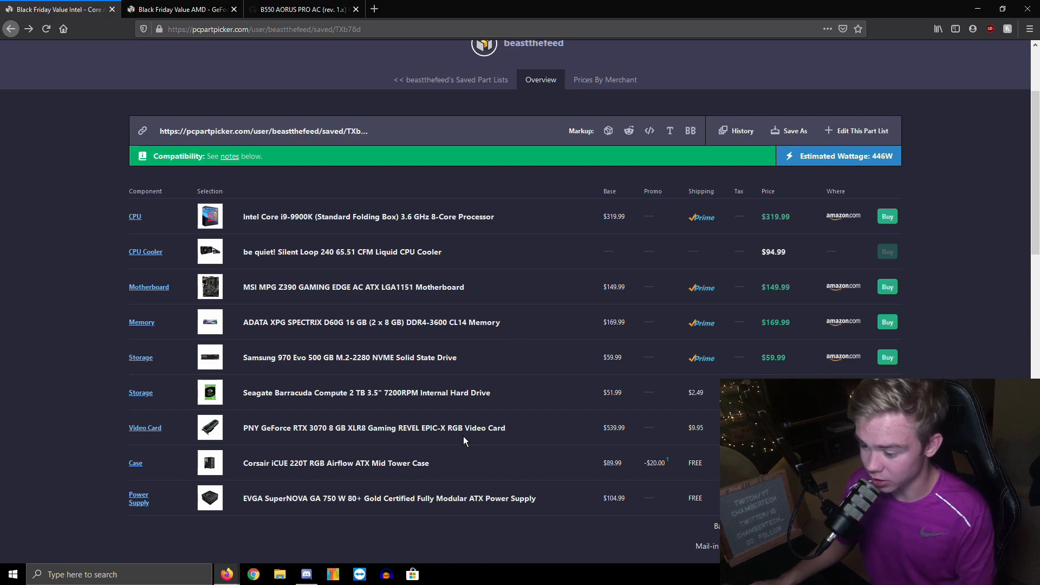
mouse_move(456, 469)
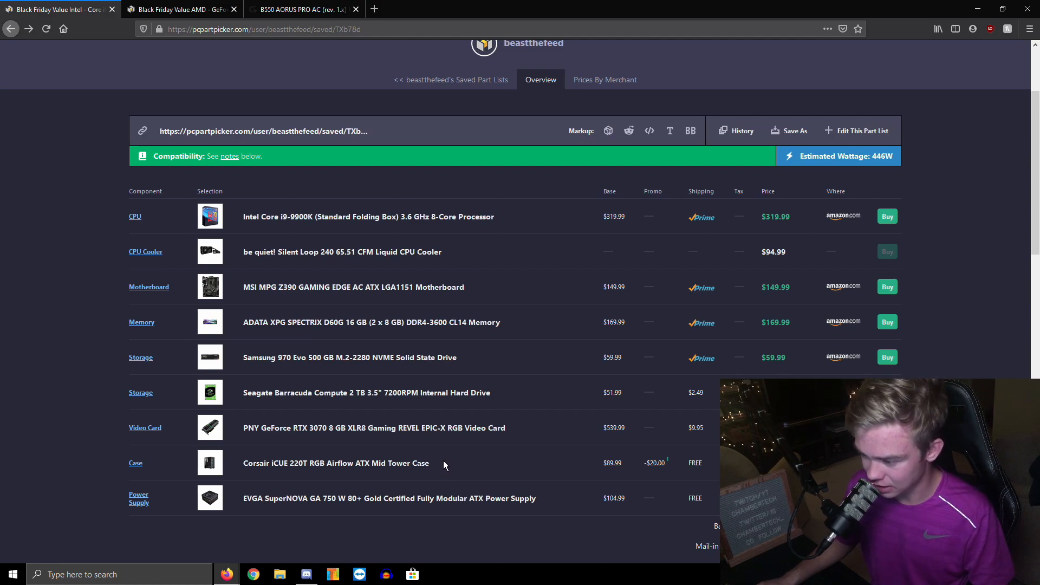
scroll(down, 3)
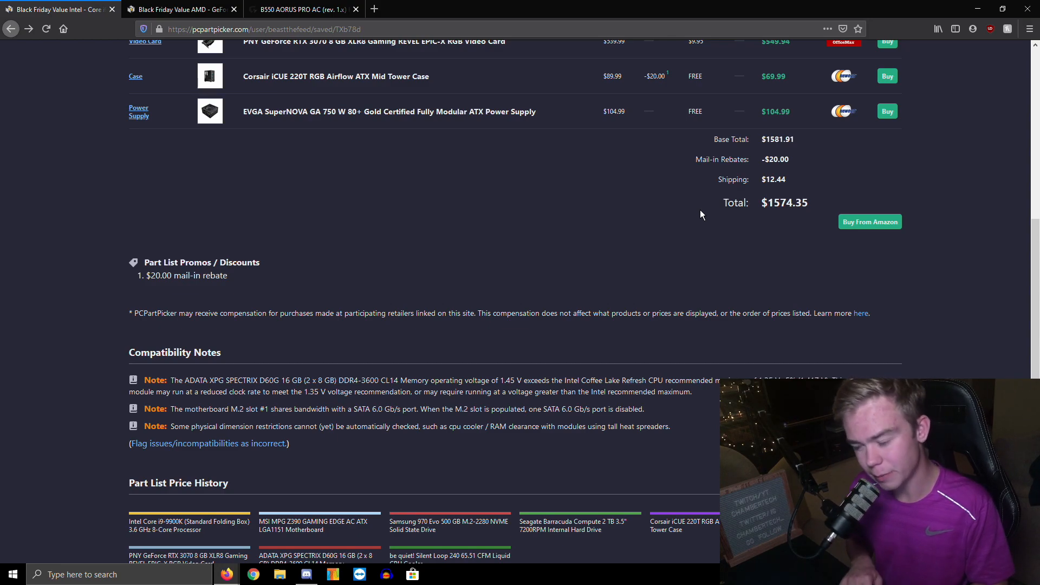
scroll(up, 3)
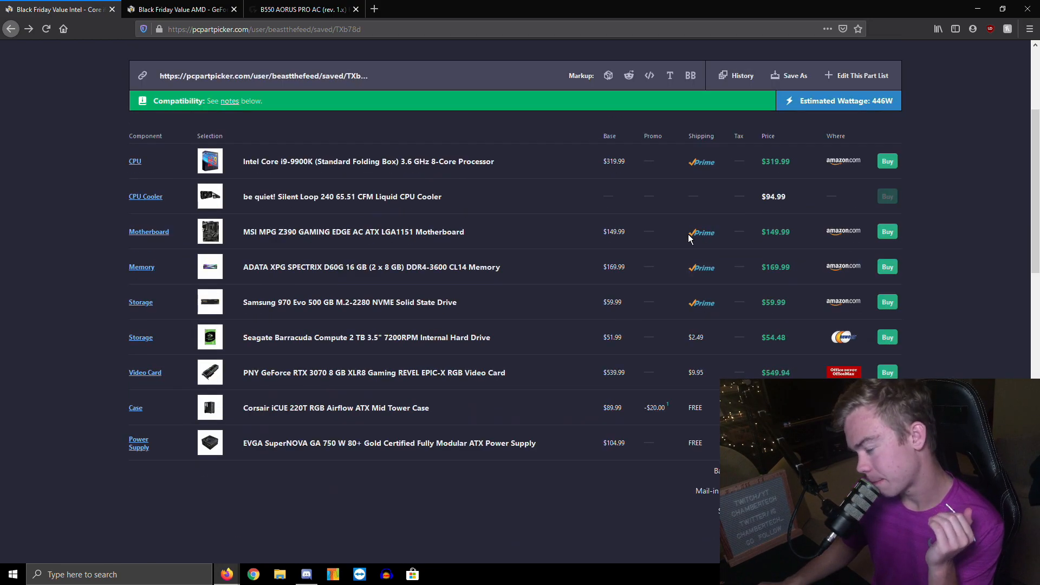
mouse_move(640, 251)
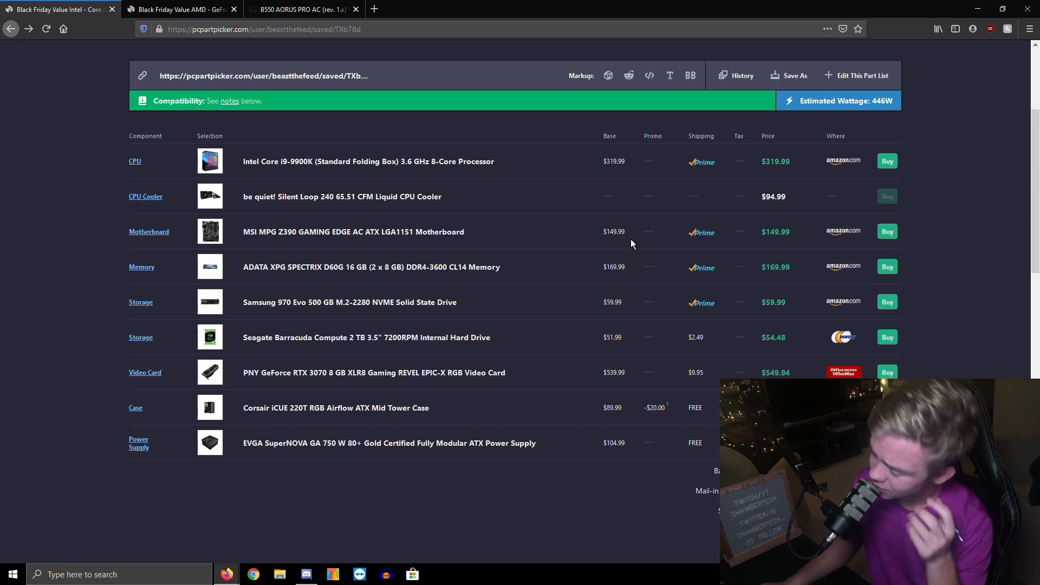
mouse_move(535, 187)
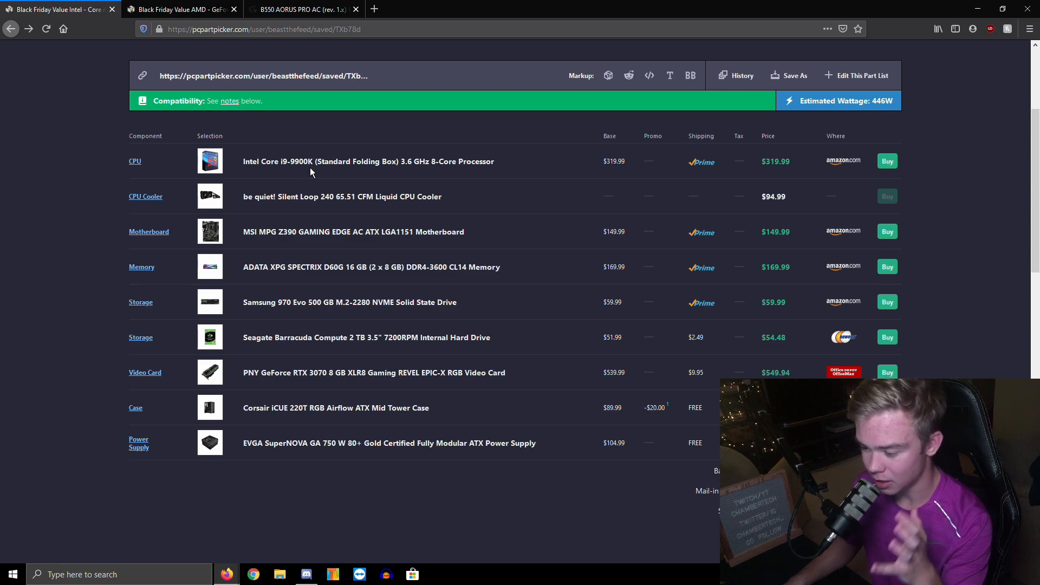
mouse_move(298, 193)
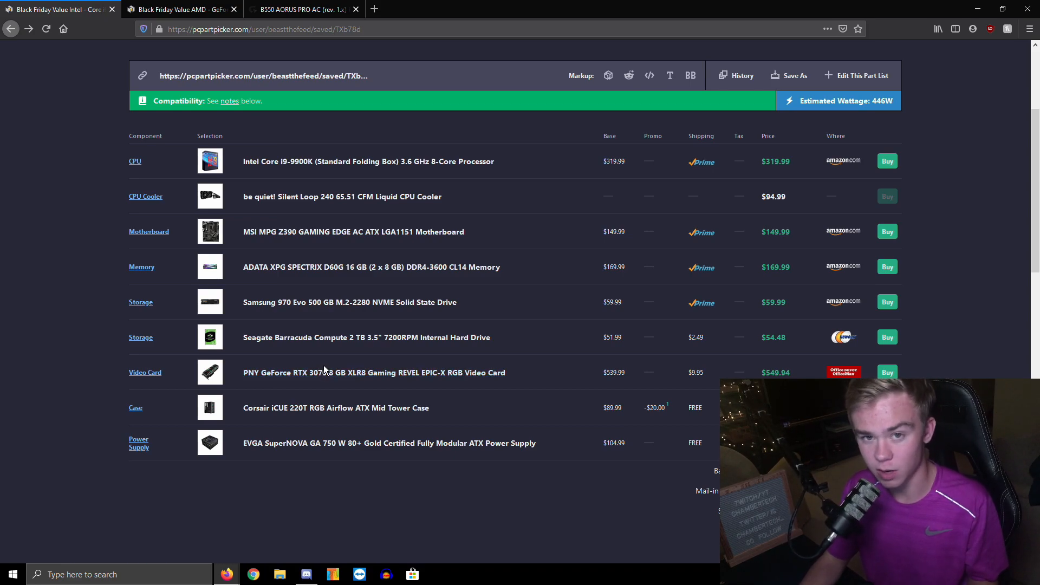
Switch to the eBay 1080ti results sorted by Price + Shipping: lowest first.
click(425, 10)
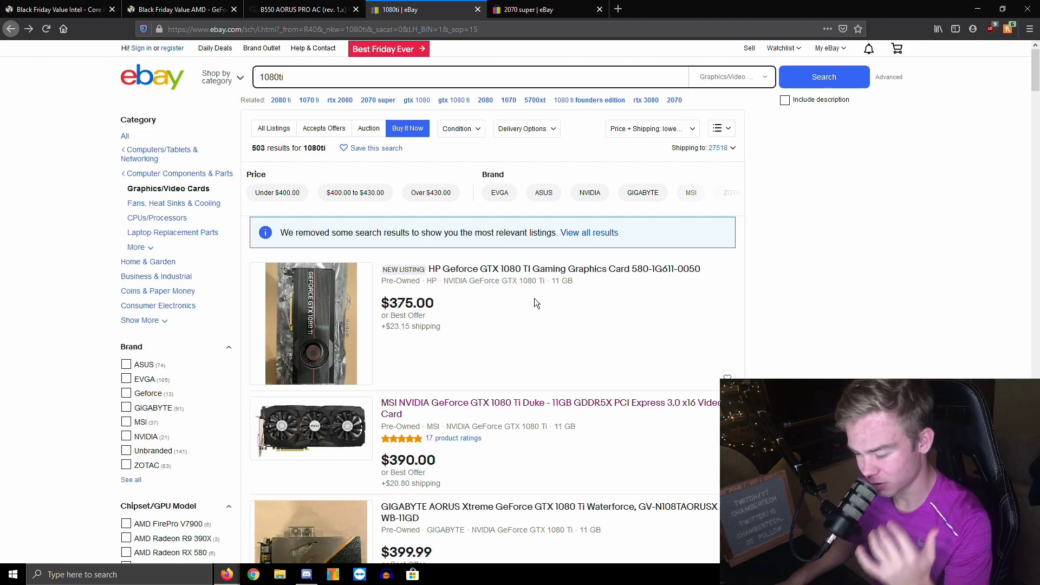
Look through the 1080 Ti listings, checking a couple of individual results.
scroll(down, 3)
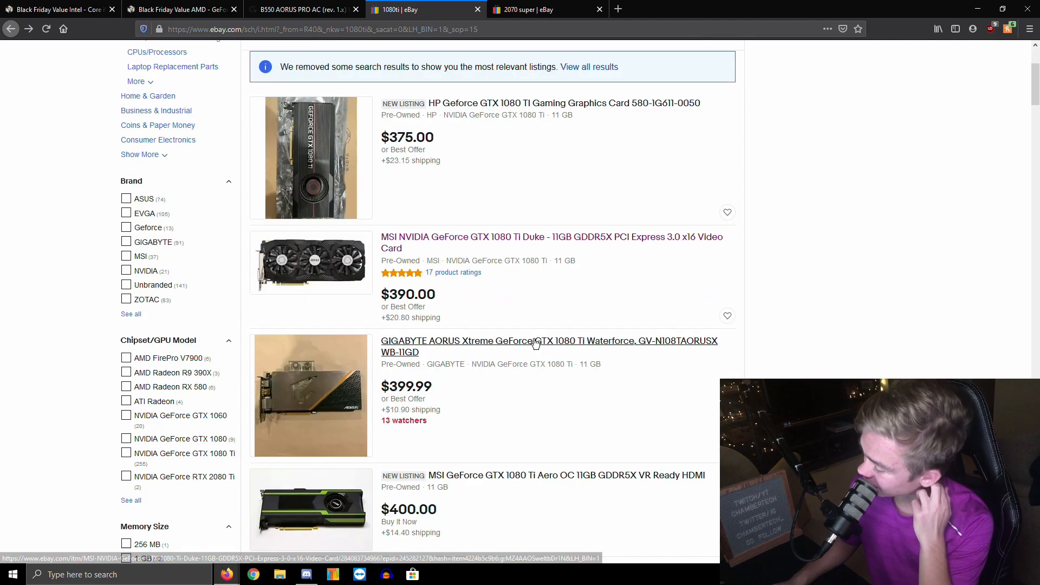
click(549, 340)
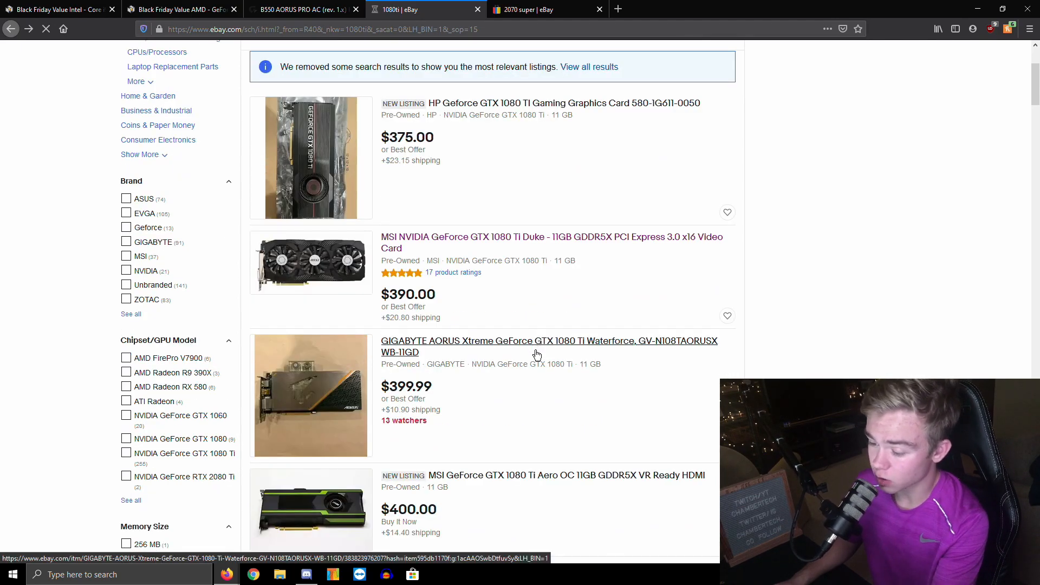
scroll(down, 3)
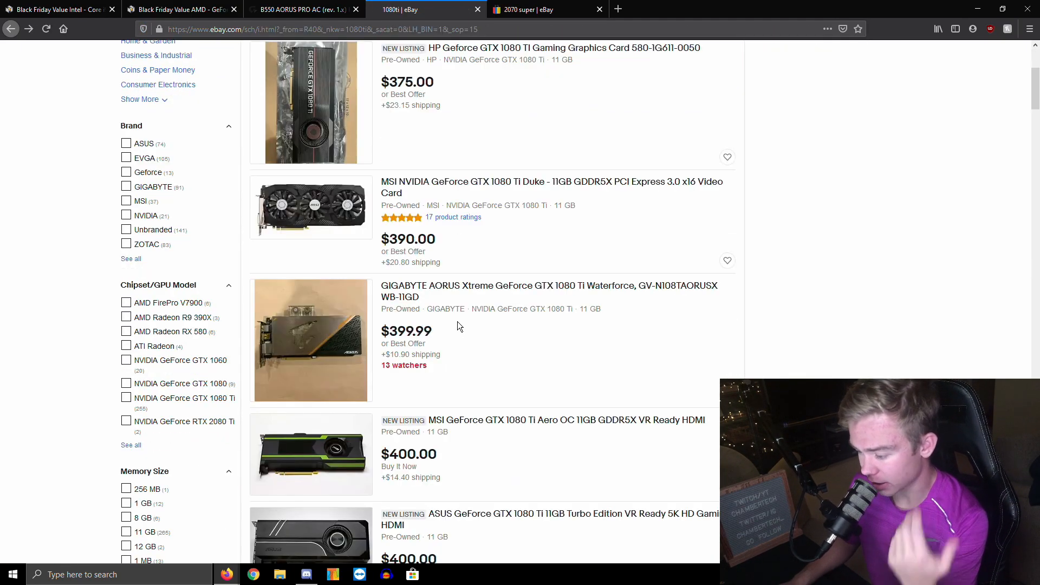
scroll(down, 3)
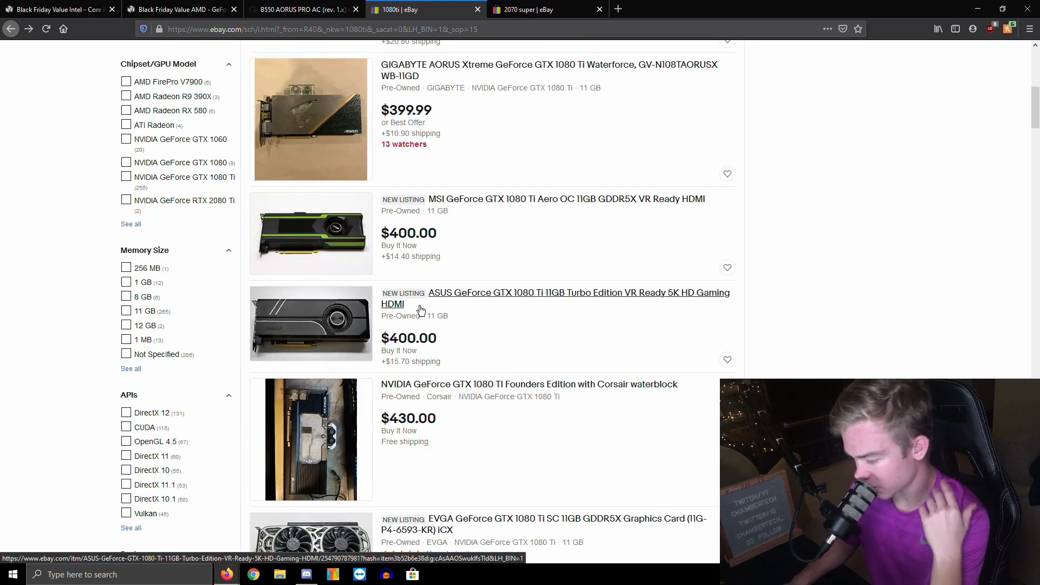
mouse_move(428, 302)
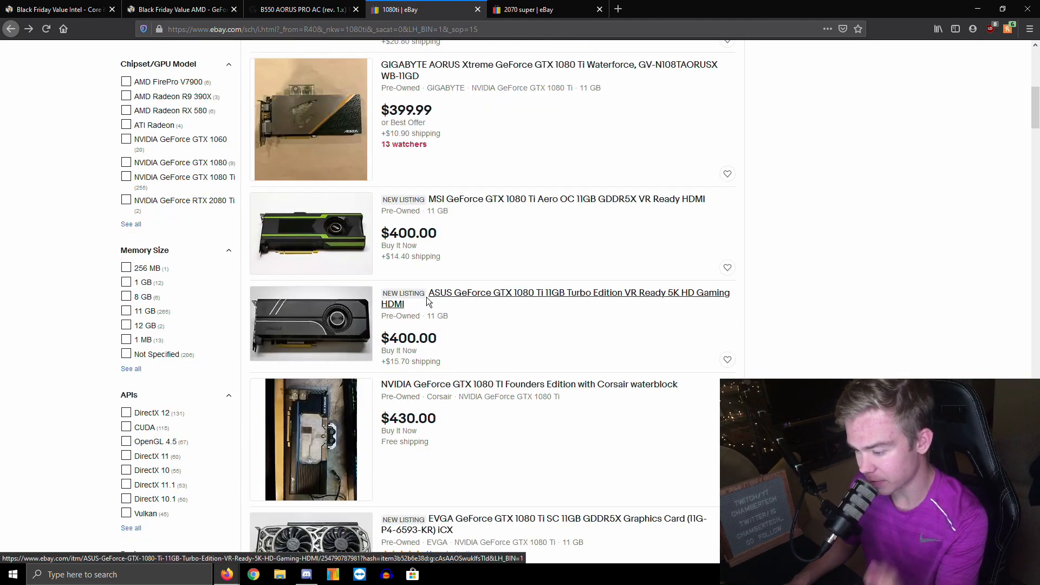
click(554, 293)
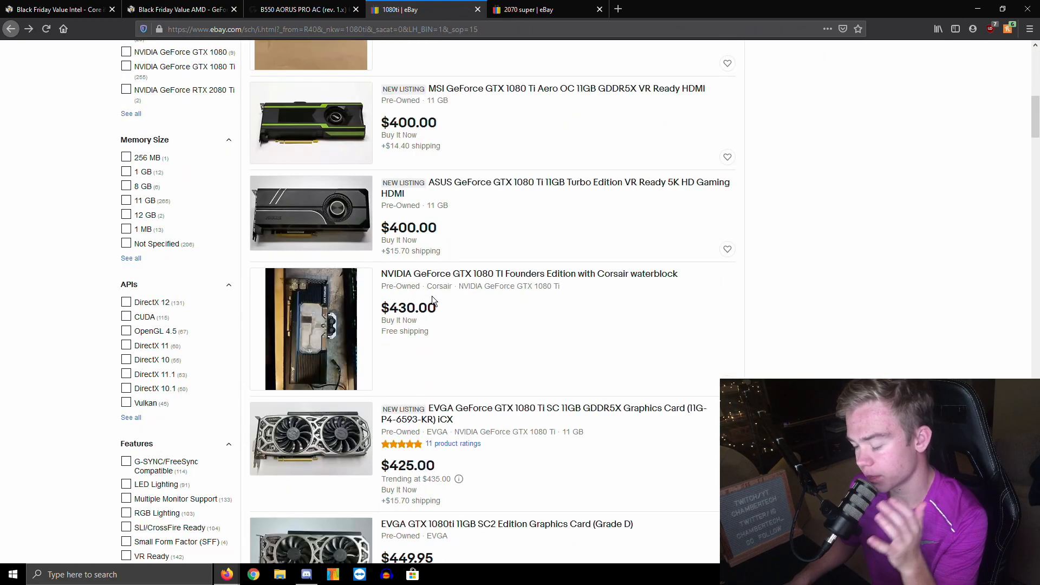
scroll(up, 3)
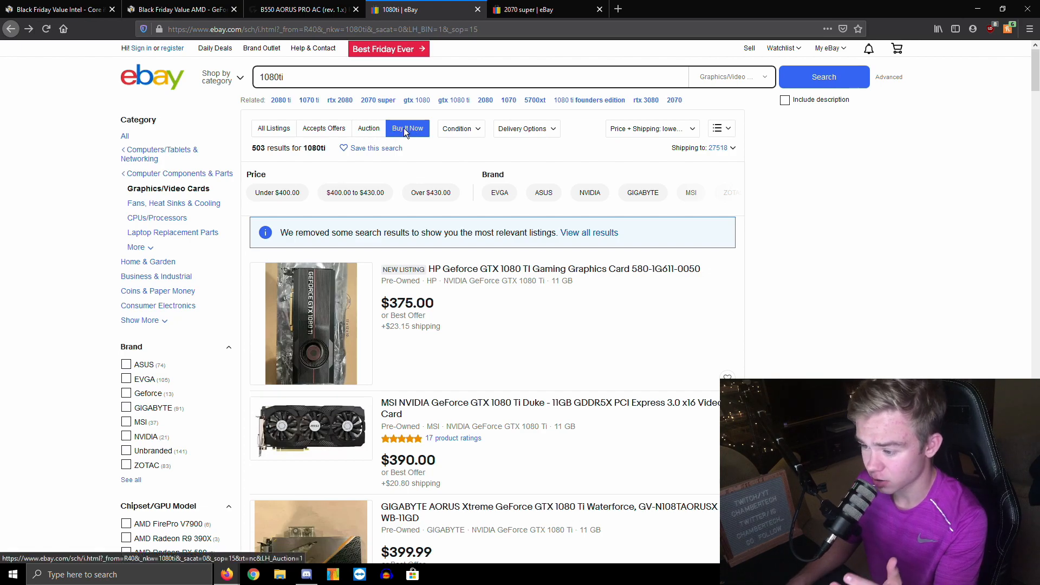
Filter to Buy It Now listings and view the ended MSI GTX 1080 Ti Duke listing.
click(273, 127)
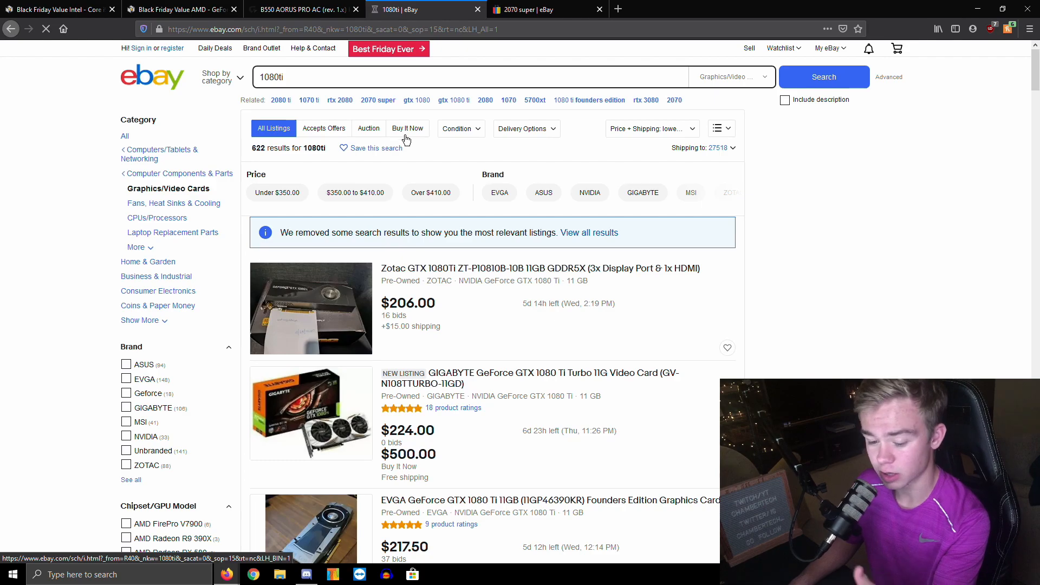
click(408, 128)
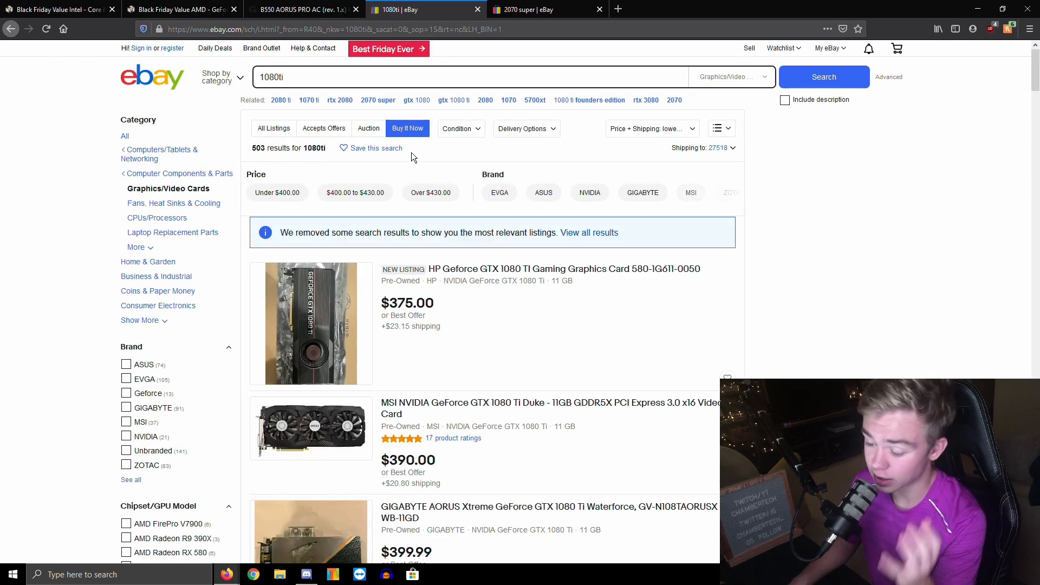
scroll(down, 3)
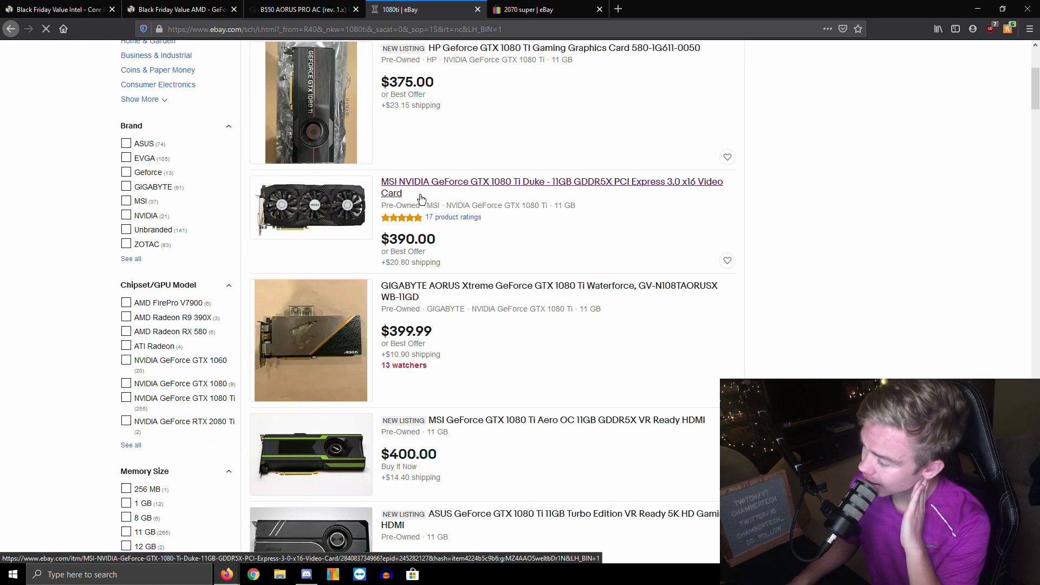
click(551, 187)
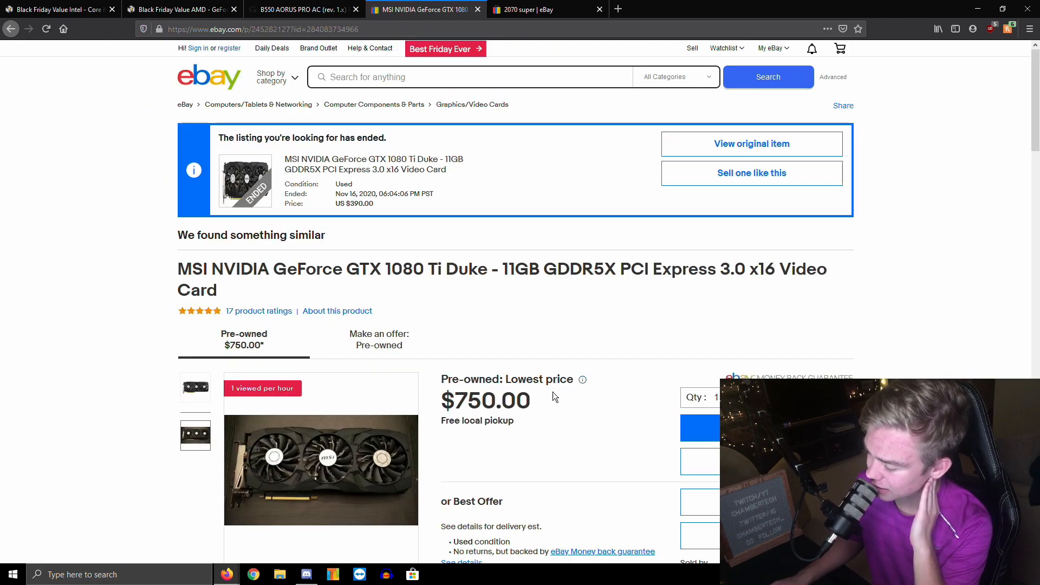
Browse further down the 1080 Ti results up to about $465.
scroll(down, 3)
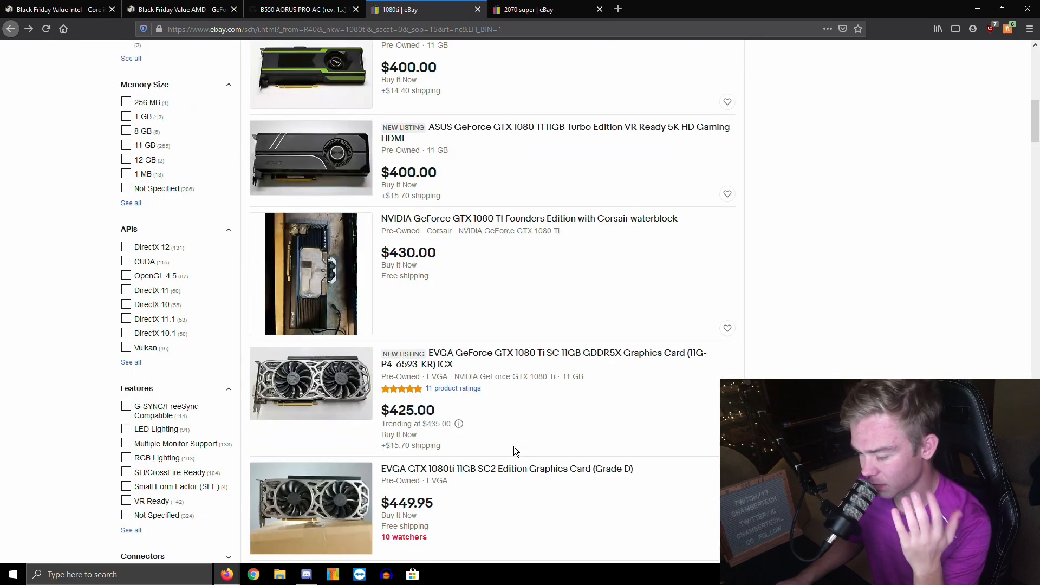
scroll(down, 3)
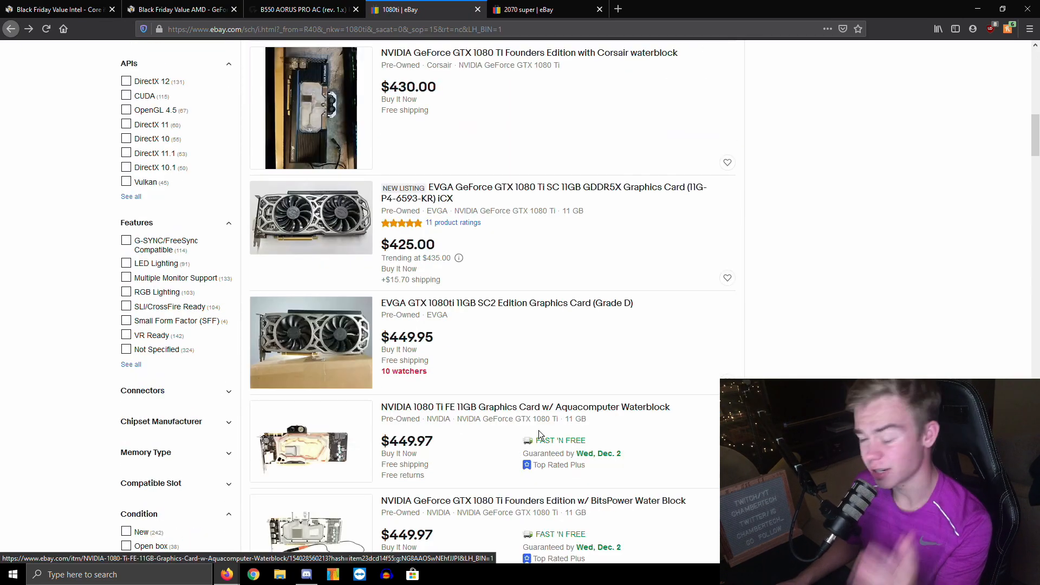
scroll(down, 3)
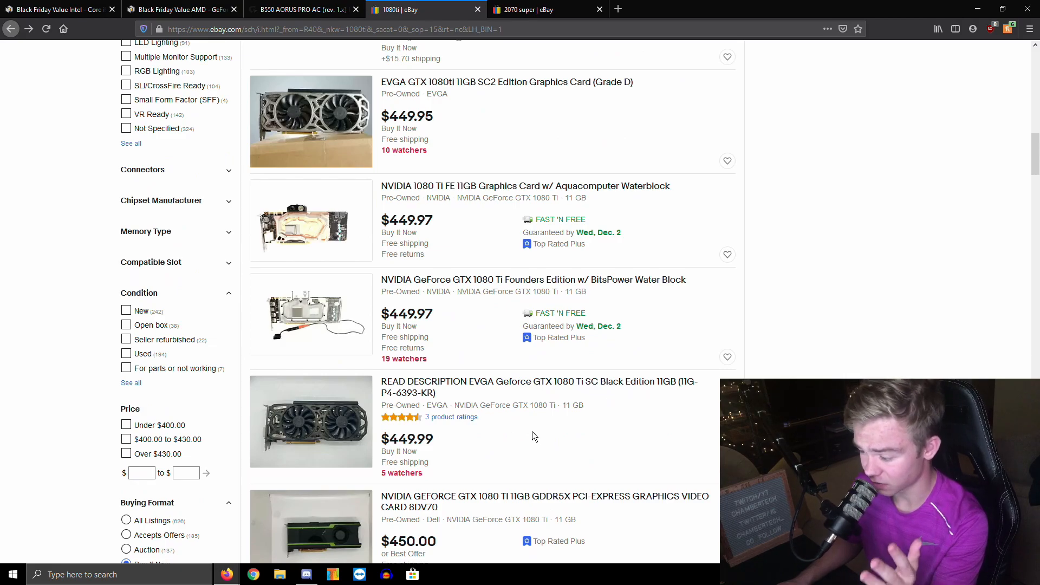
scroll(down, 3)
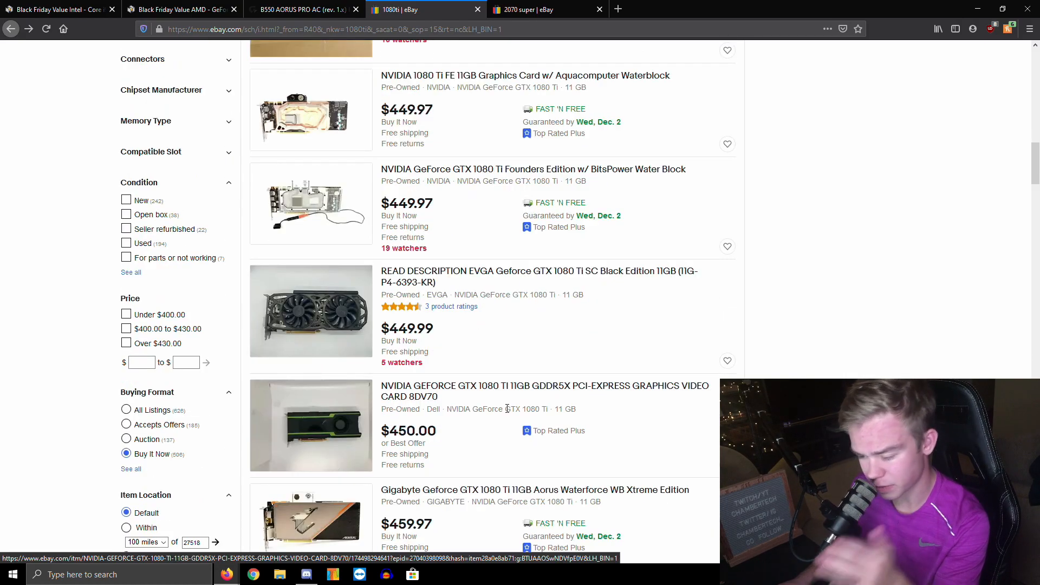
scroll(down, 3)
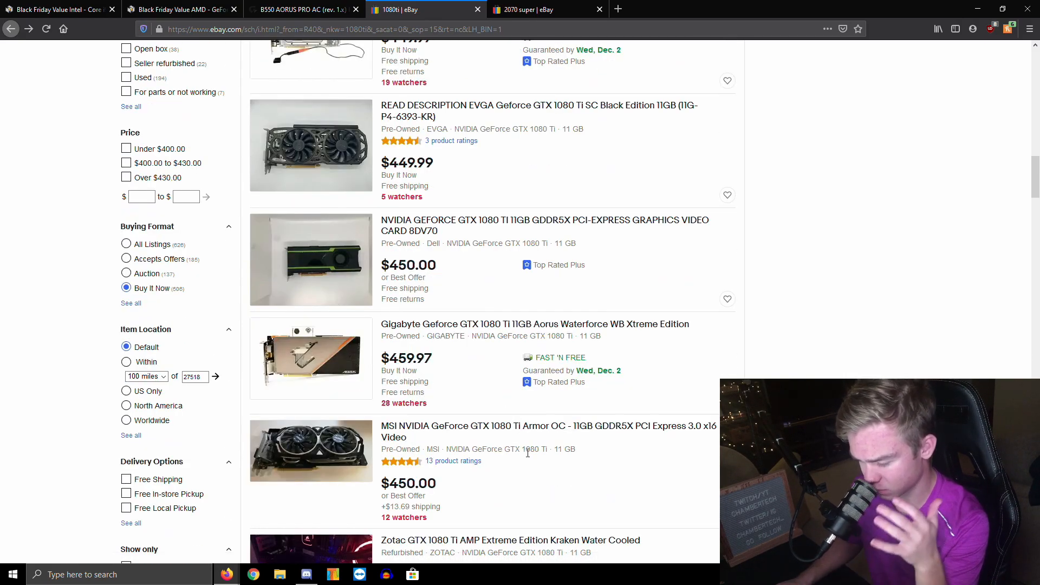
scroll(down, 3)
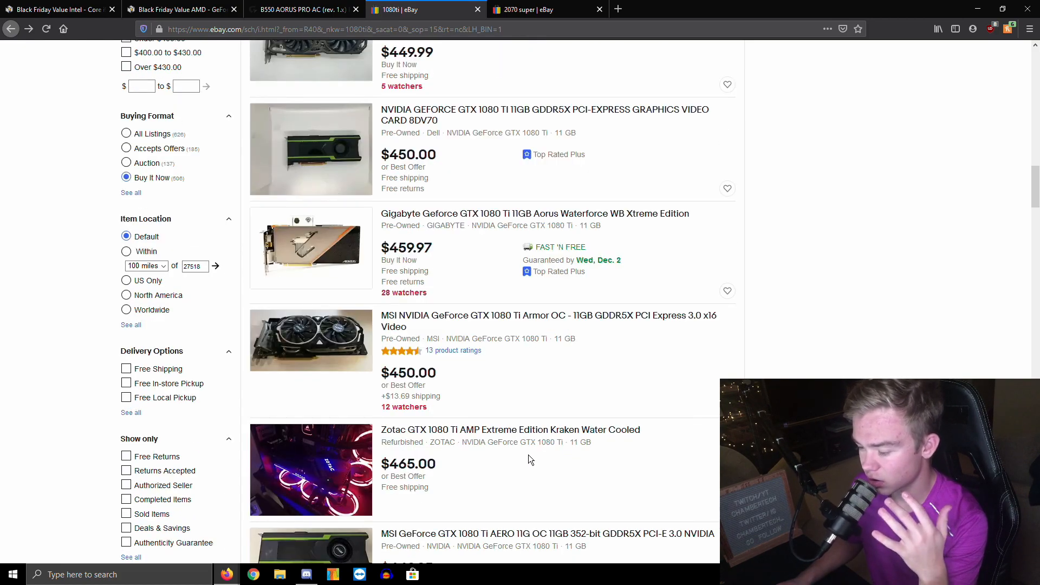
mouse_move(482, 192)
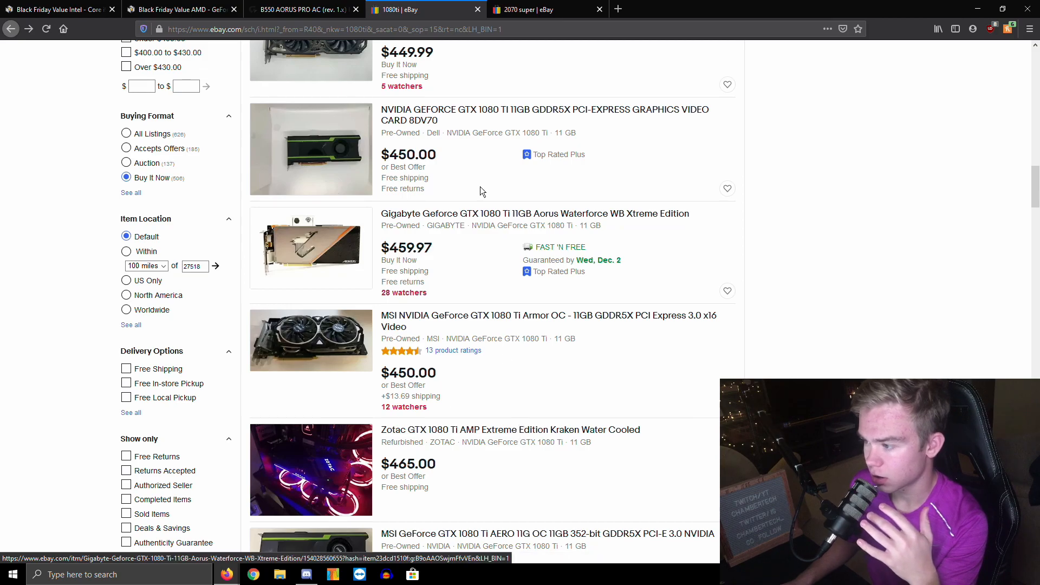
Browse the eBay 2070 Super results priced from $500 to about $650.
click(526, 10)
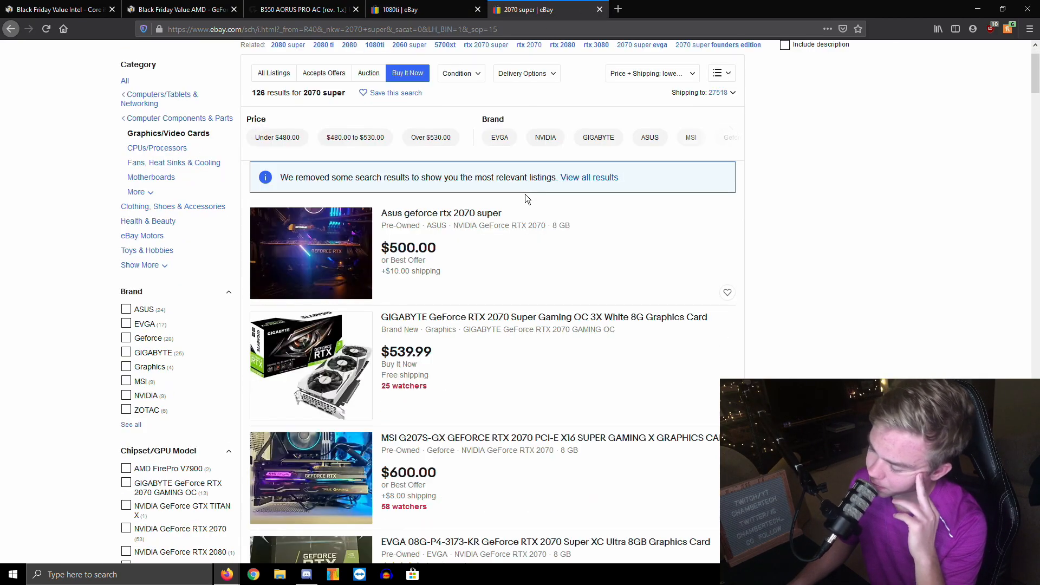
scroll(down, 3)
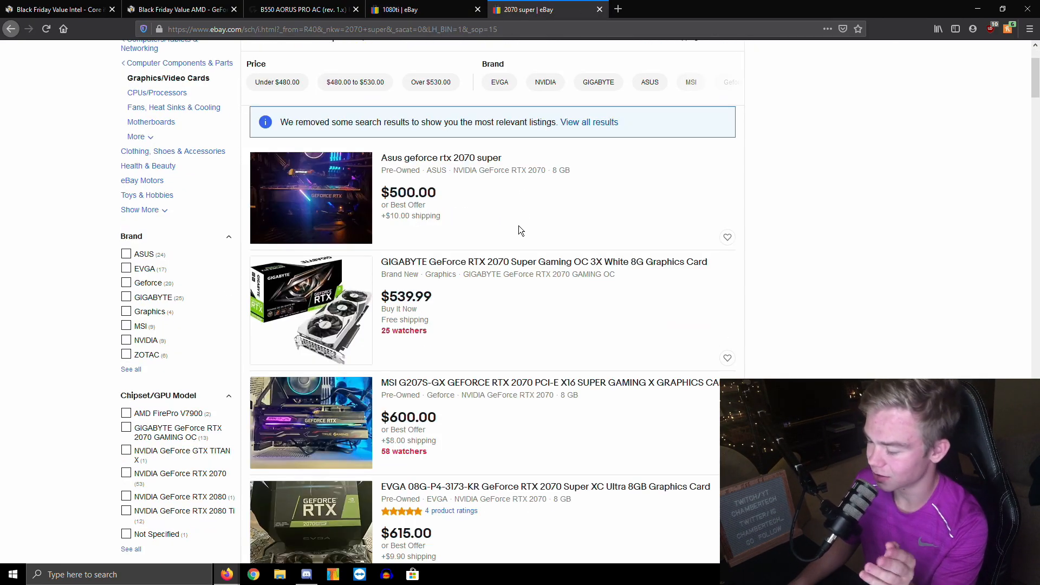
mouse_move(499, 243)
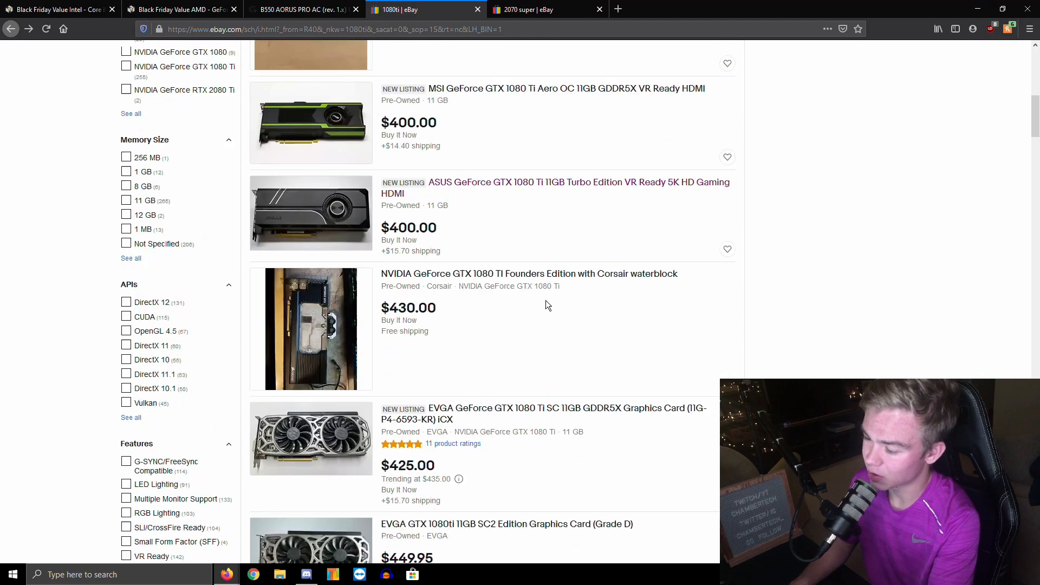
scroll(up, 3)
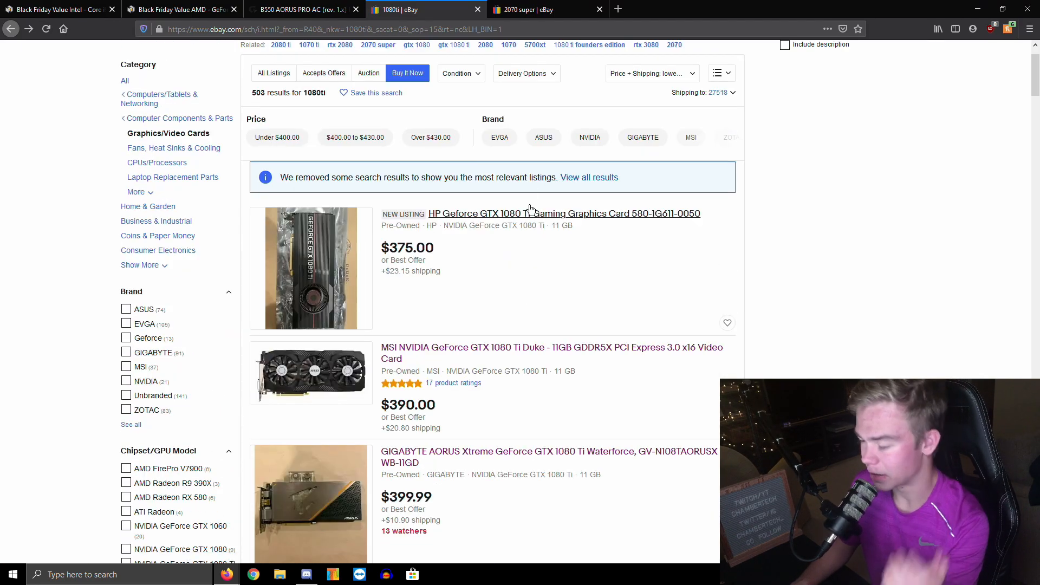
click(544, 10)
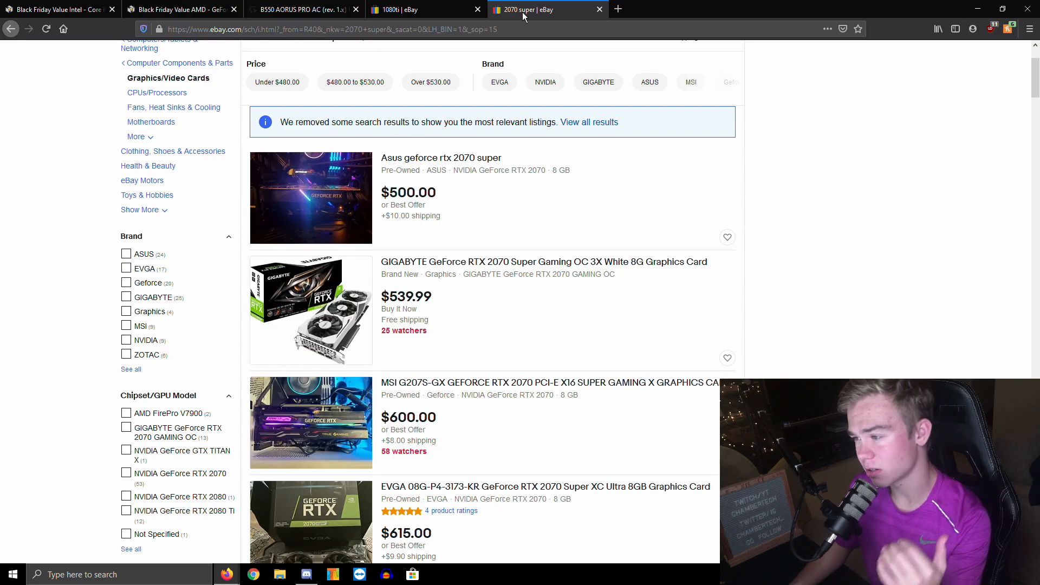
scroll(down, 3)
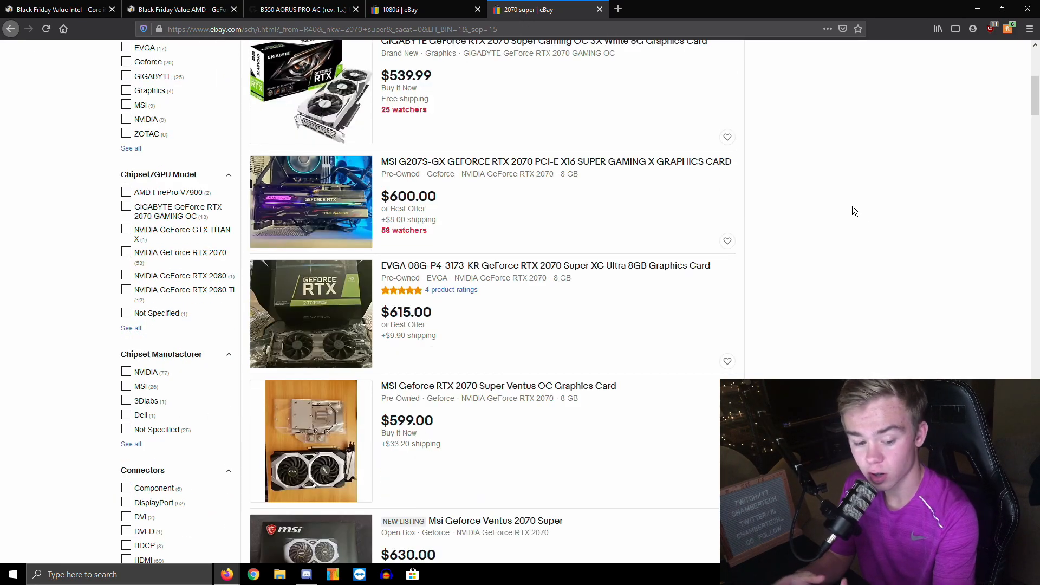
scroll(down, 3)
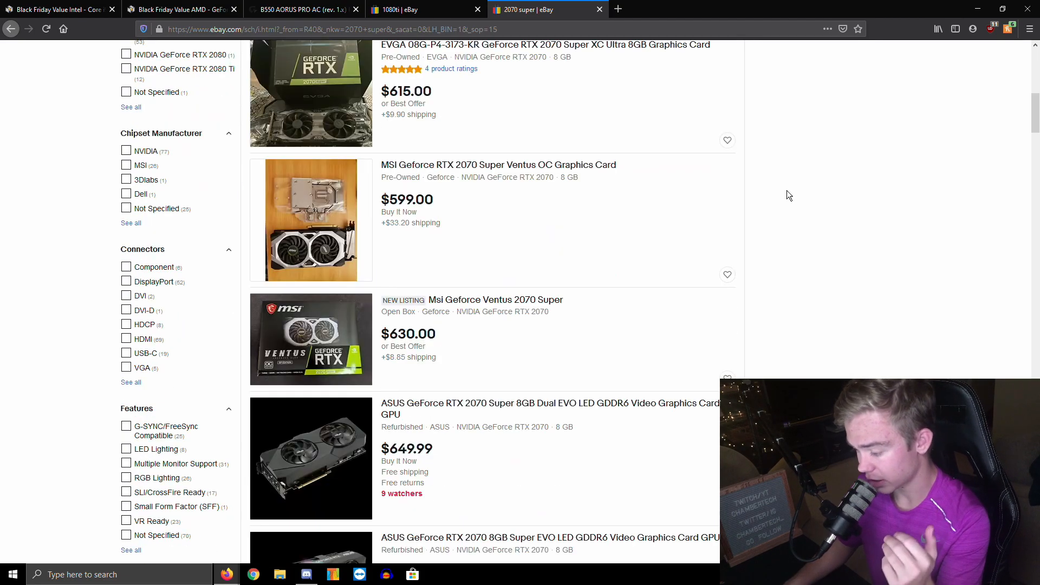
Compare against the 1080 Ti listings and finish on the 2070 Super results.
click(425, 10)
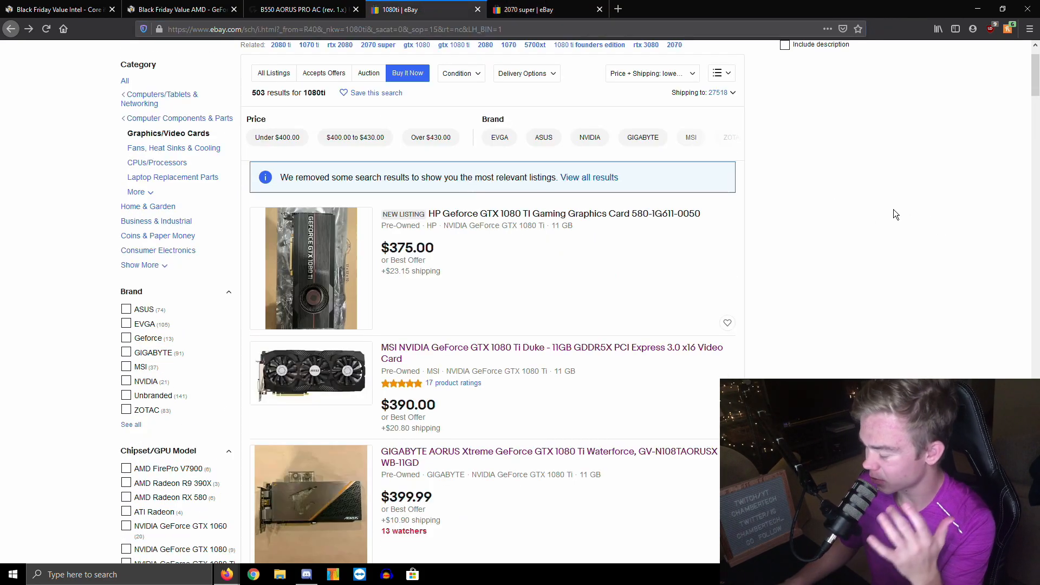
click(544, 9)
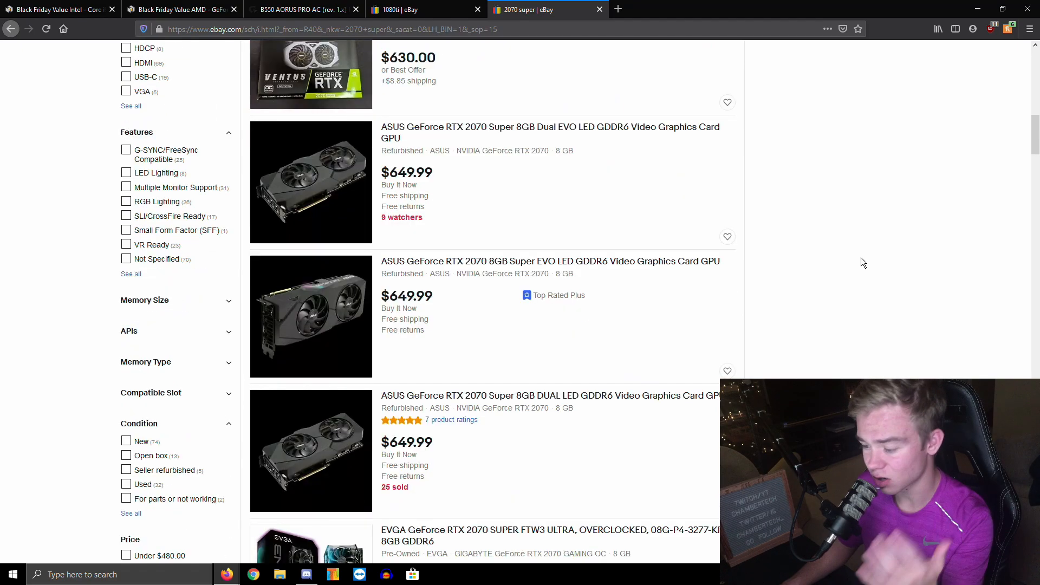
scroll(down, 3)
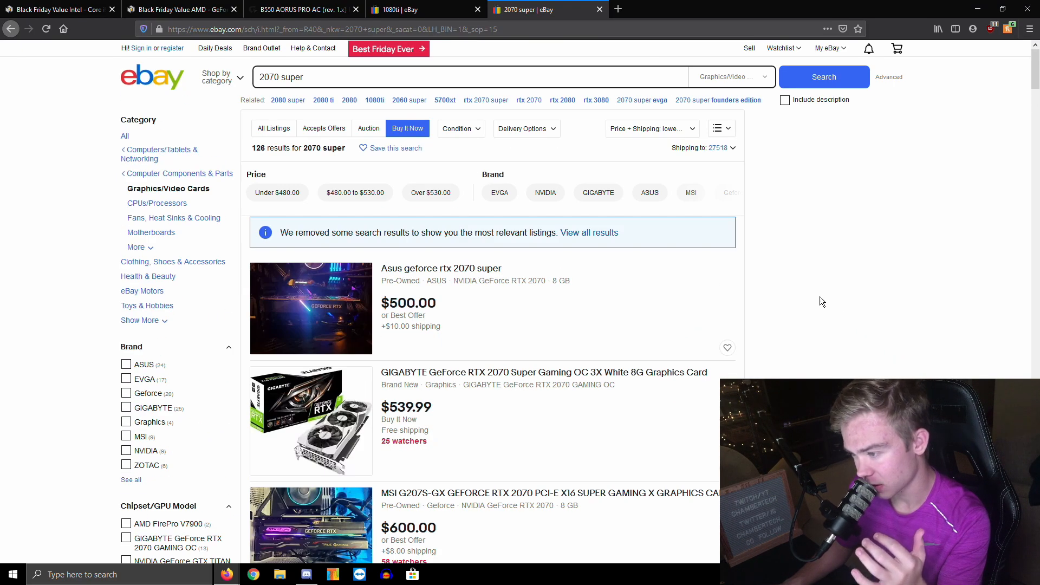
Return to the eBay 1080 Ti Buy It Now results listing cards from $375 to $399.99.
click(424, 9)
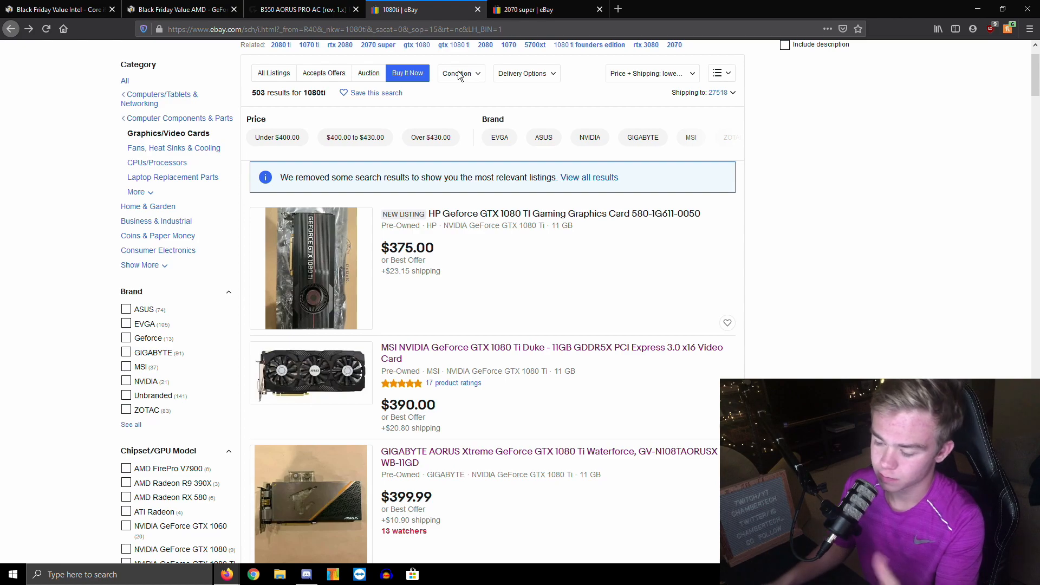
mouse_move(498, 59)
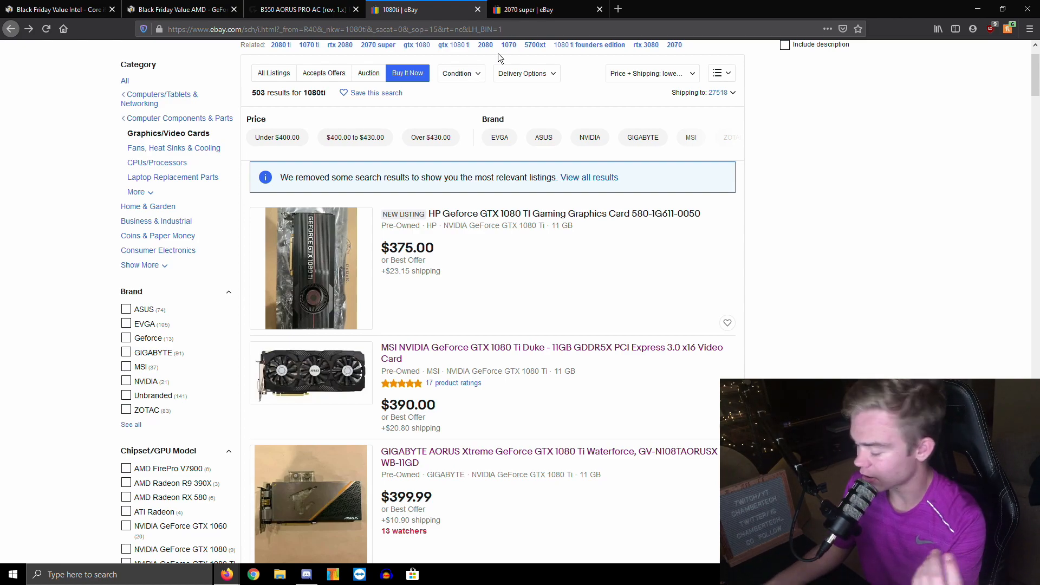
mouse_move(581, 87)
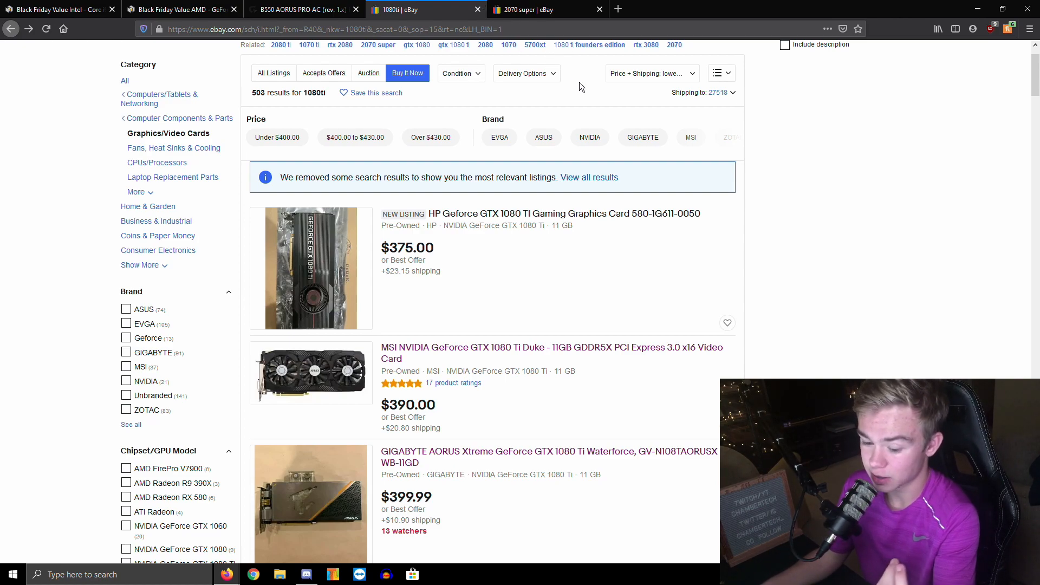
mouse_move(603, 203)
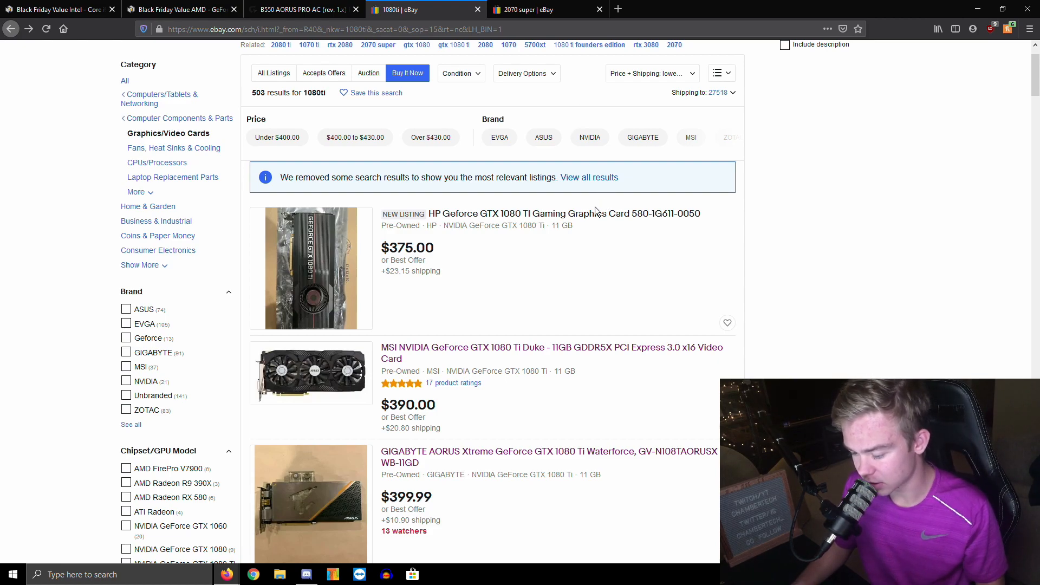
mouse_move(564, 213)
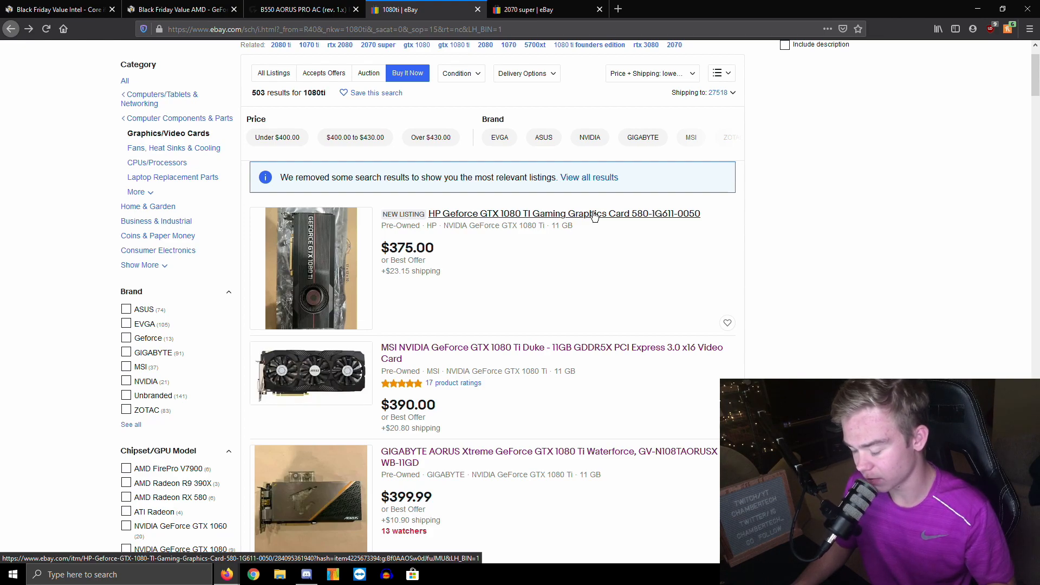
mouse_move(590, 197)
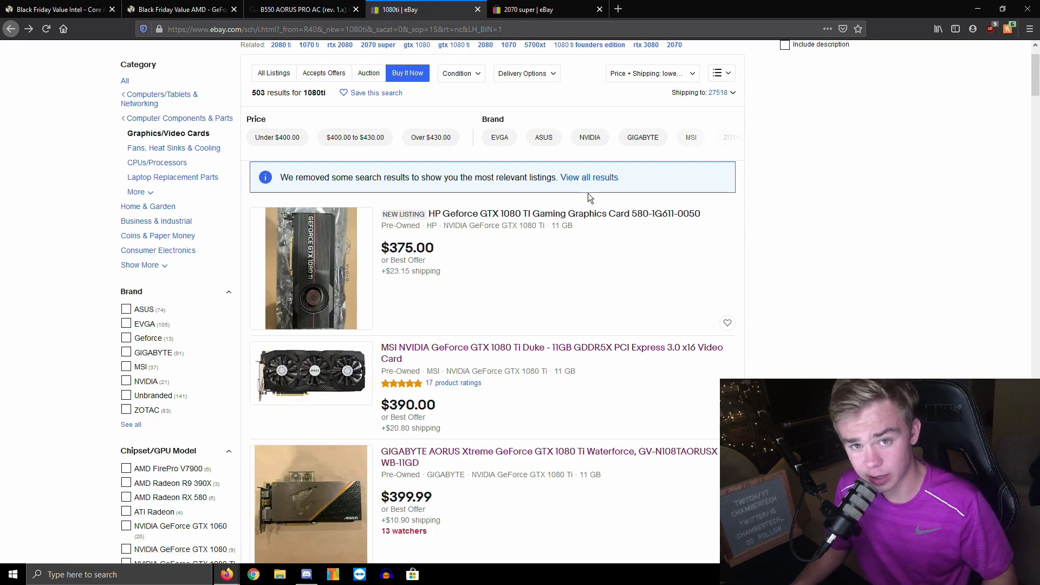
mouse_move(585, 191)
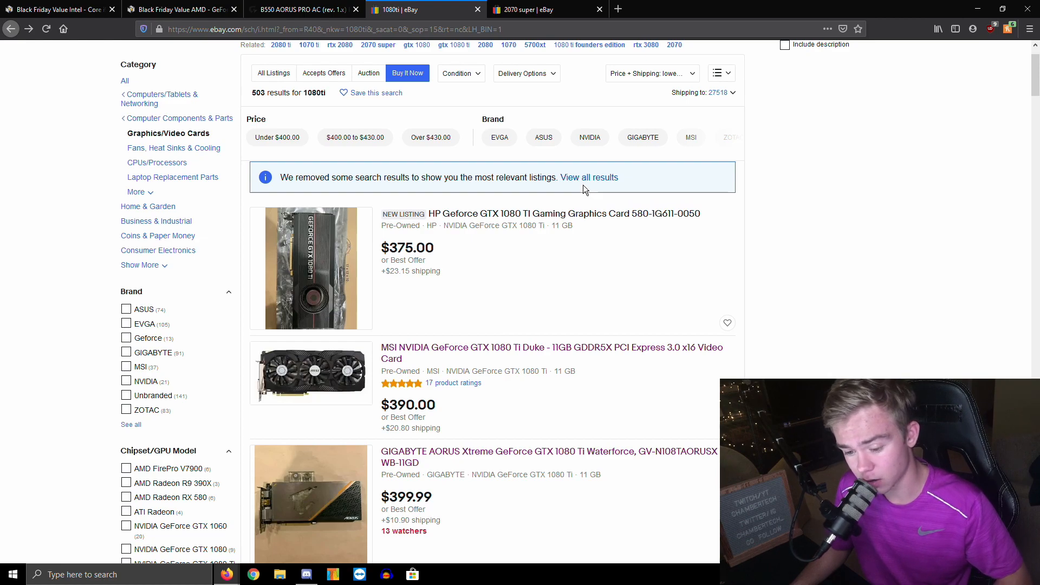
mouse_move(568, 195)
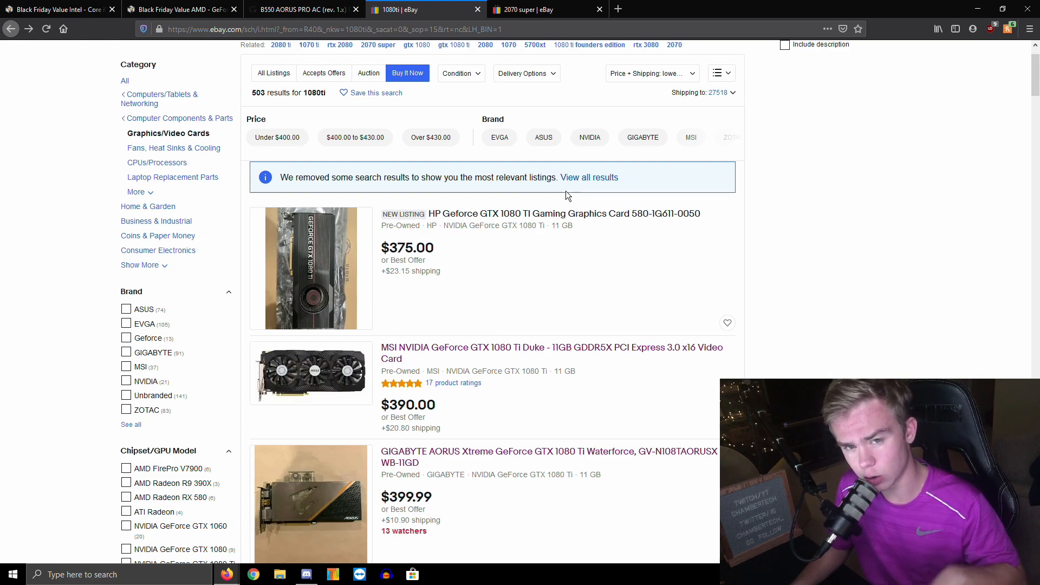
mouse_move(569, 198)
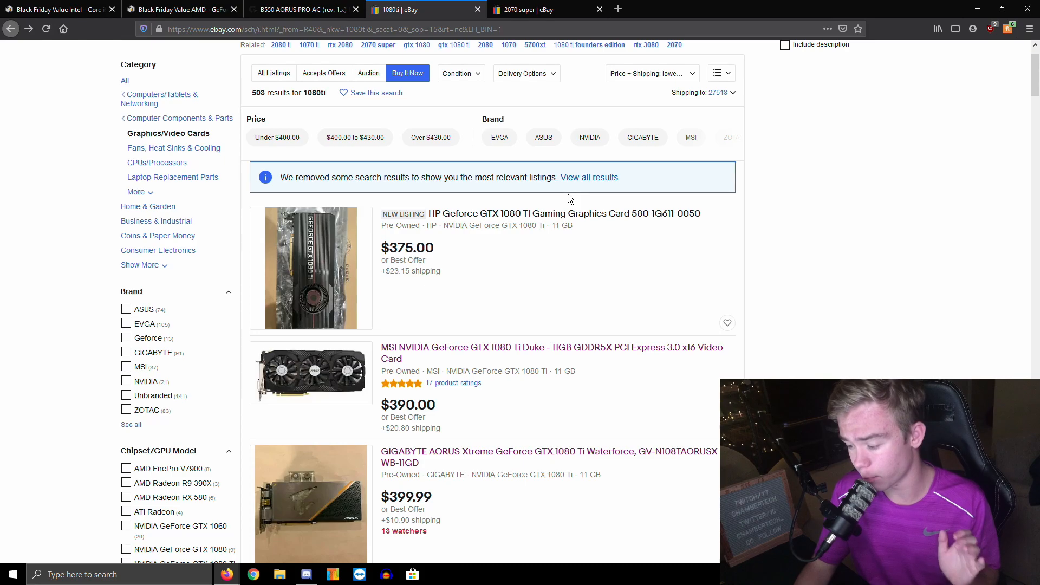